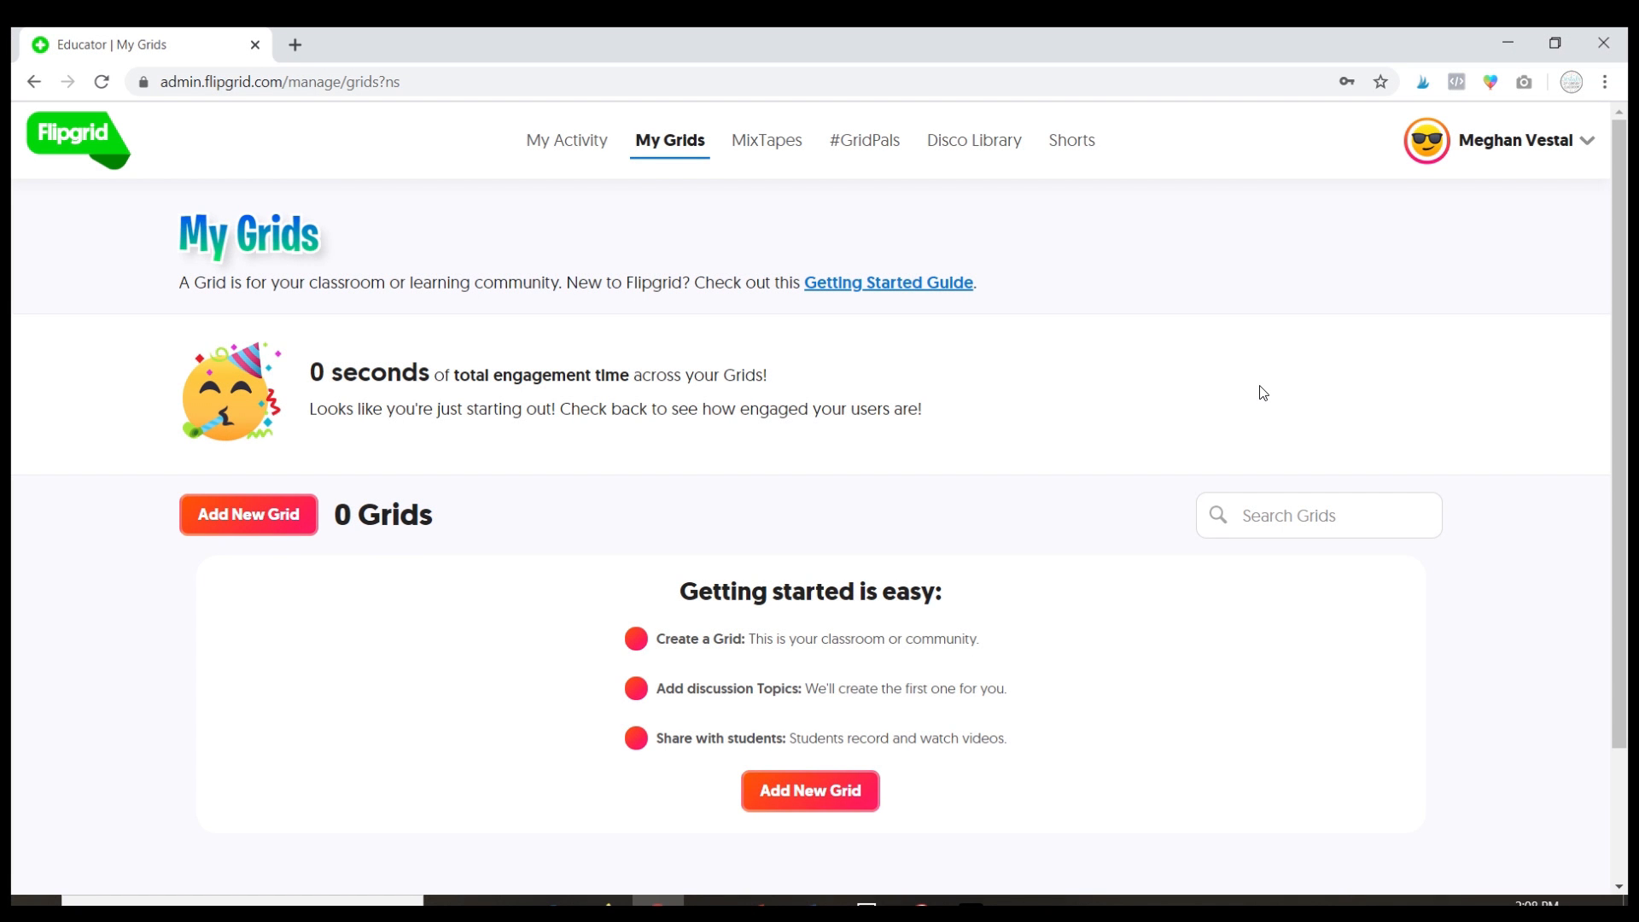
pyautogui.moveTo(523, 641)
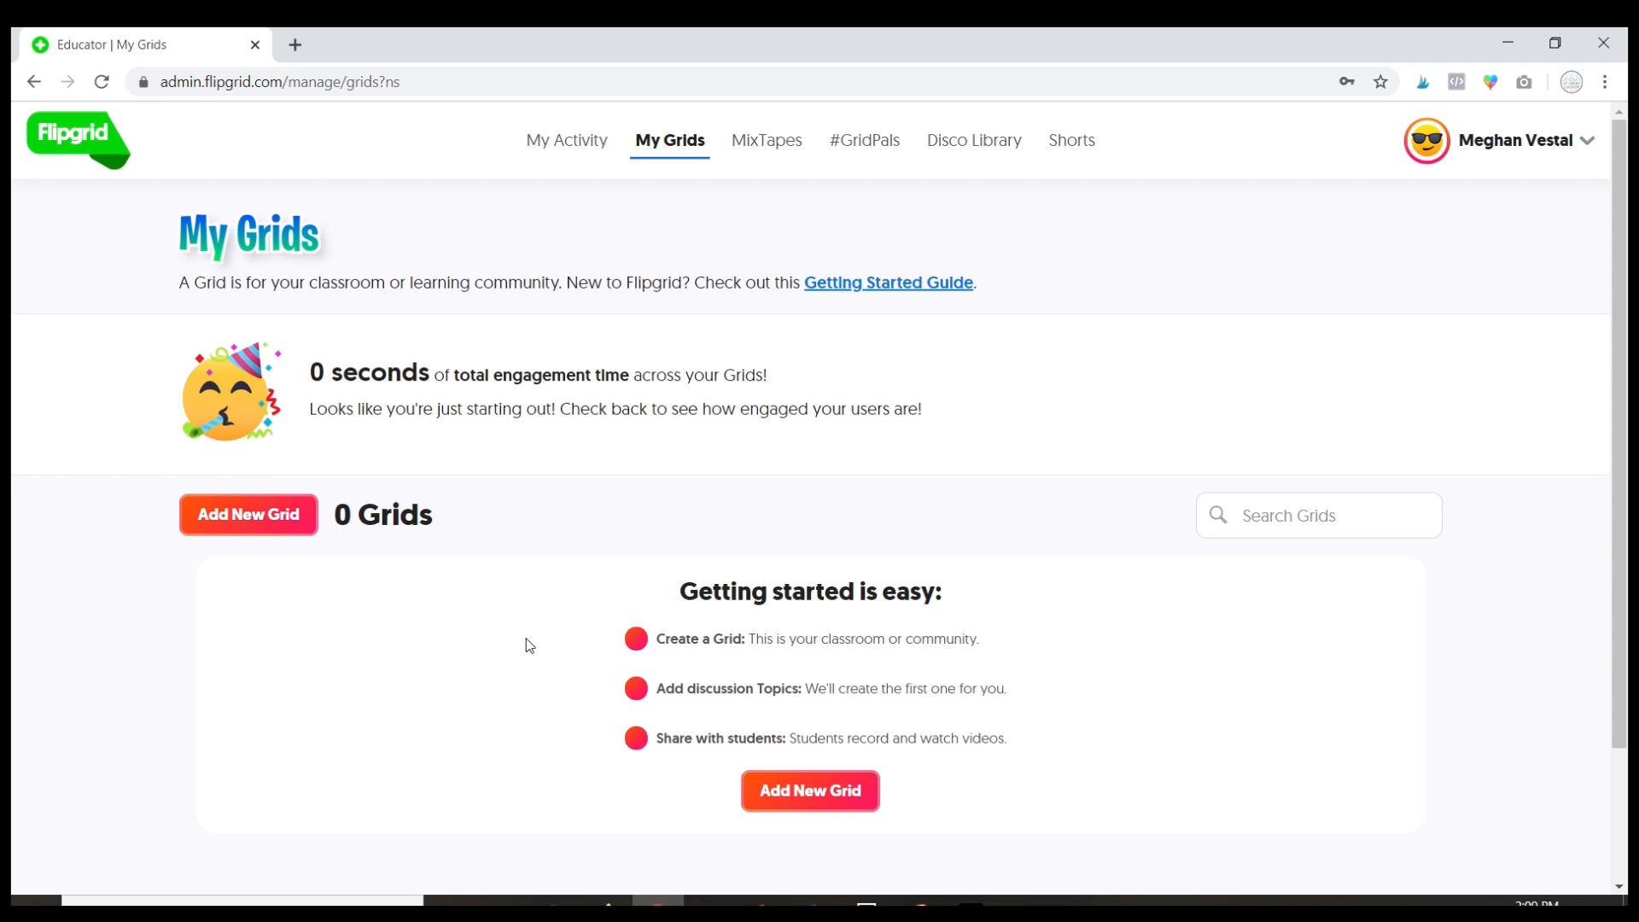
pyautogui.moveTo(341, 635)
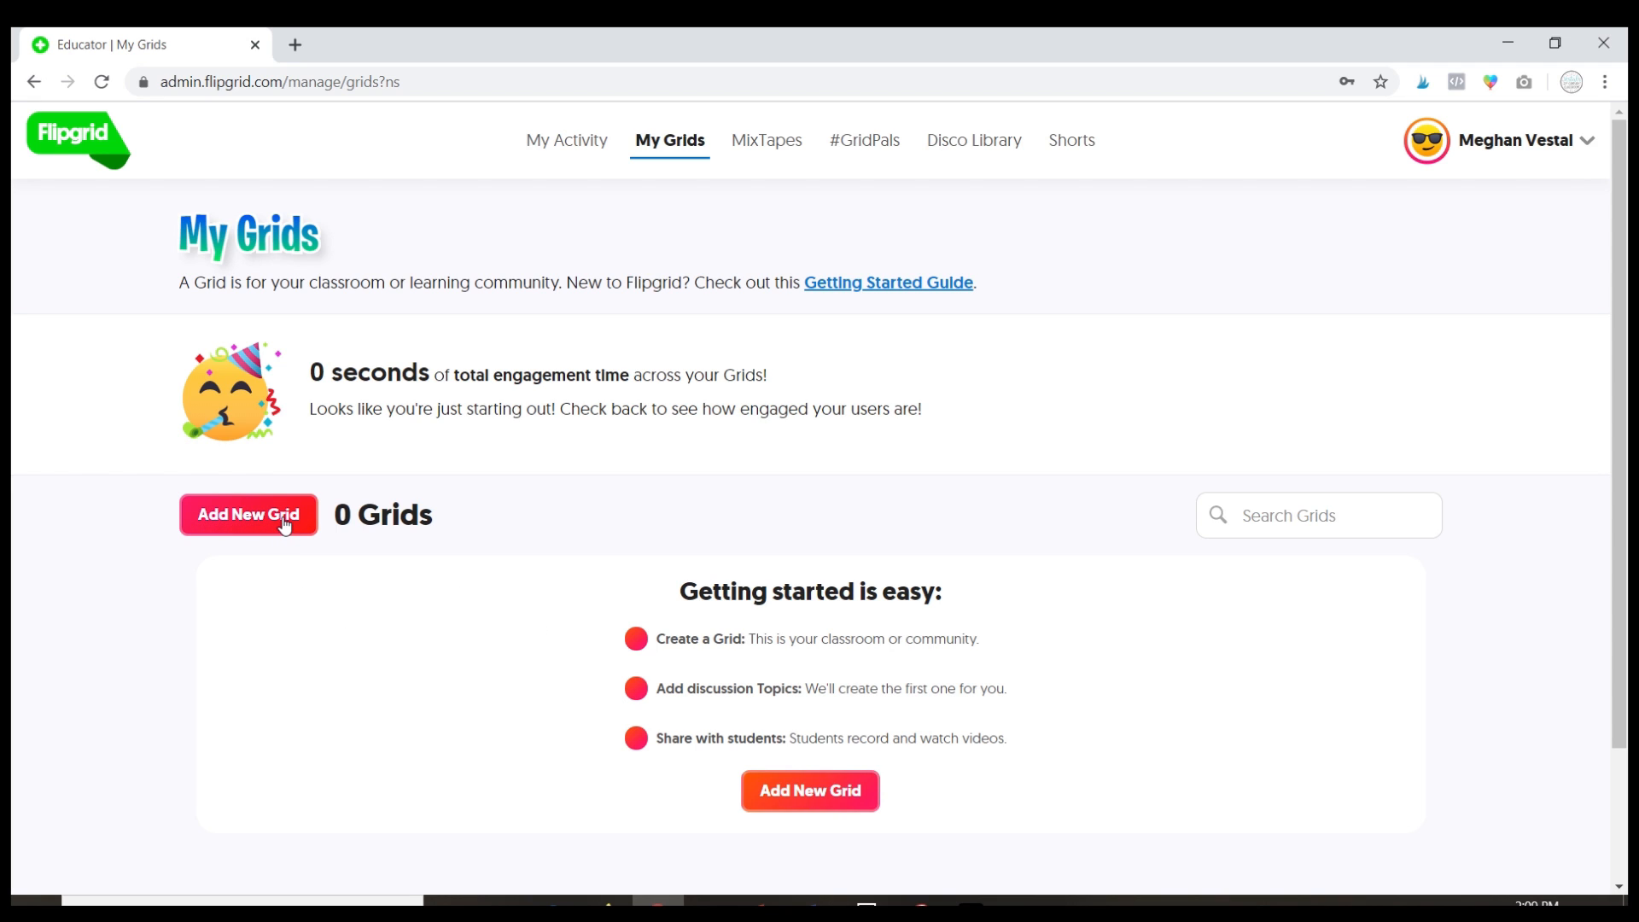
# - Create a new grid and name it 'Mrs. Vestal's History Class', dismissing Chrome's password prompt
pyautogui.click(248, 514)
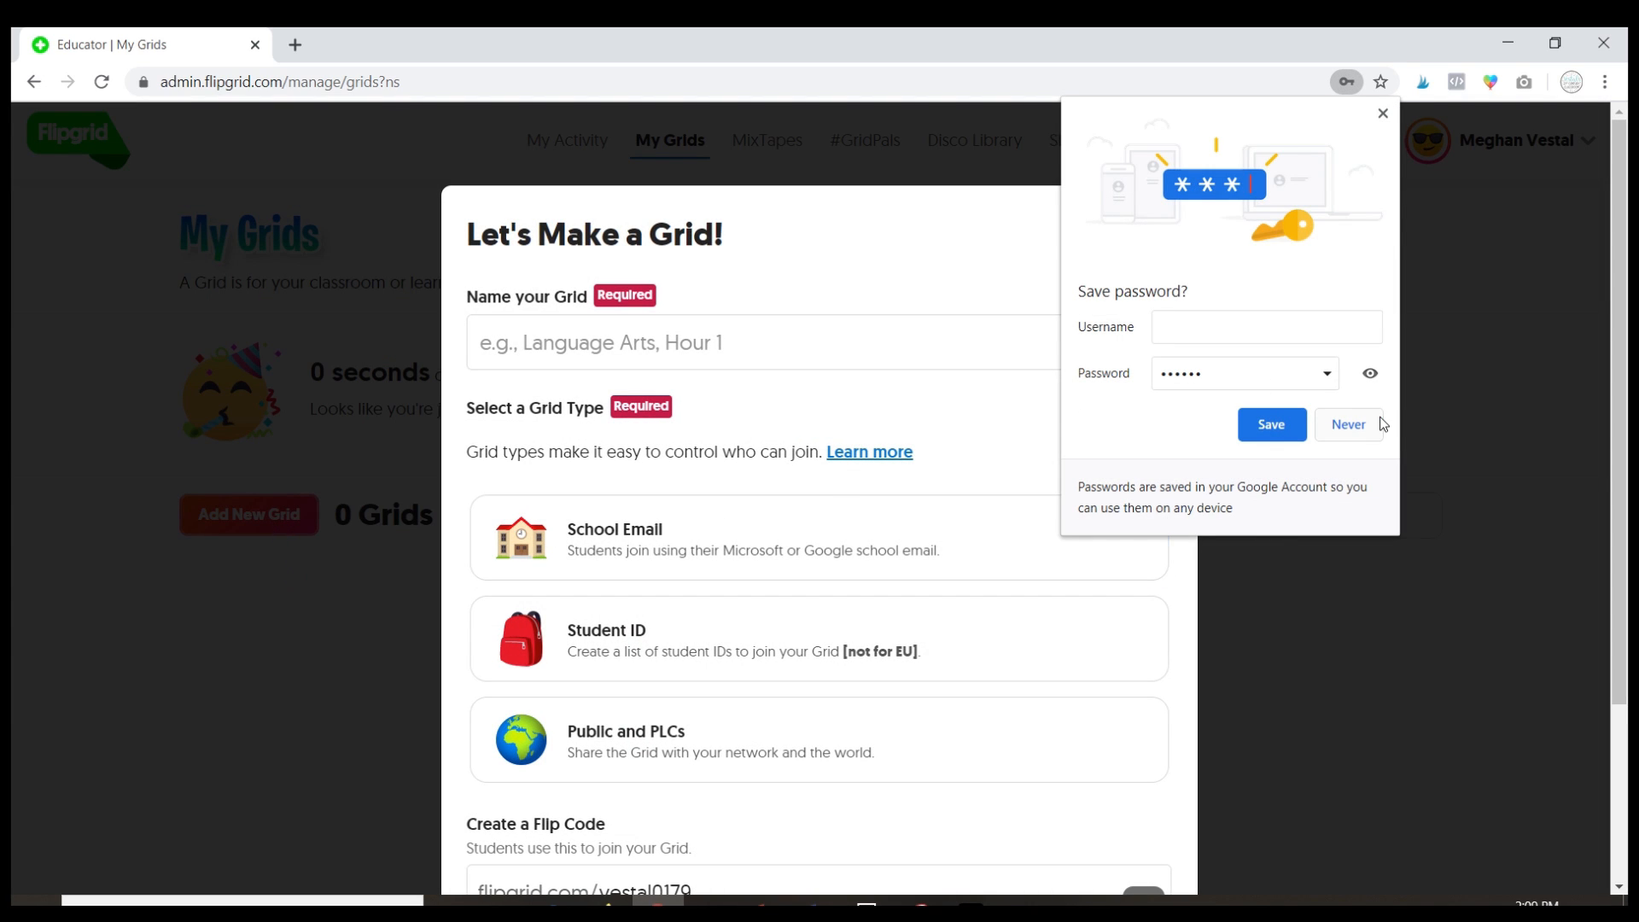
pyautogui.click(1348, 424)
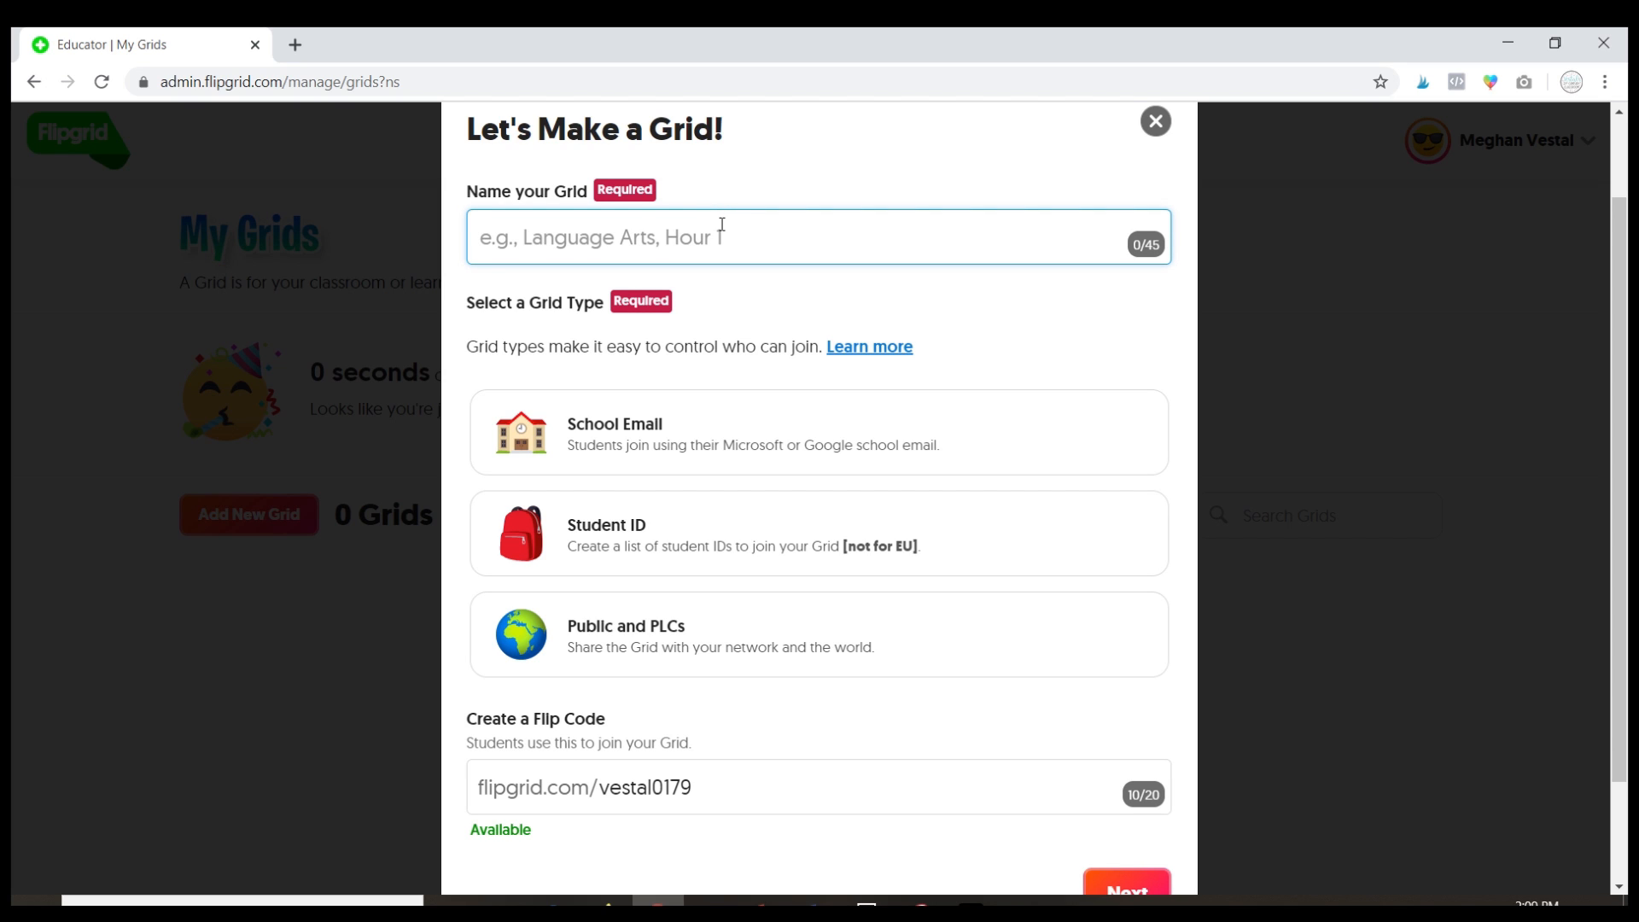
pyautogui.write('Mrs.')
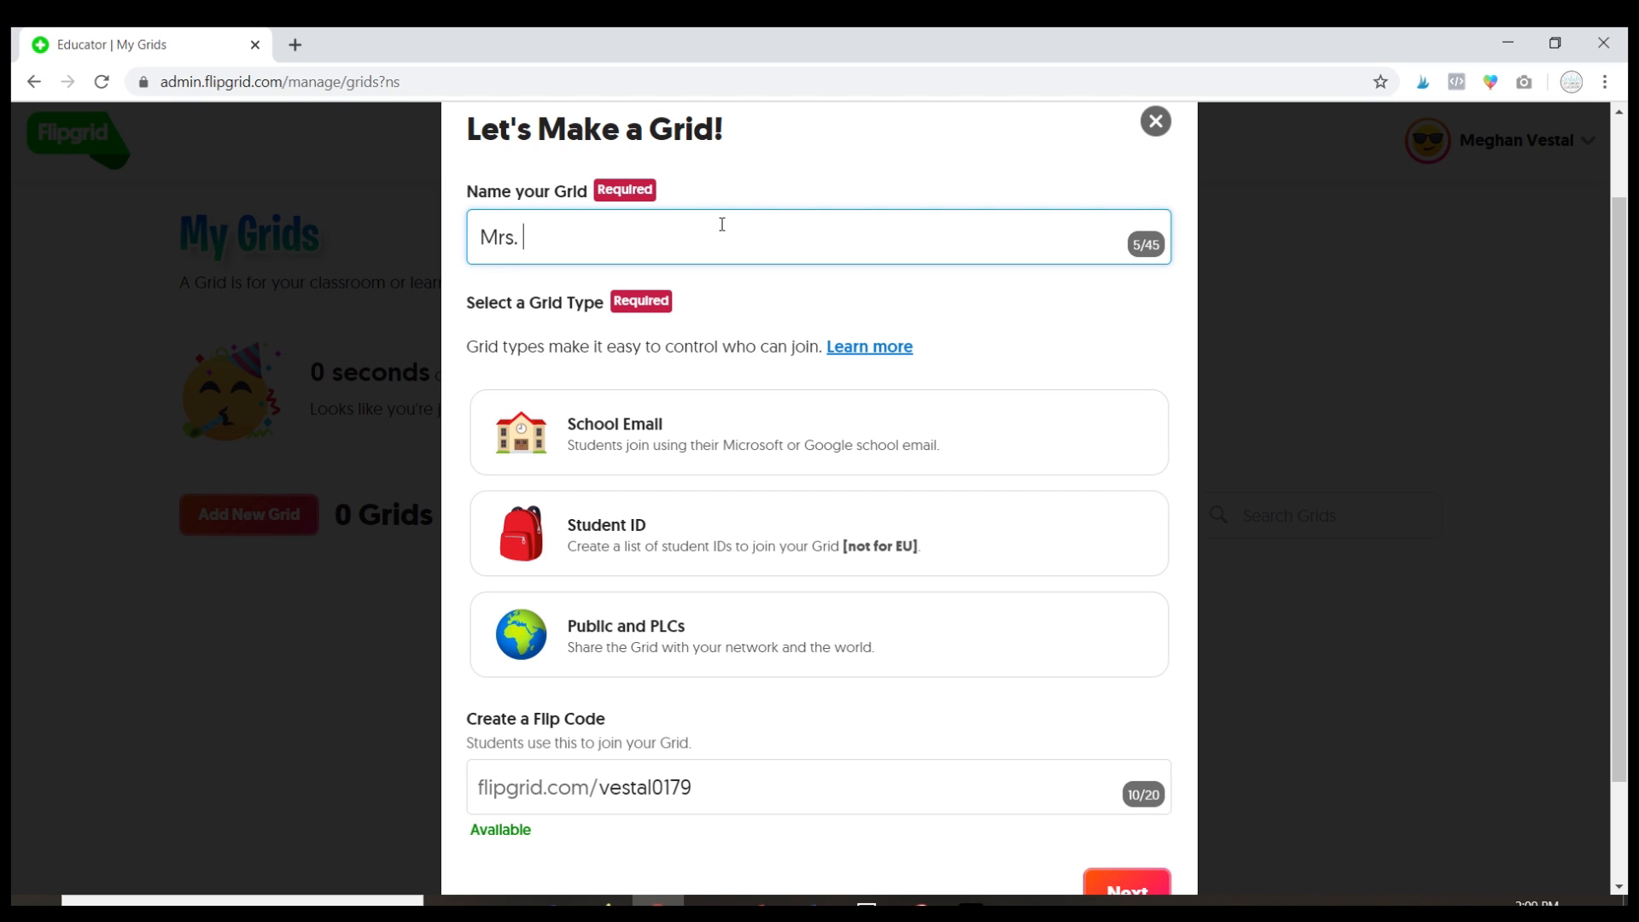
pyautogui.write("Vestal's H")
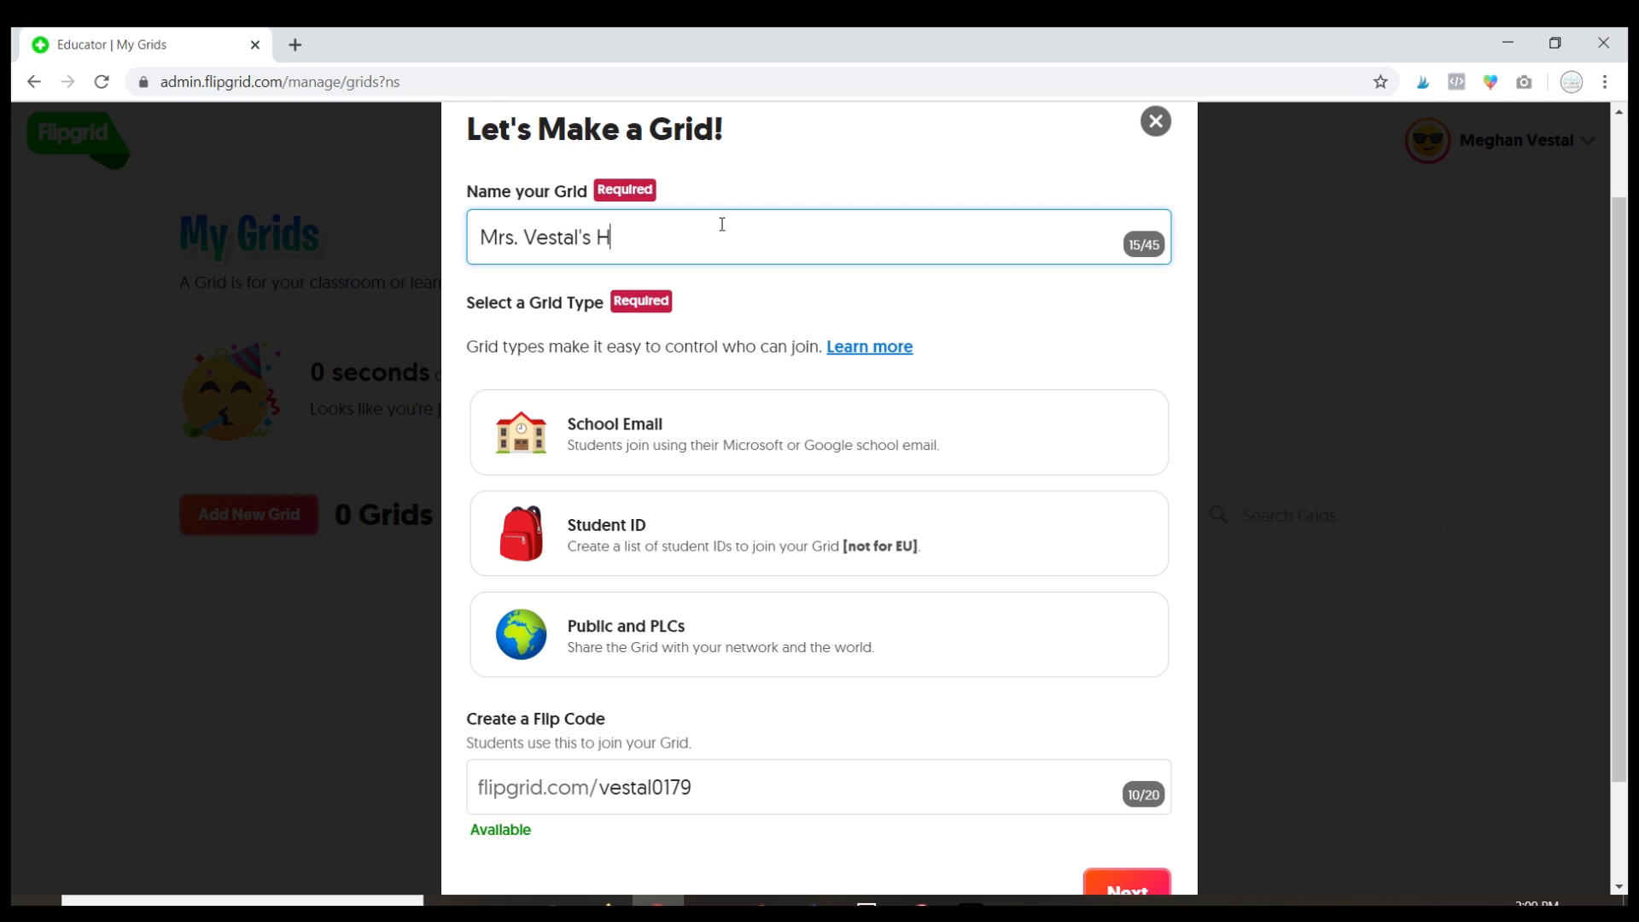
pyautogui.write('istory Class')
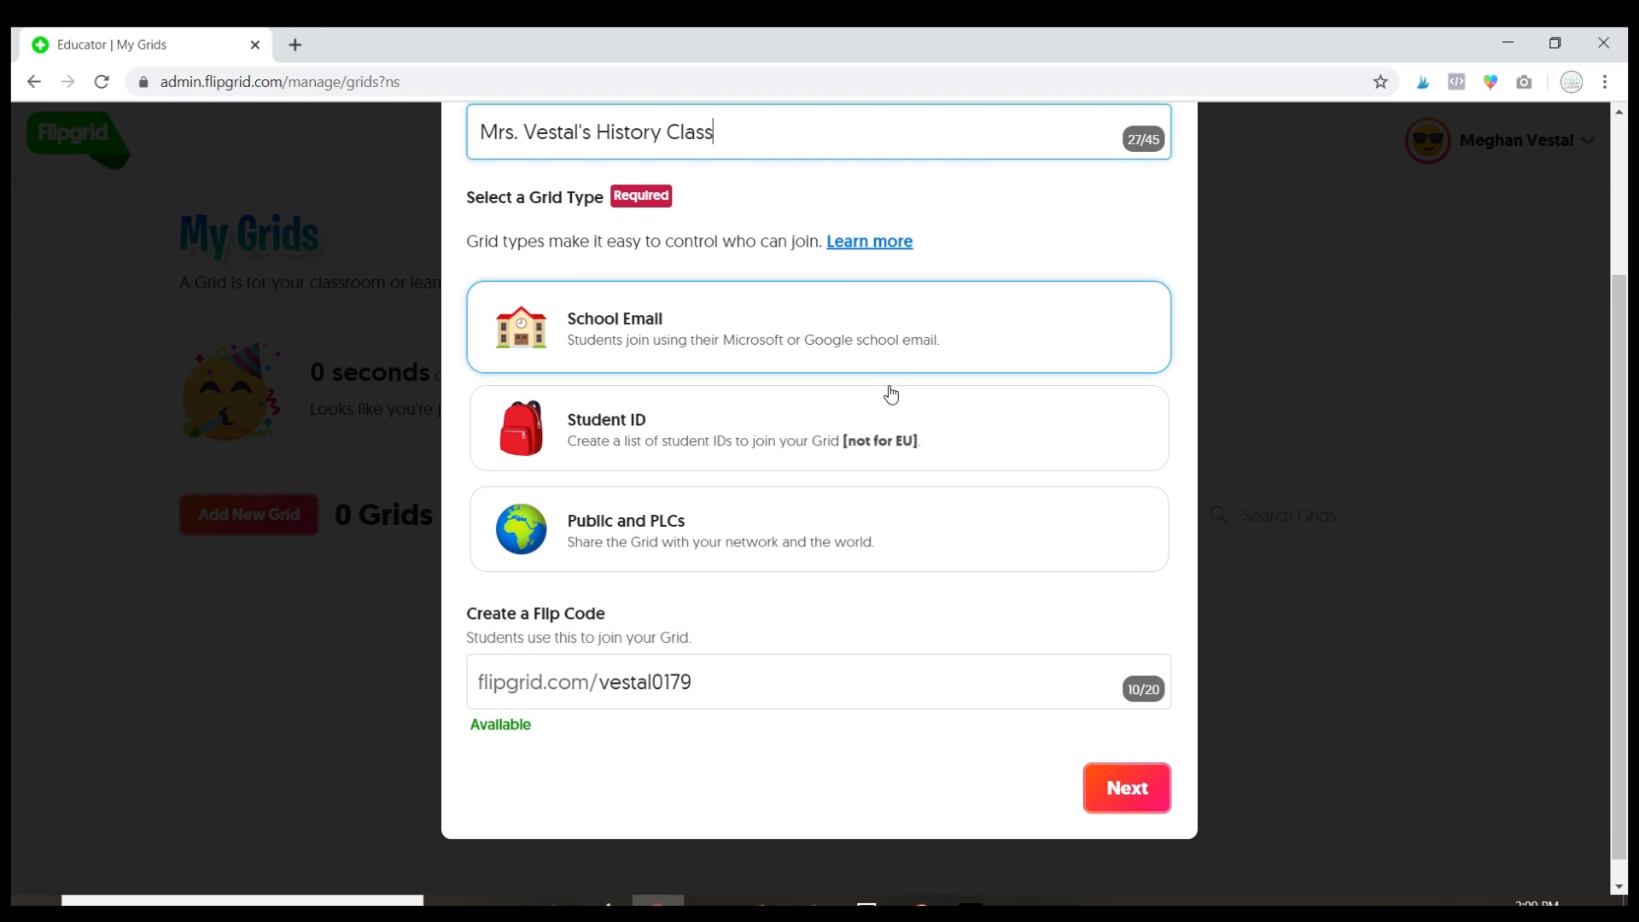
pyautogui.moveTo(845, 380)
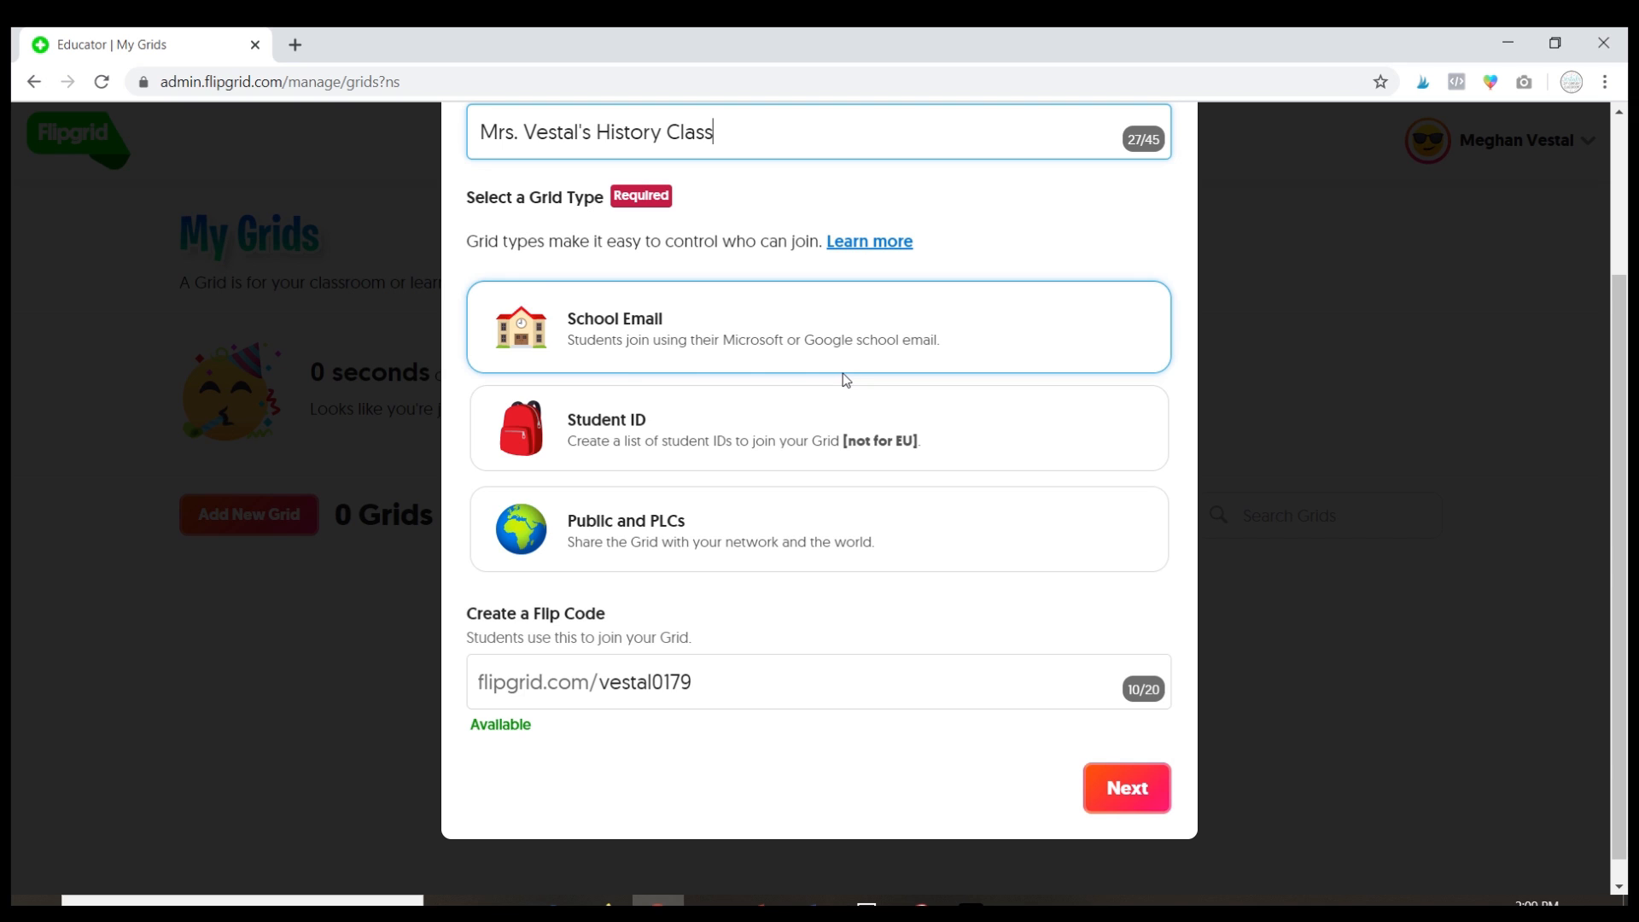
pyautogui.moveTo(741, 374)
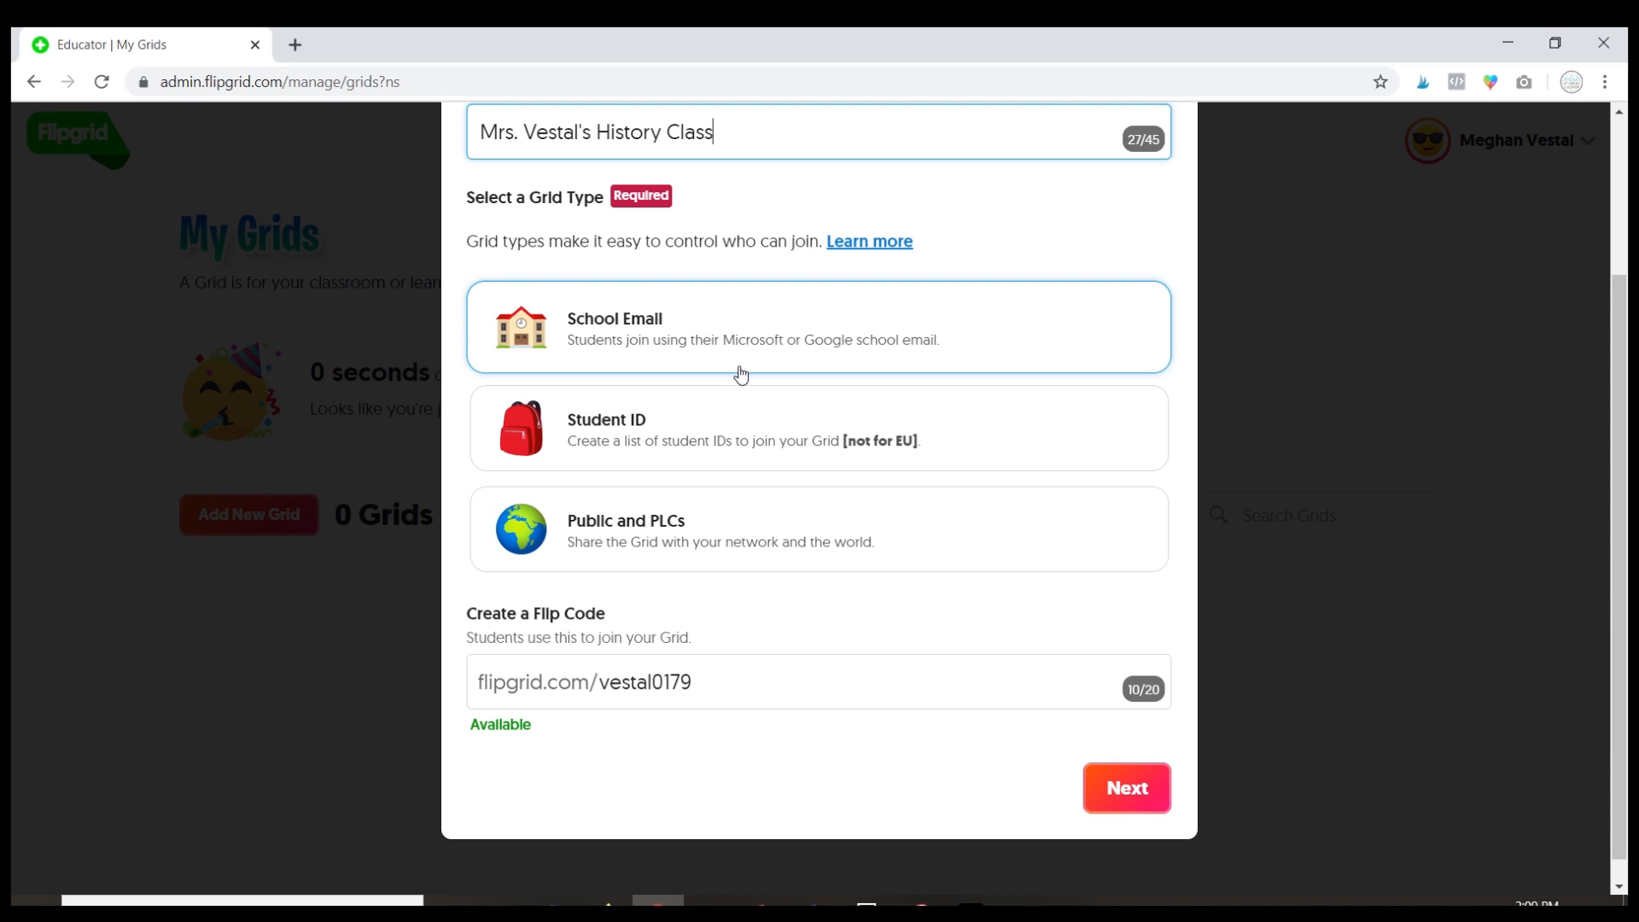
pyautogui.moveTo(832, 348)
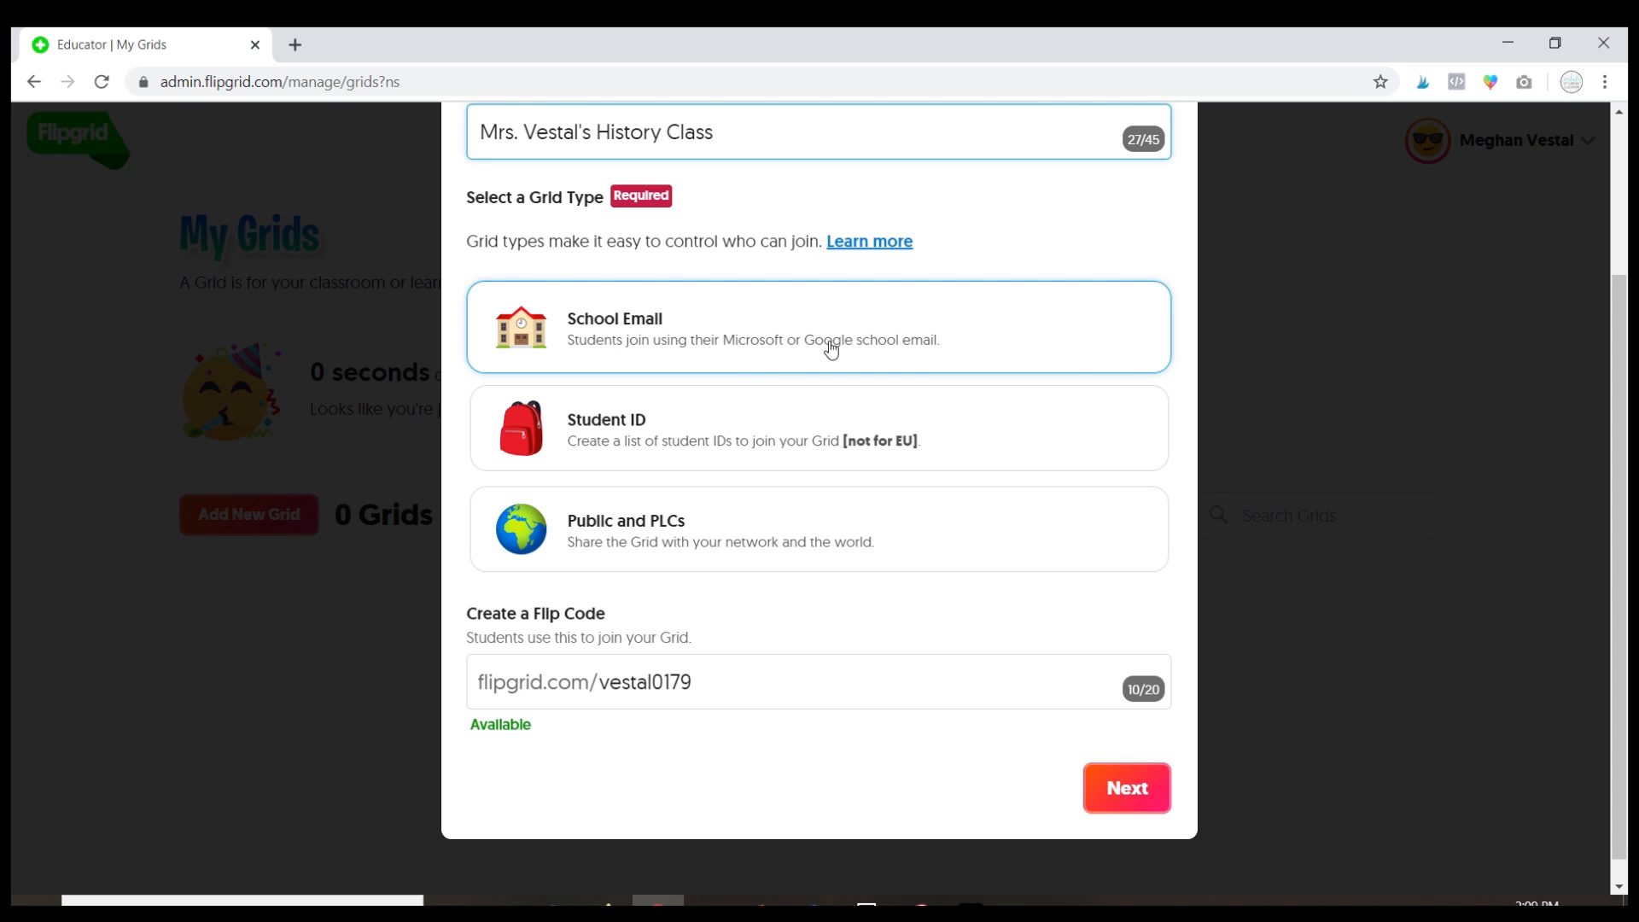
pyautogui.moveTo(791, 355)
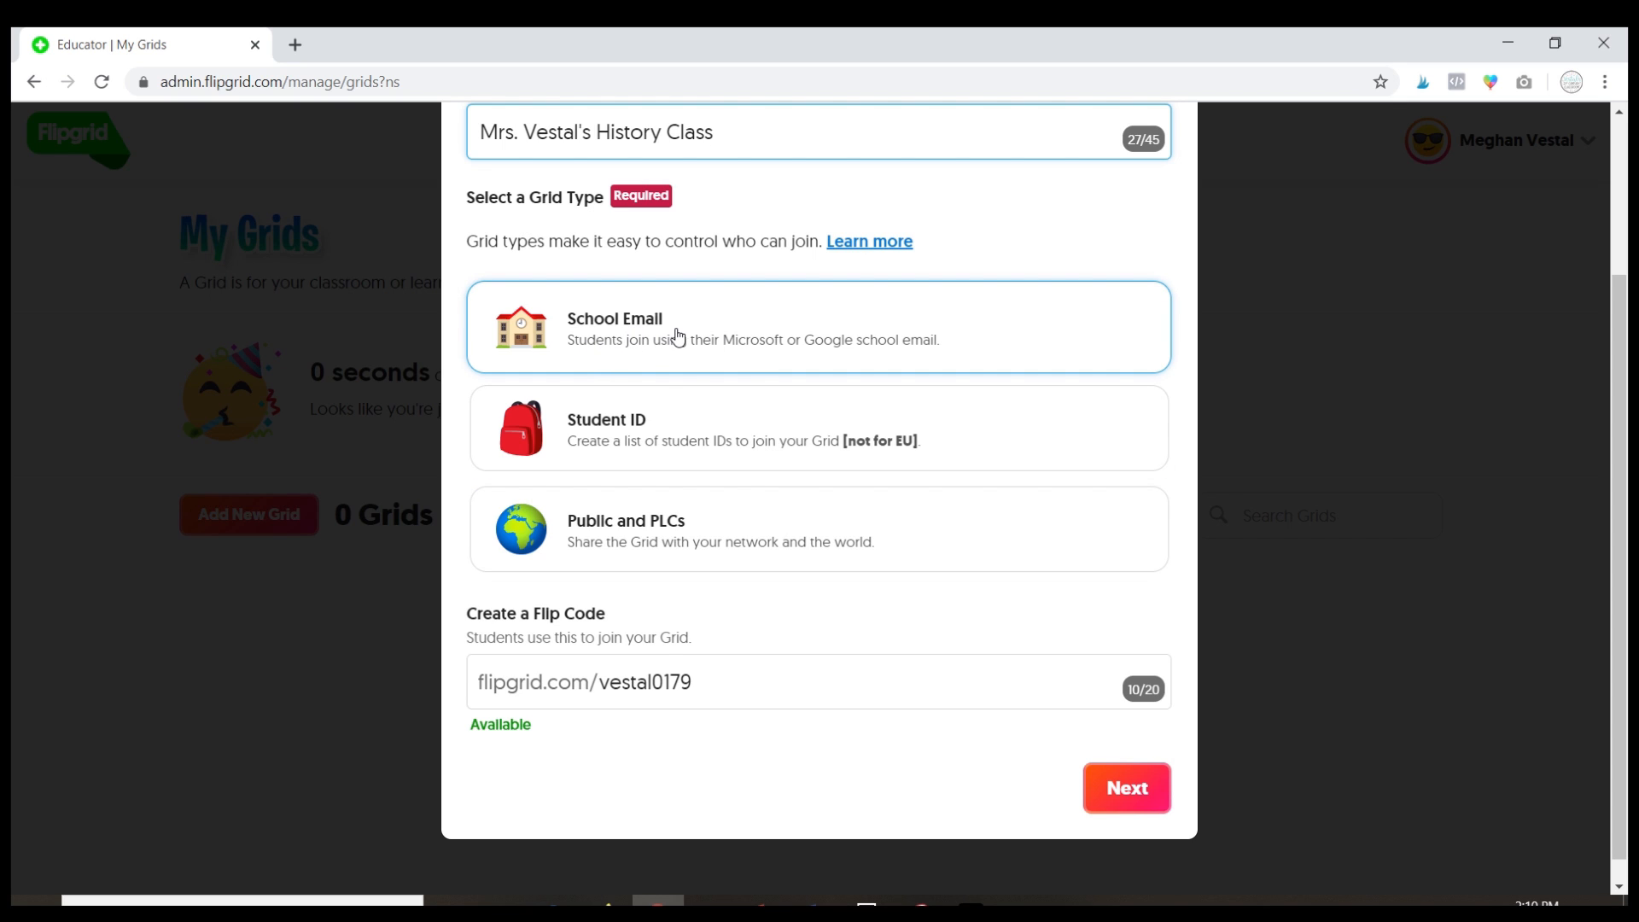
# - Choose Public and PLCs as the grid type and continue to access settings
pyautogui.click(791, 530)
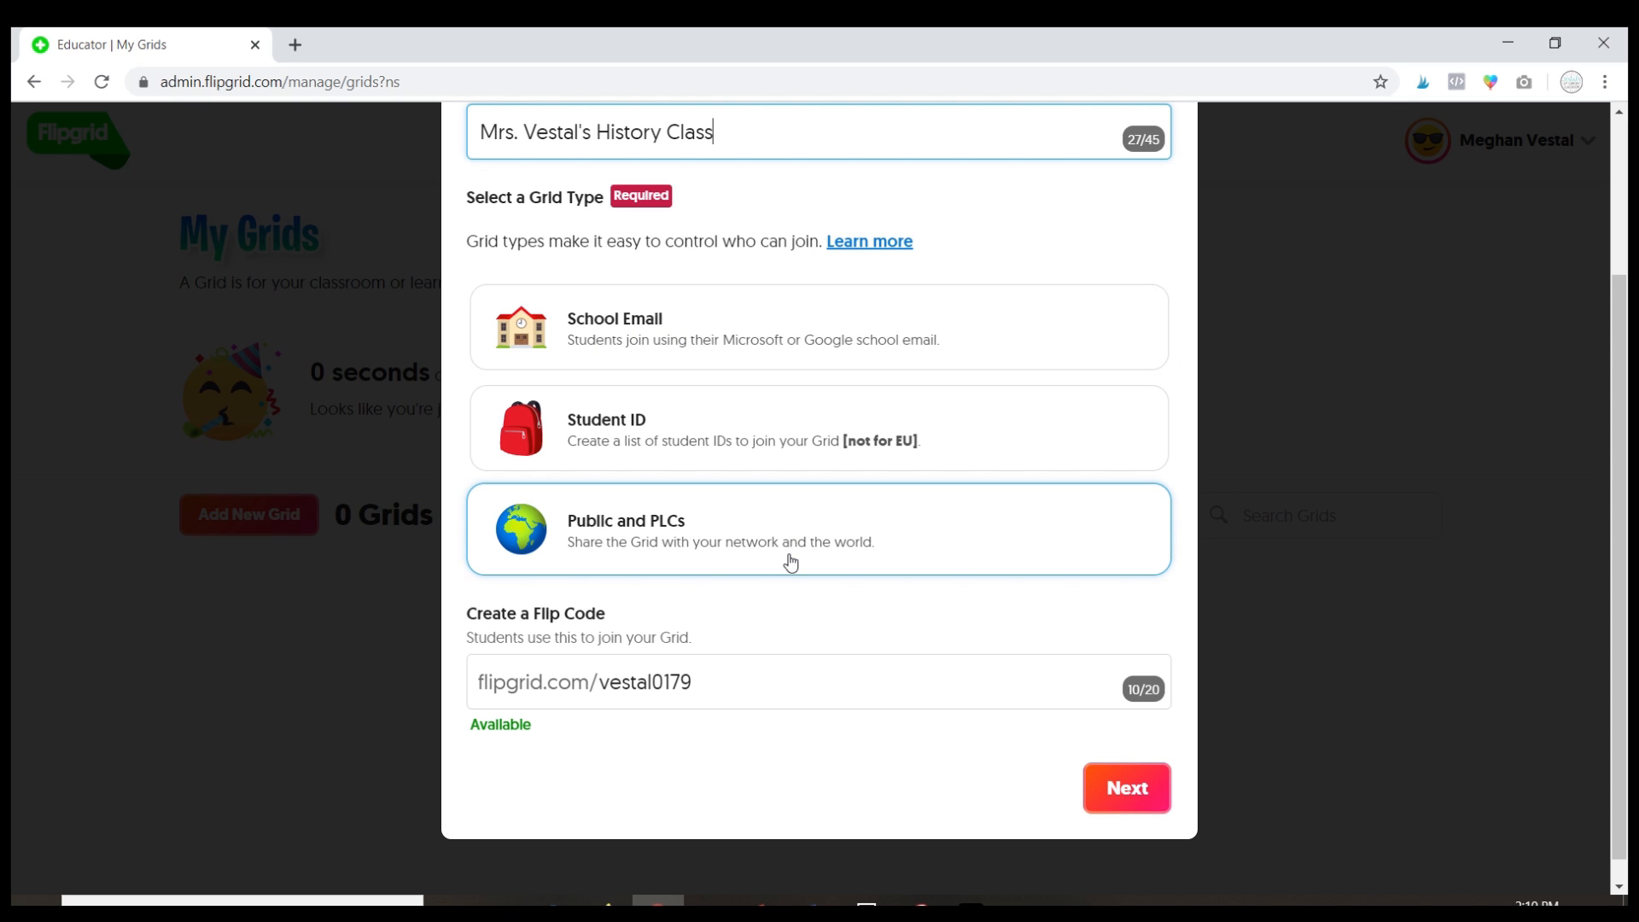
pyautogui.moveTo(813, 560)
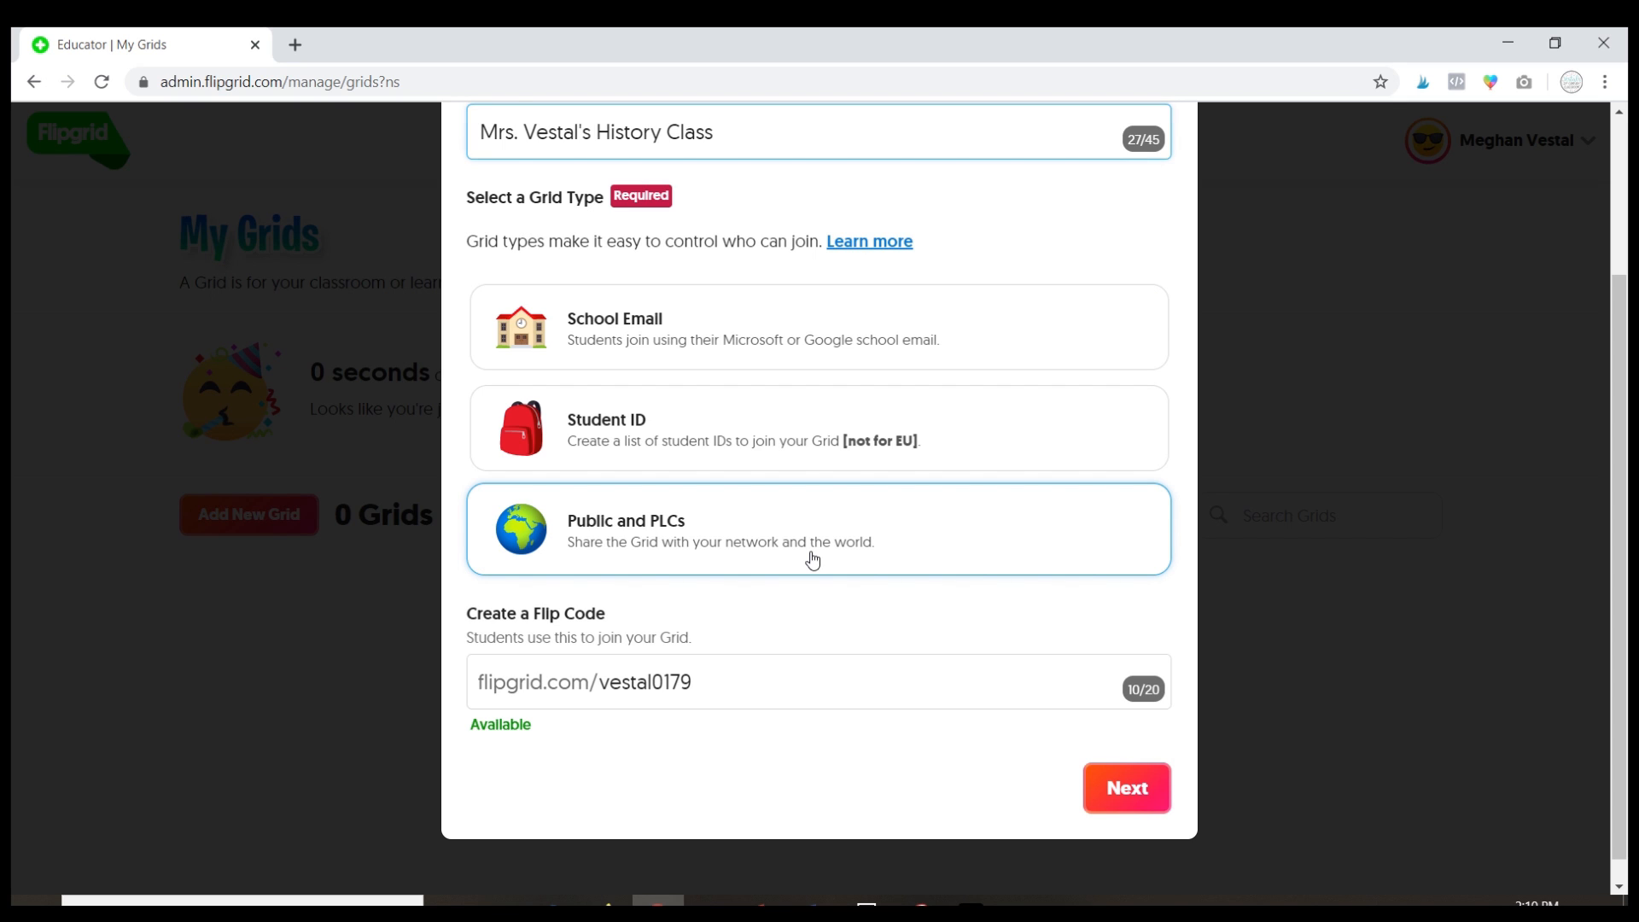
pyautogui.click(1125, 787)
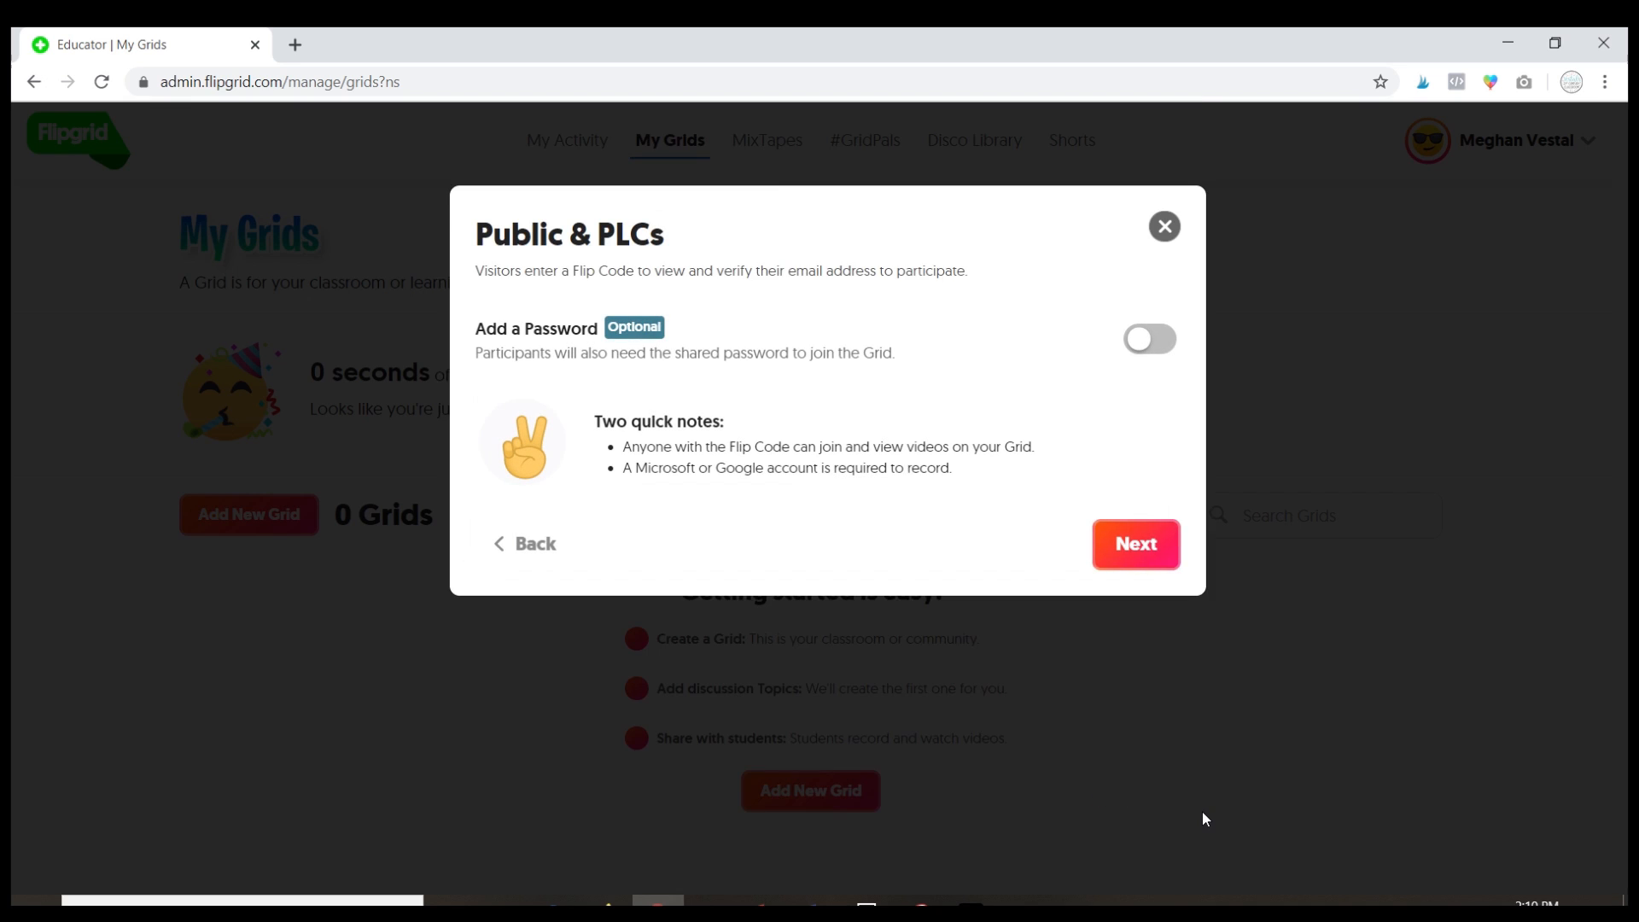
pyautogui.moveTo(1054, 666)
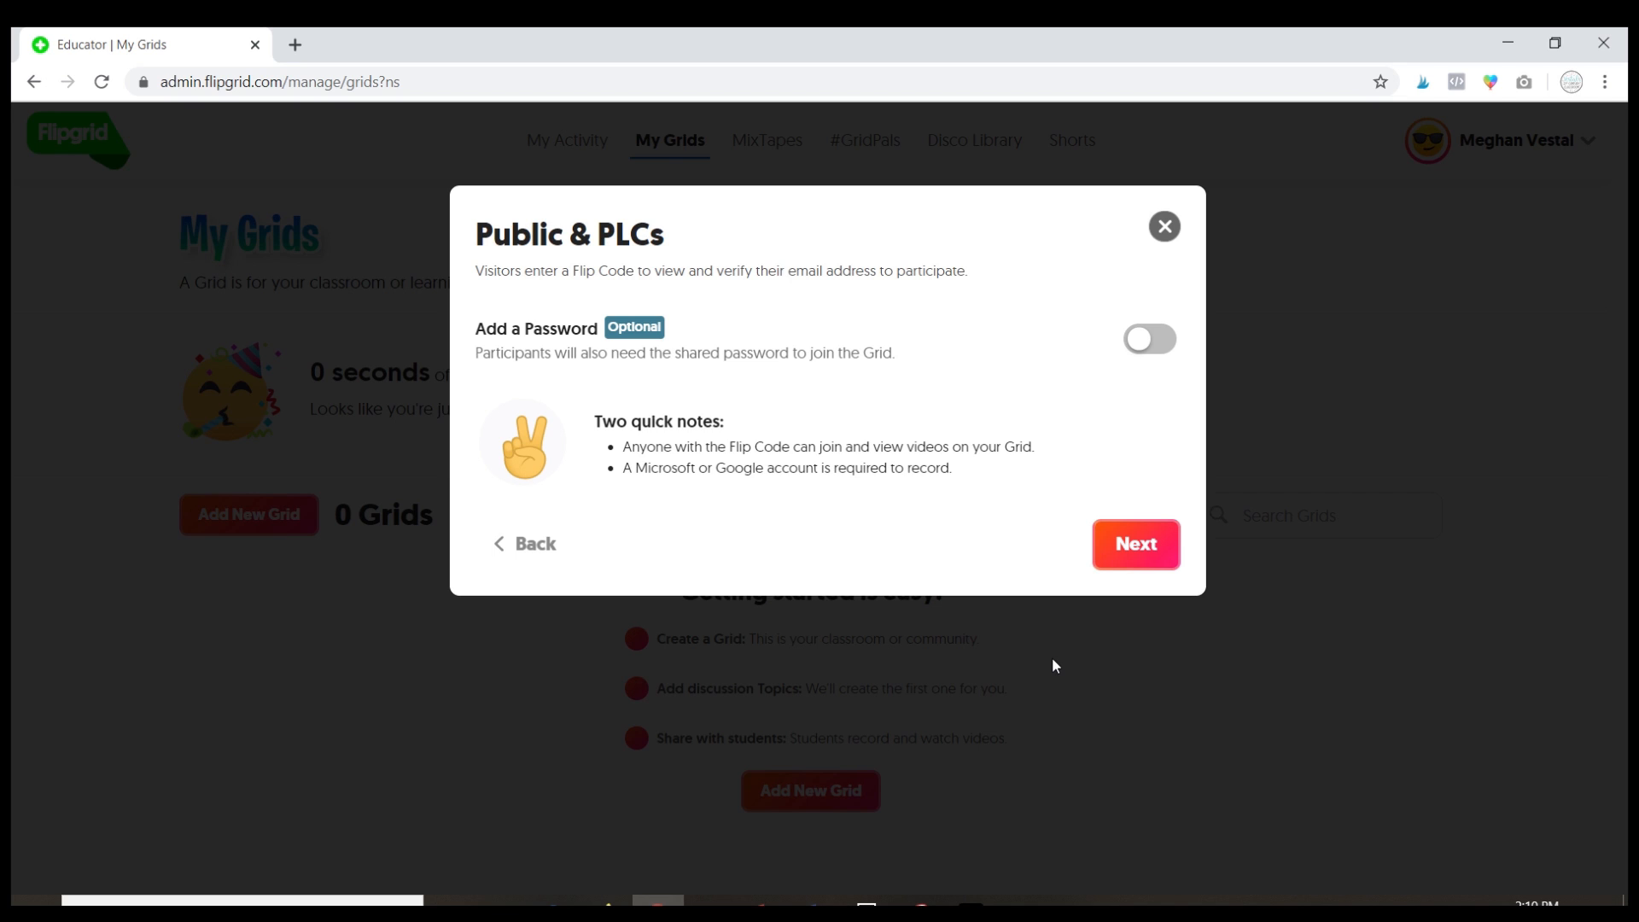
pyautogui.moveTo(1139, 352)
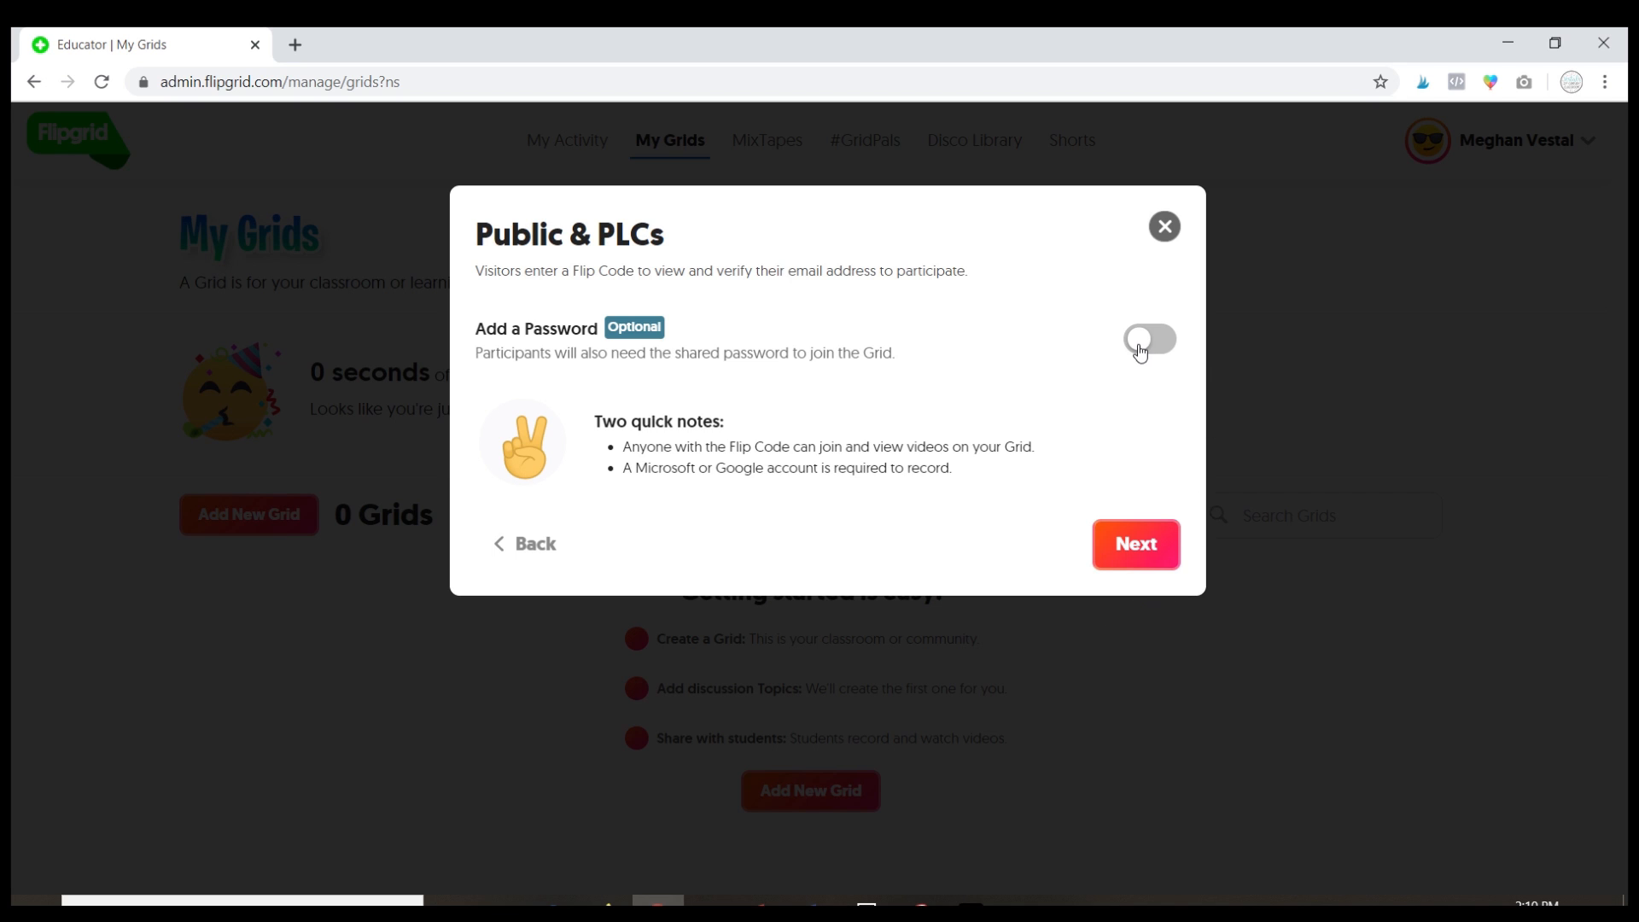
# - Enable Add a Password, enter a valid grid password, and submit the setup
pyautogui.click(1149, 338)
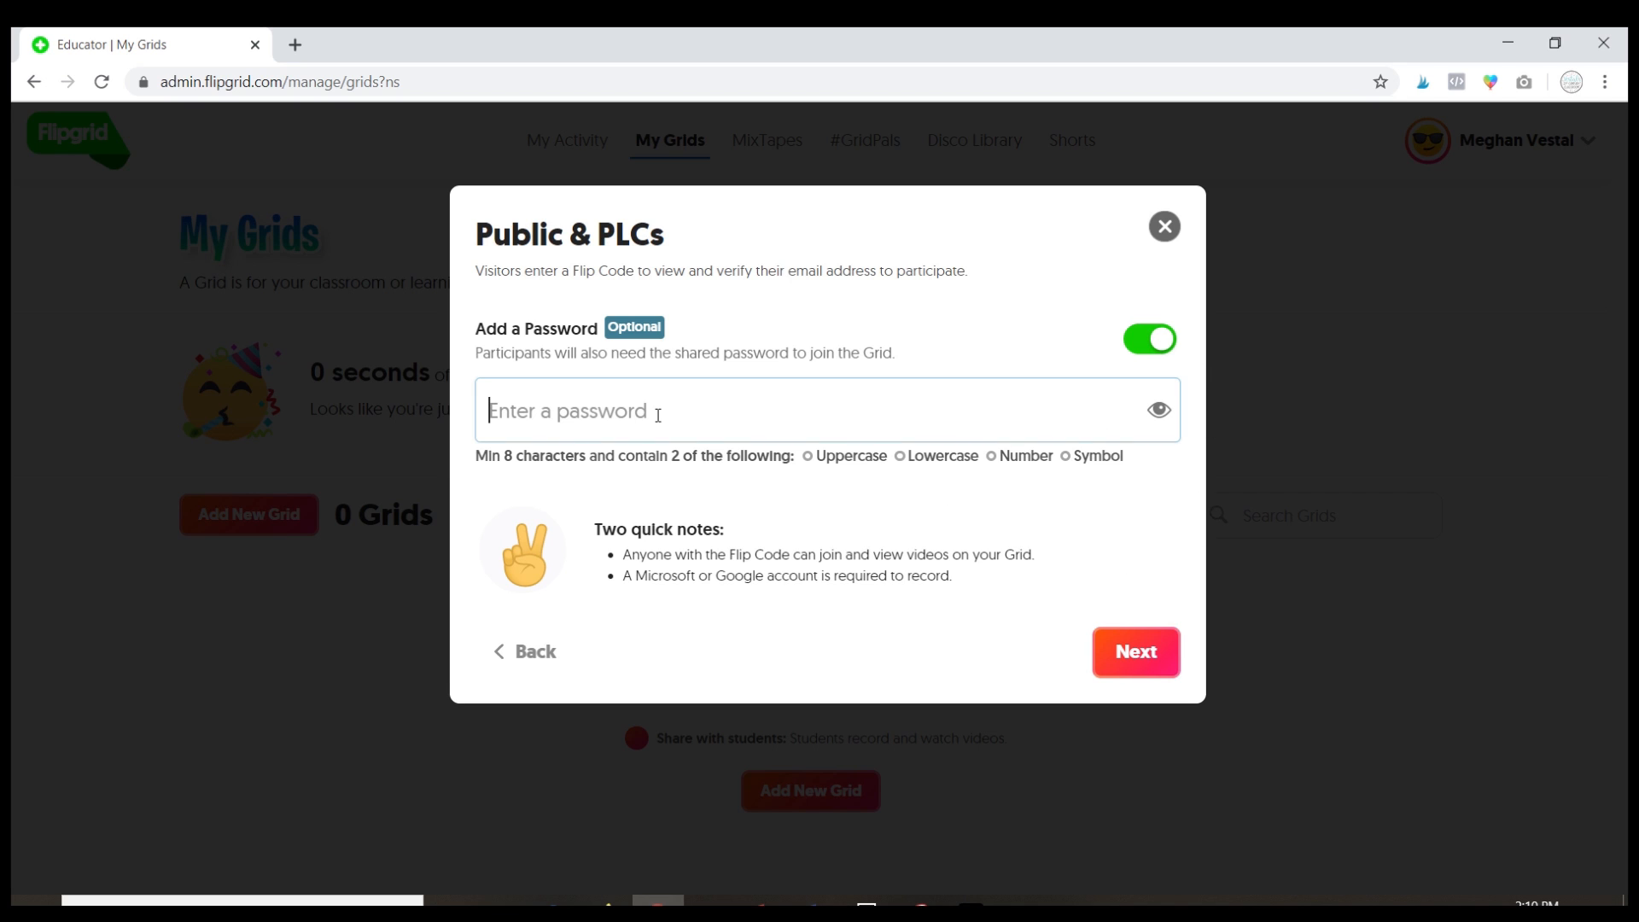
pyautogui.click(827, 410)
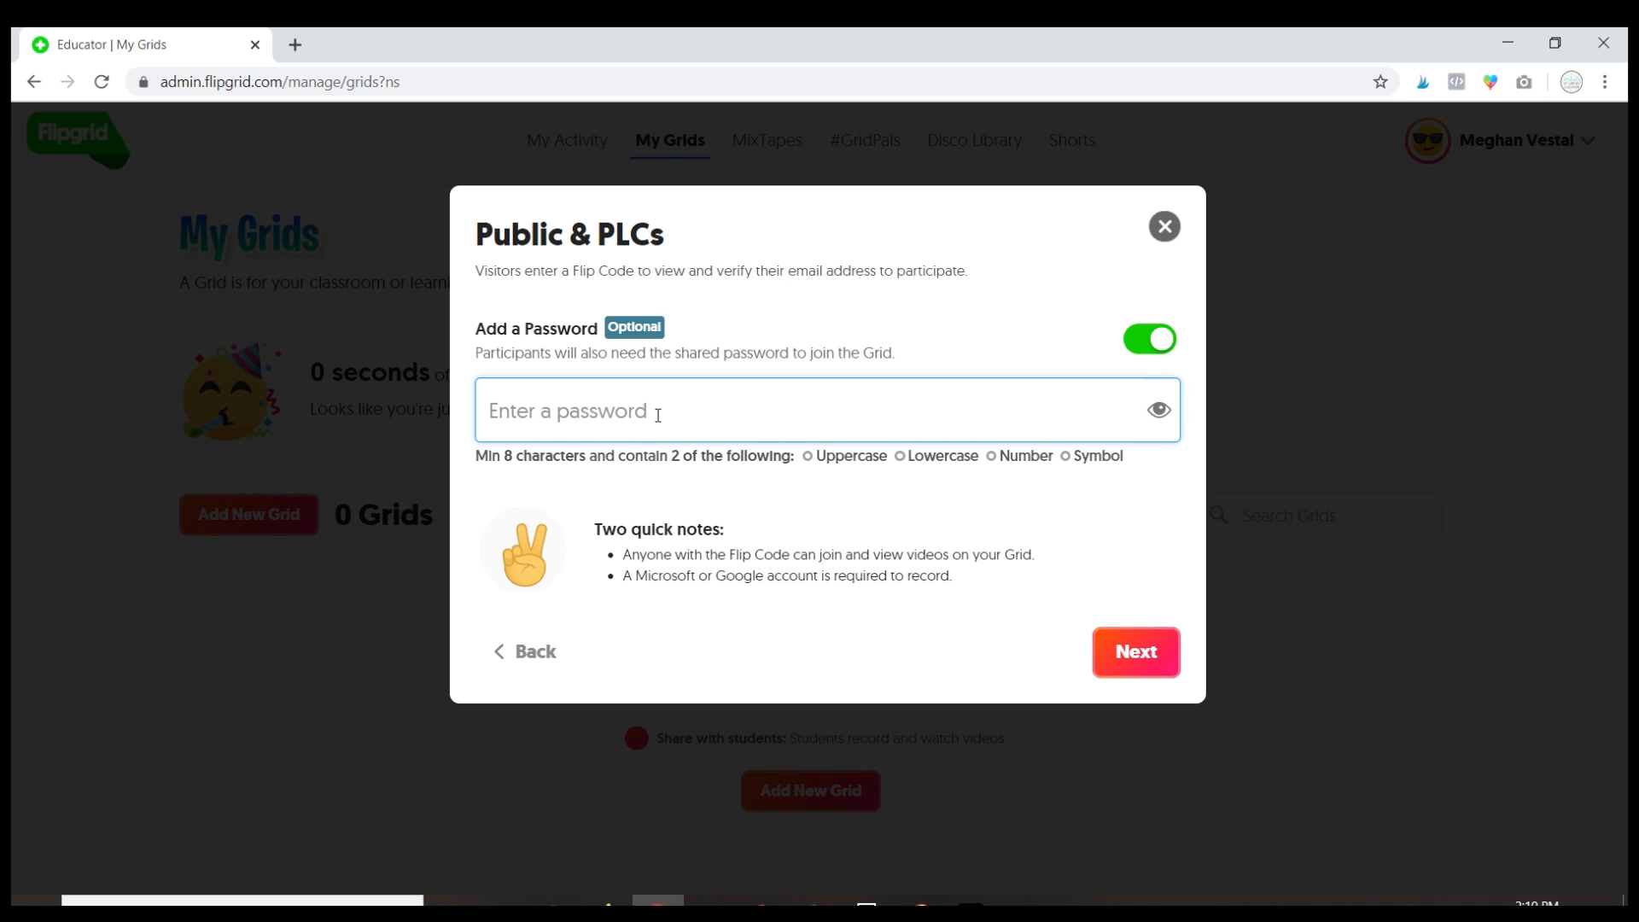
pyautogui.write('A')
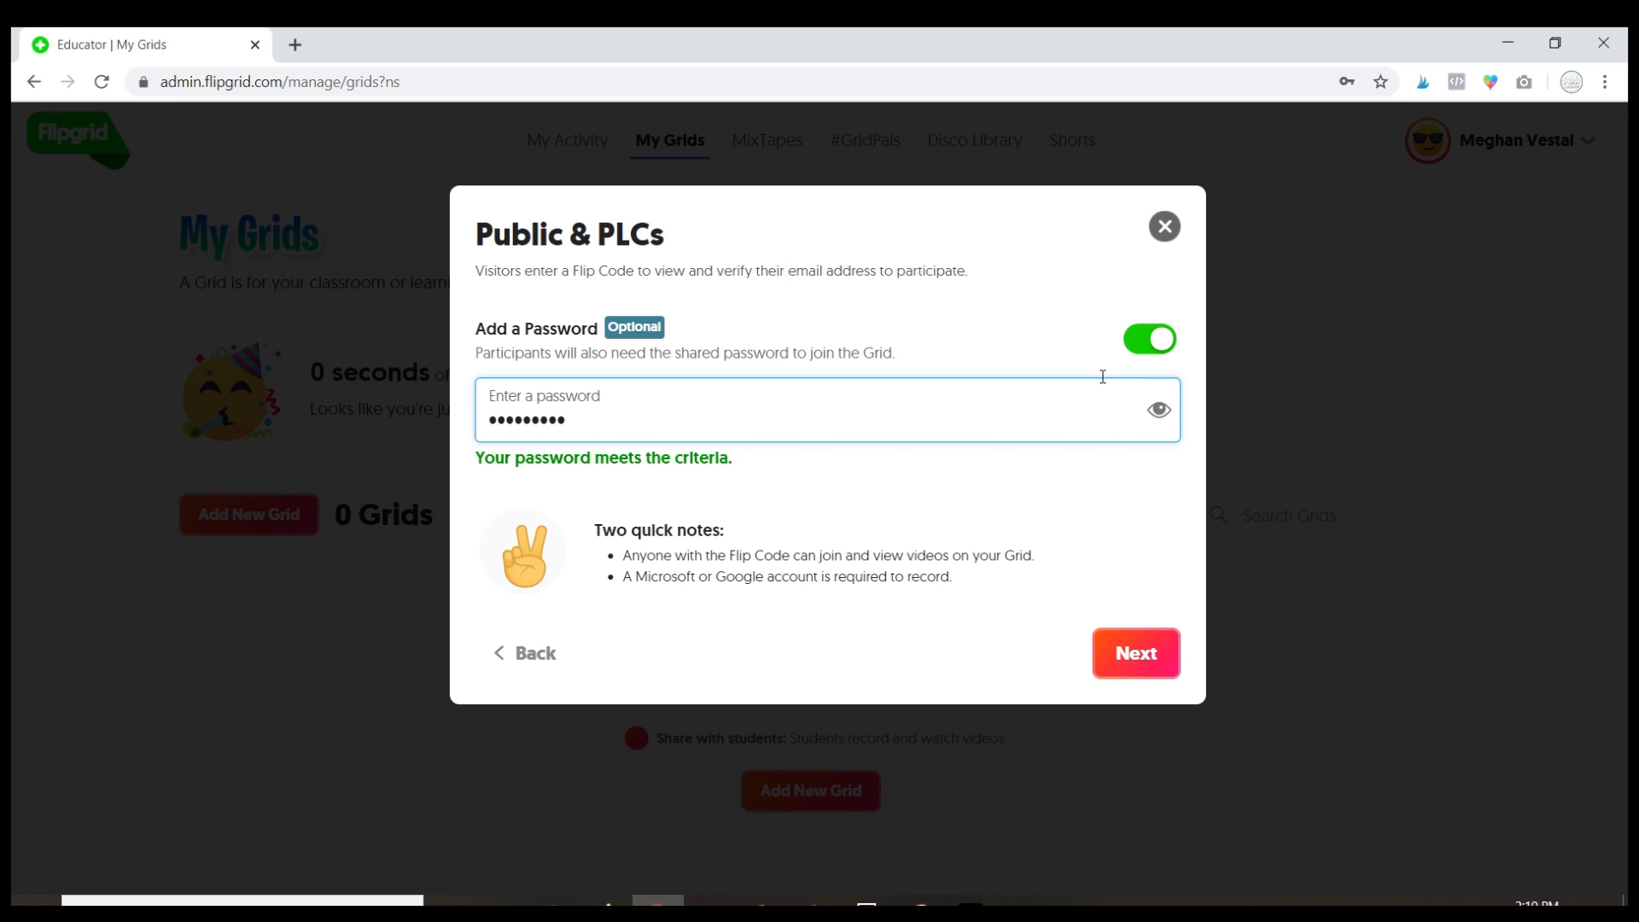
pyautogui.moveTo(1139, 669)
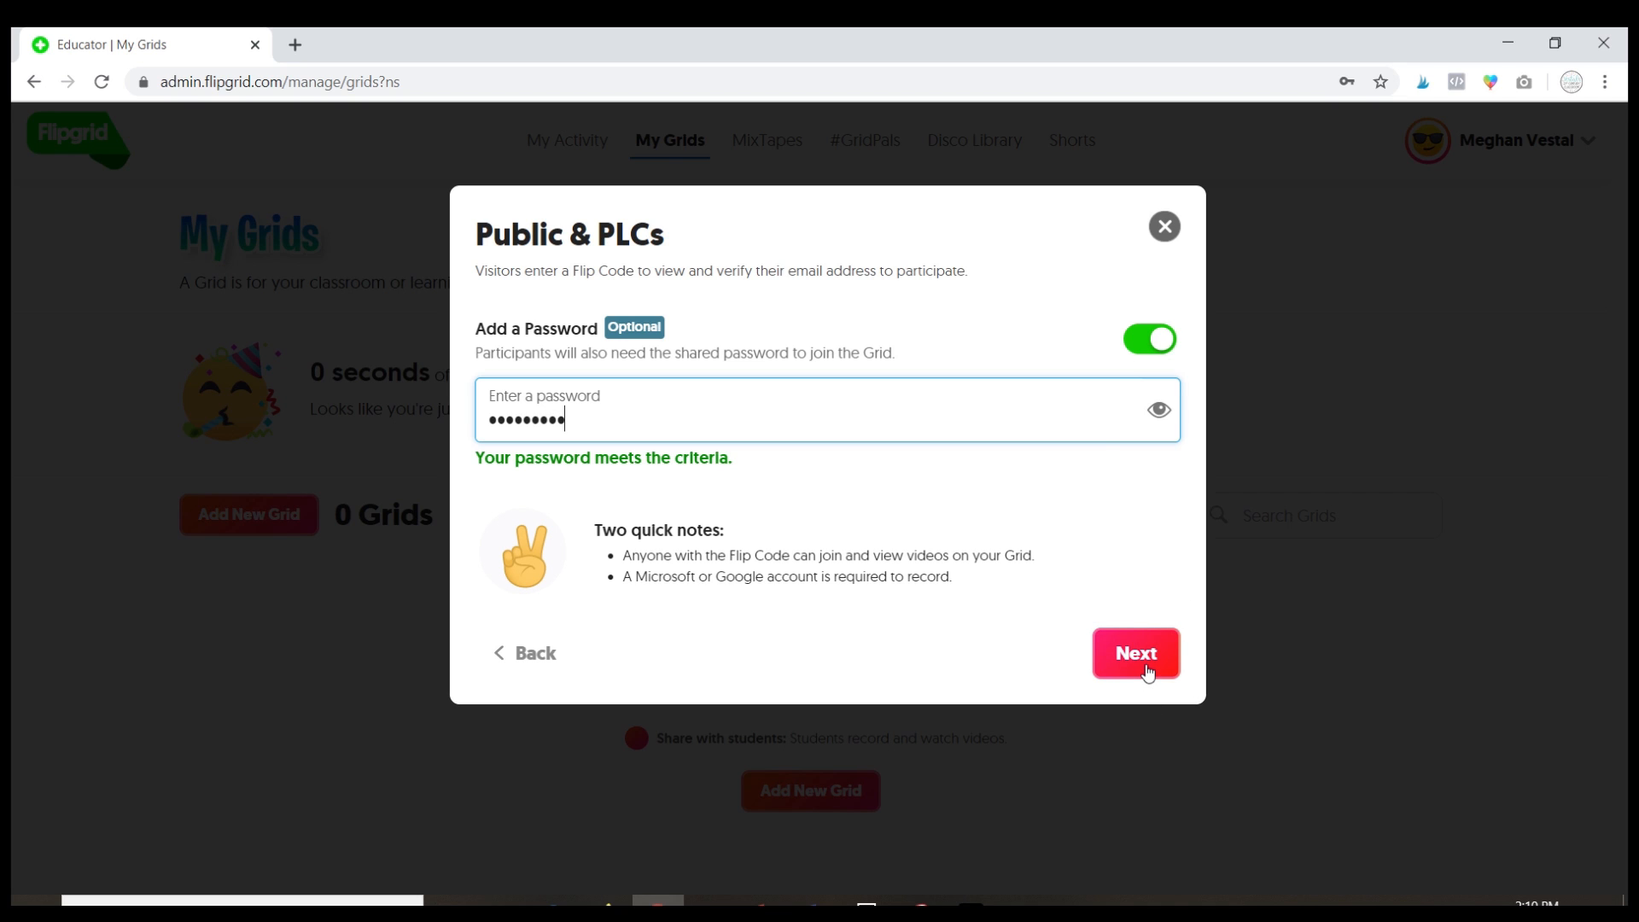
pyautogui.click(1135, 652)
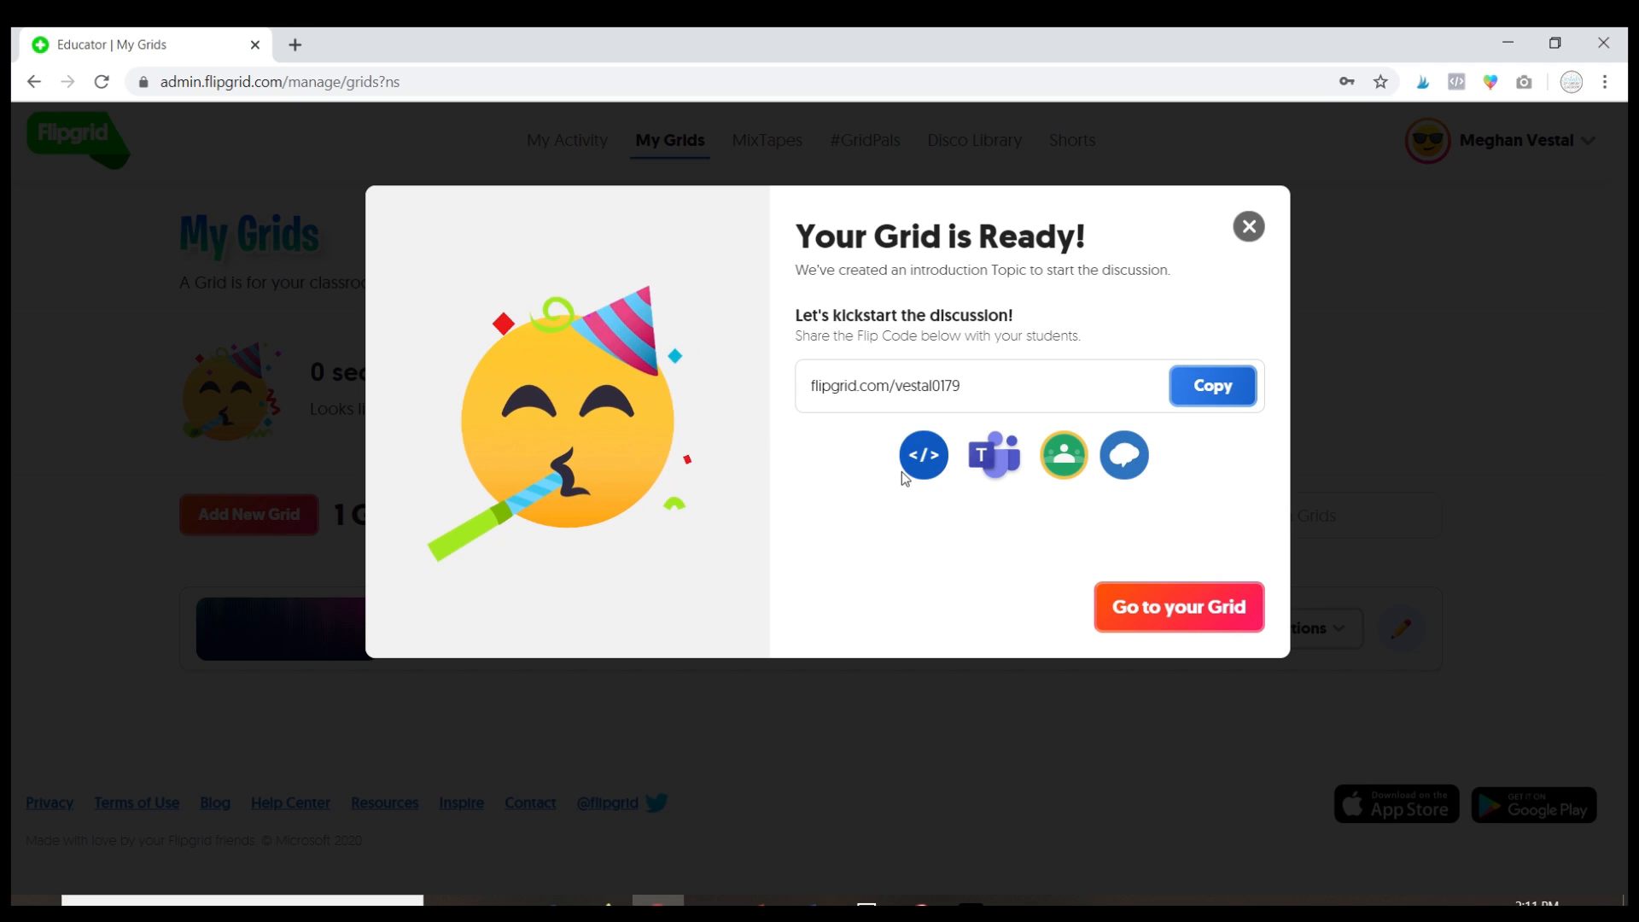
pyautogui.moveTo(924, 454)
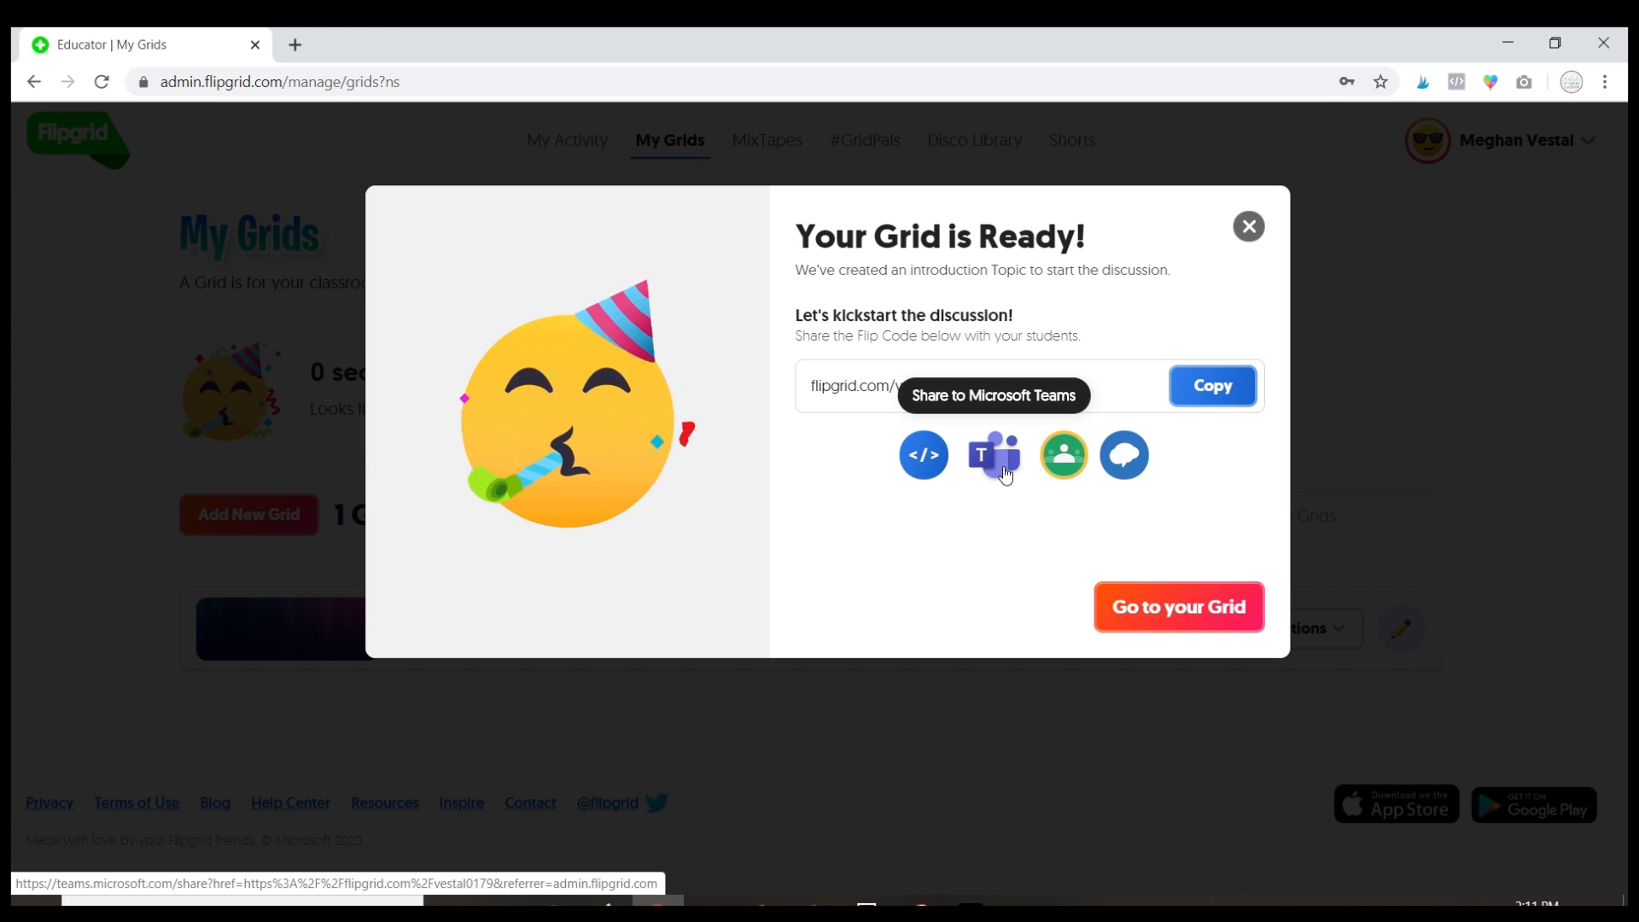
pyautogui.moveTo(1062, 454)
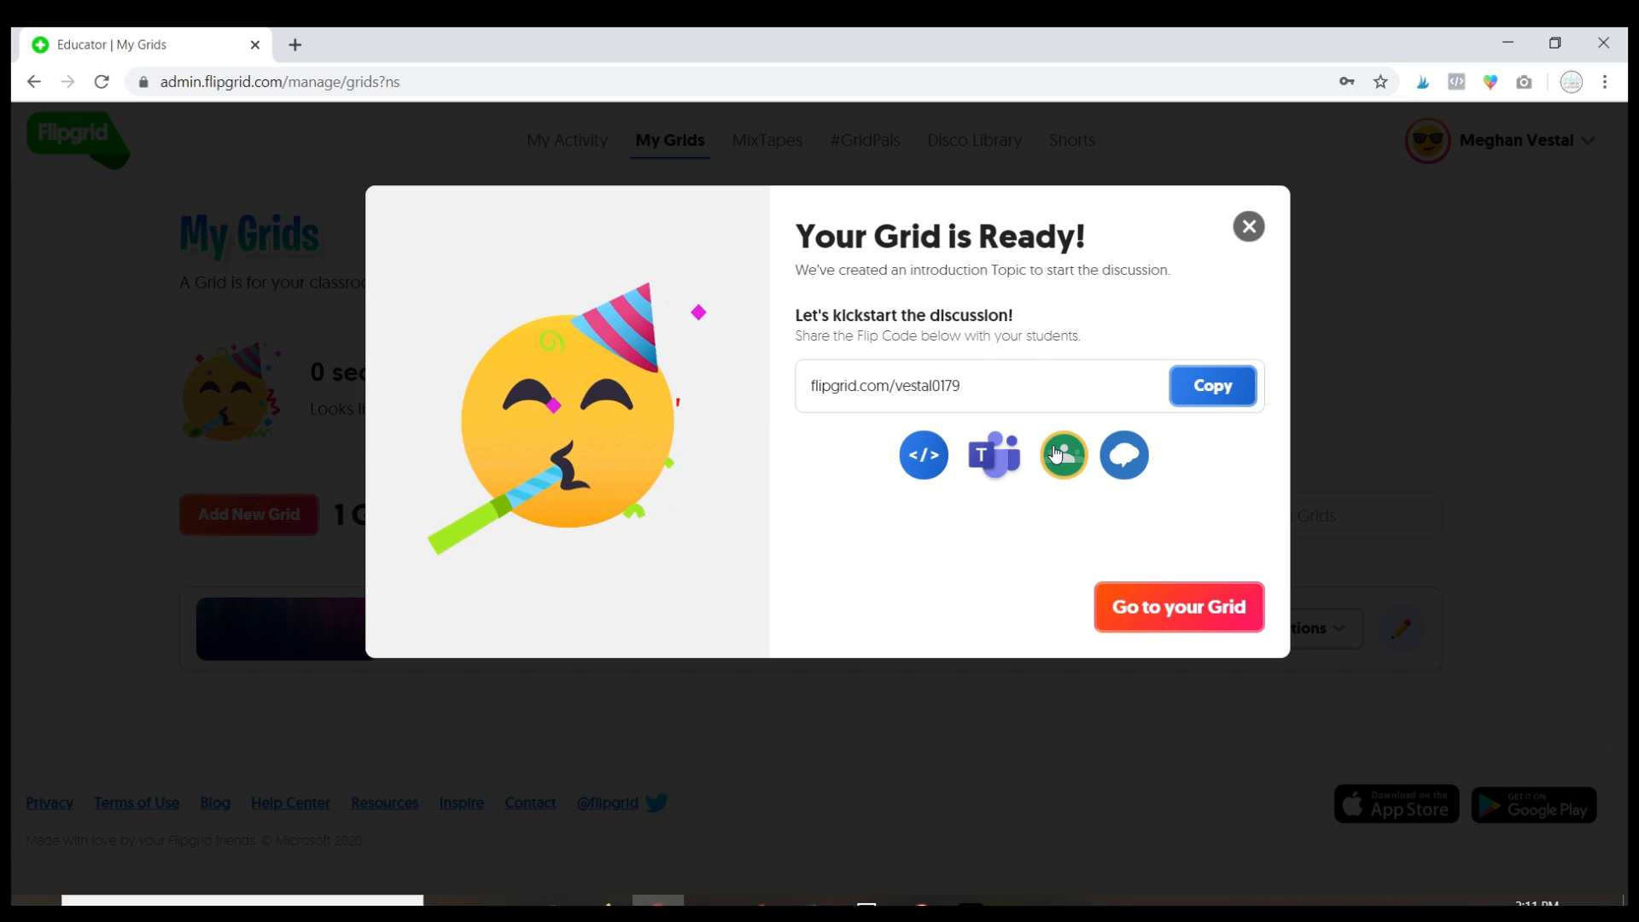
pyautogui.moveTo(1062, 454)
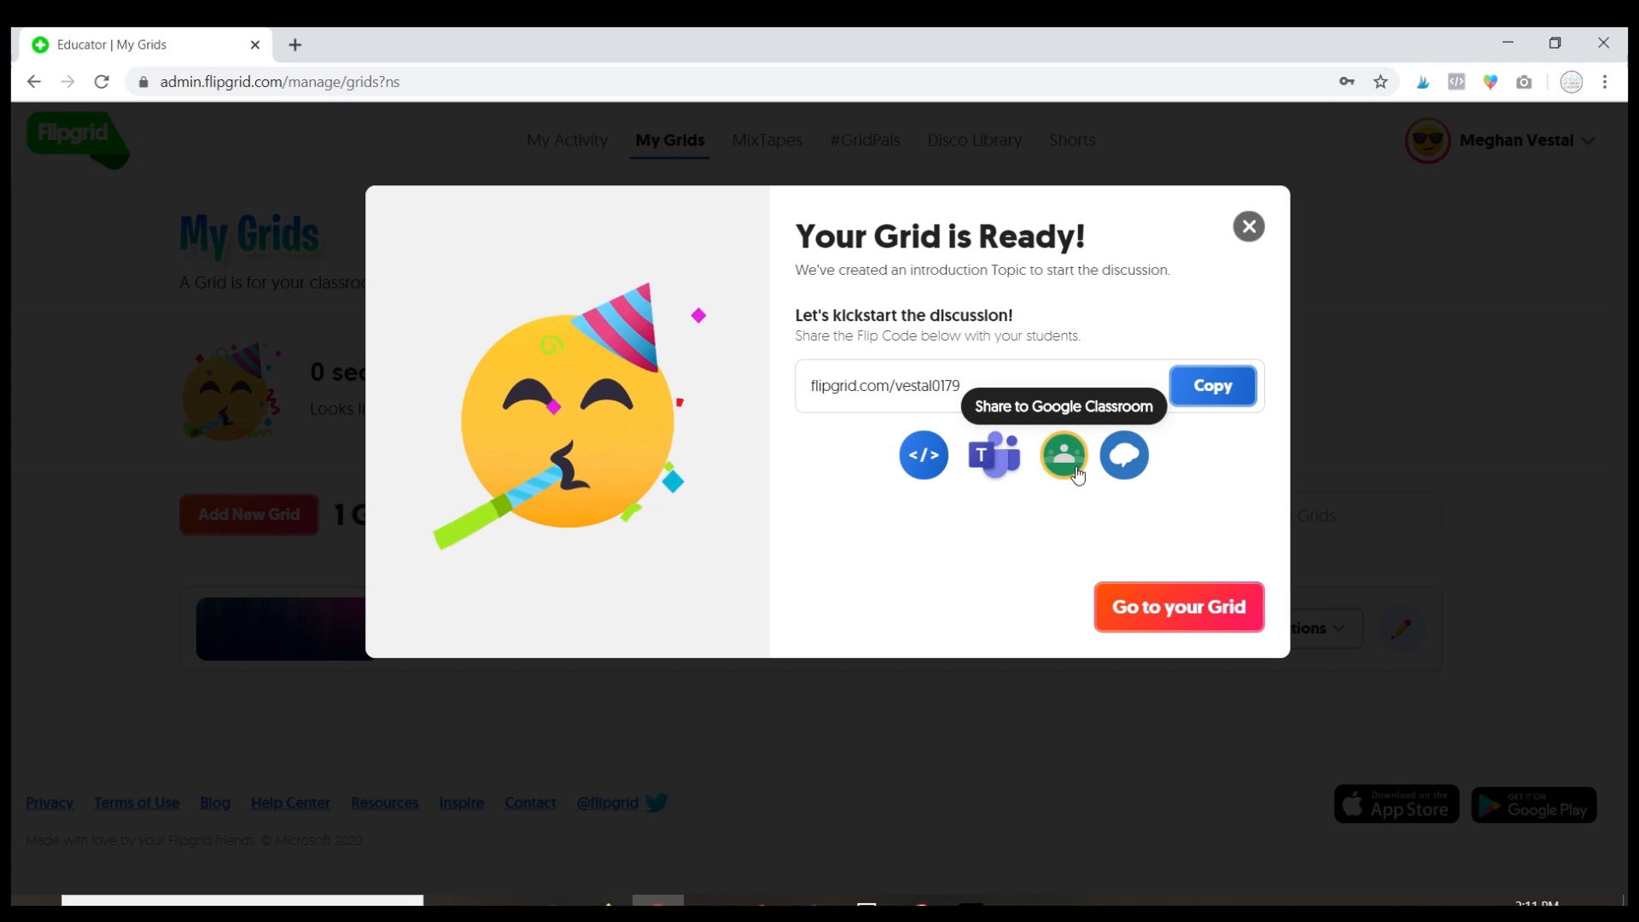
pyautogui.moveTo(1124, 454)
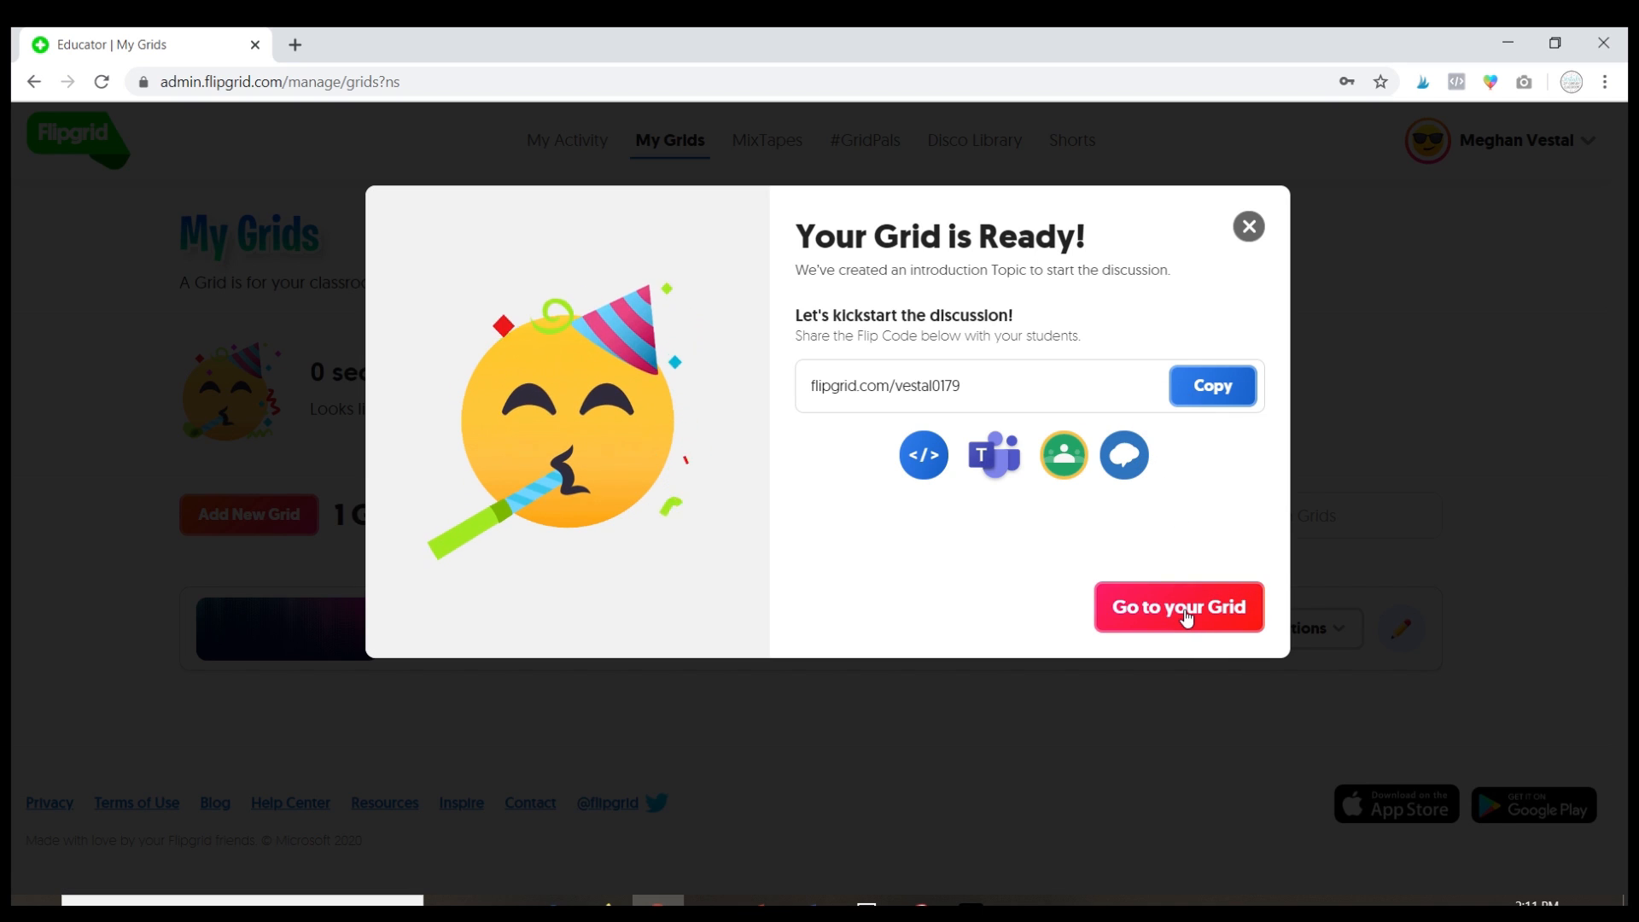
# - Go to the newly created Mrs. Vestal's History Class grid from the ready dialog
pyautogui.click(1179, 606)
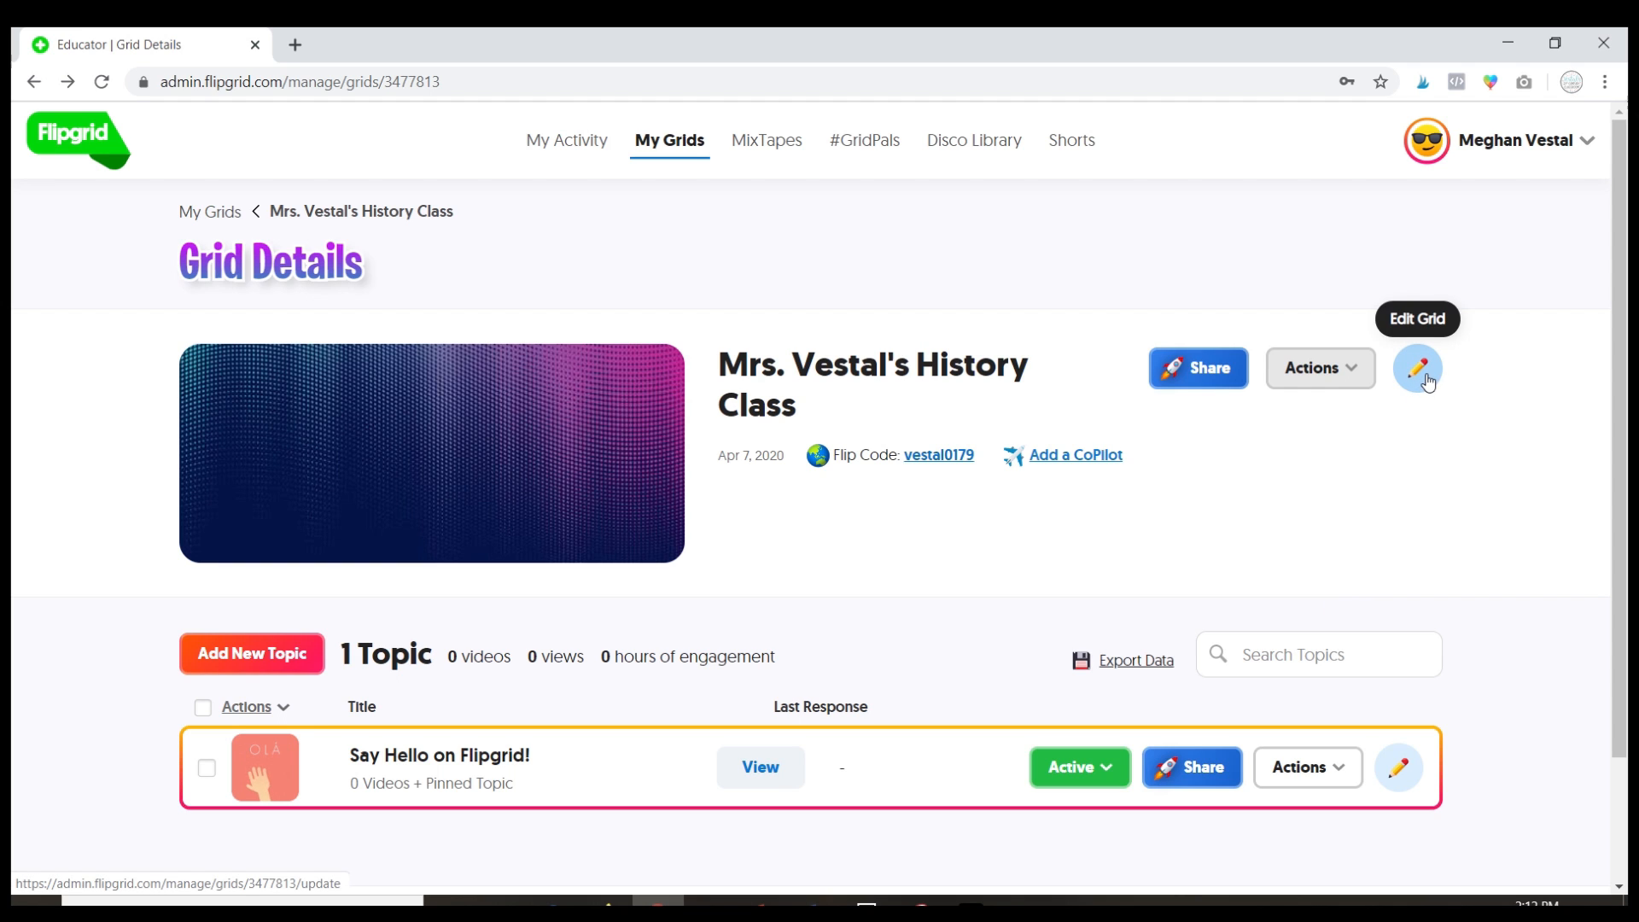
pyautogui.click(1417, 369)
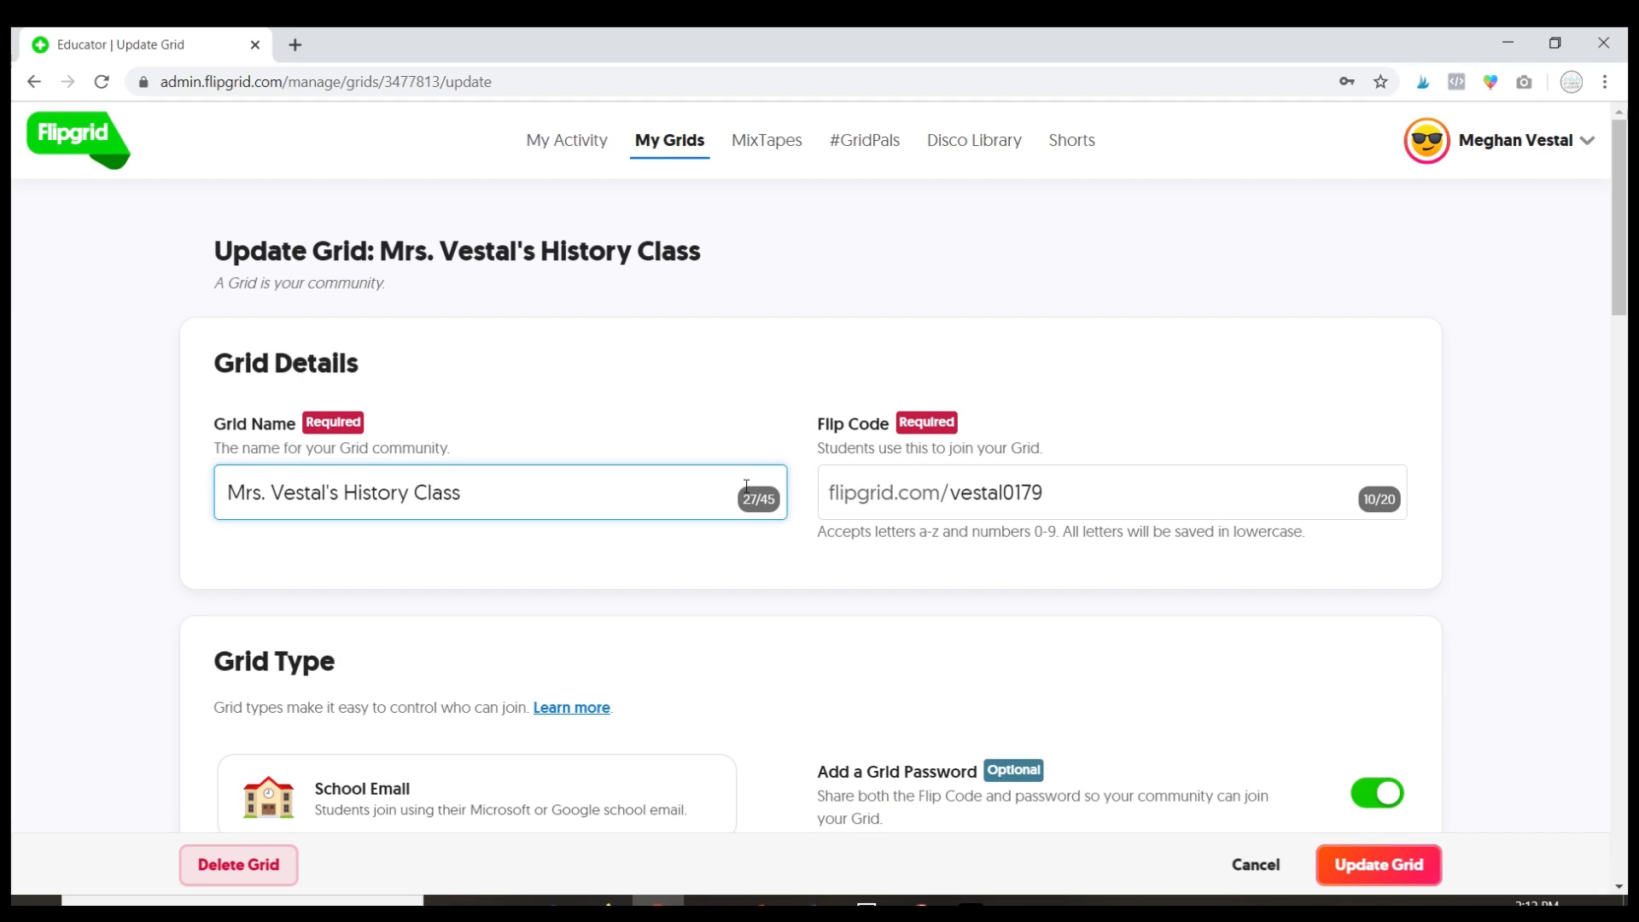
pyautogui.scroll(-3)
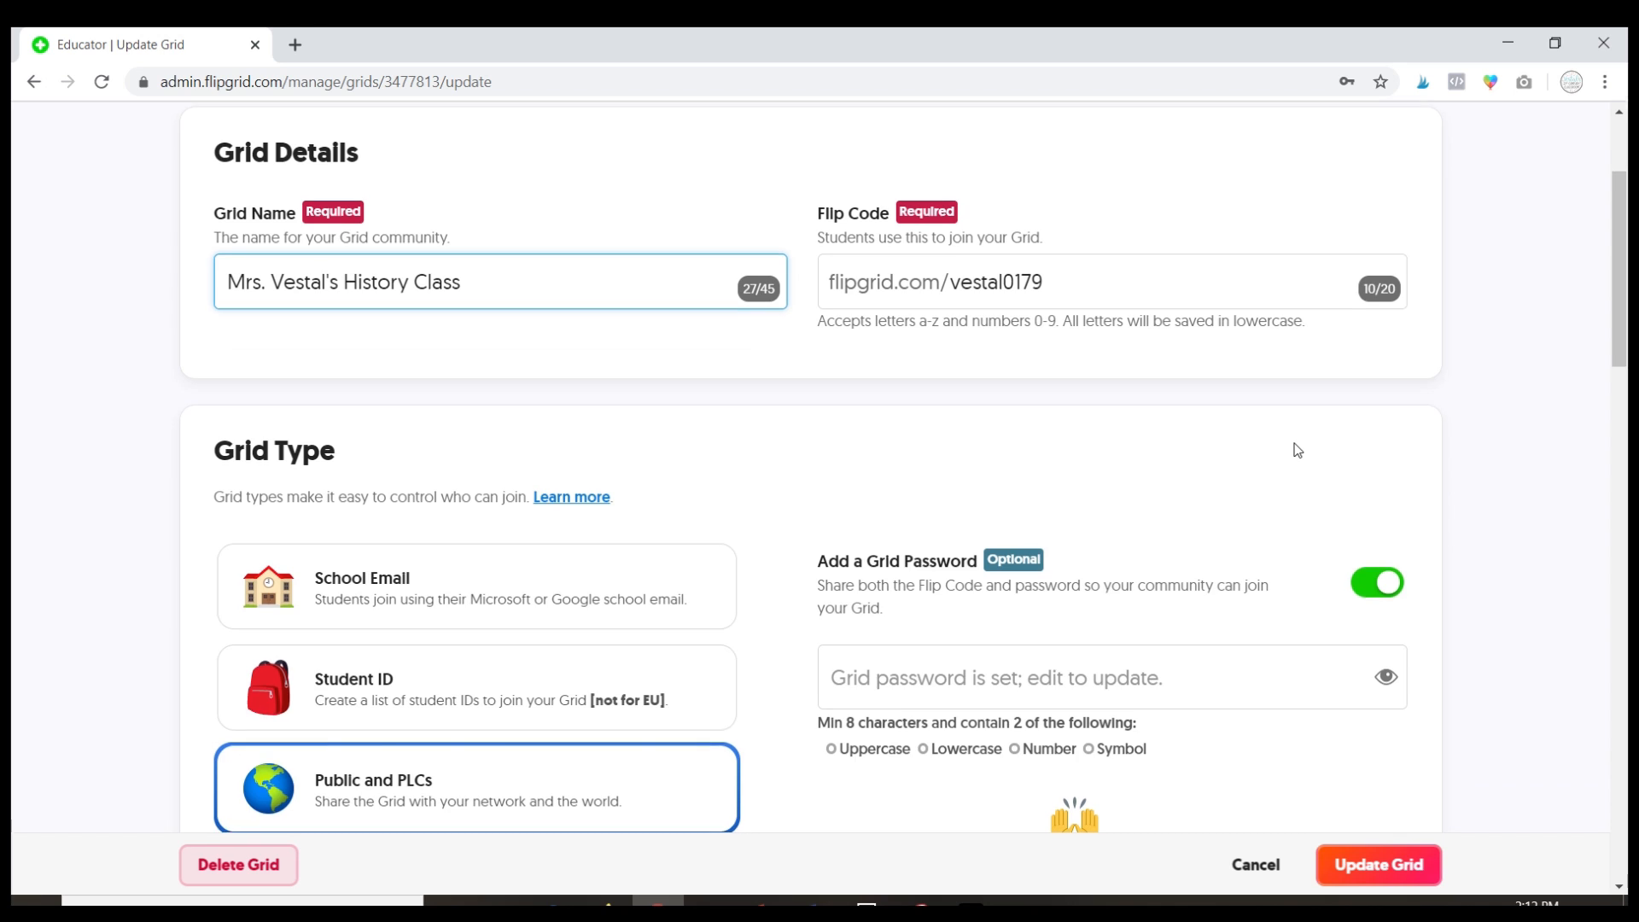
pyautogui.scroll(-3)
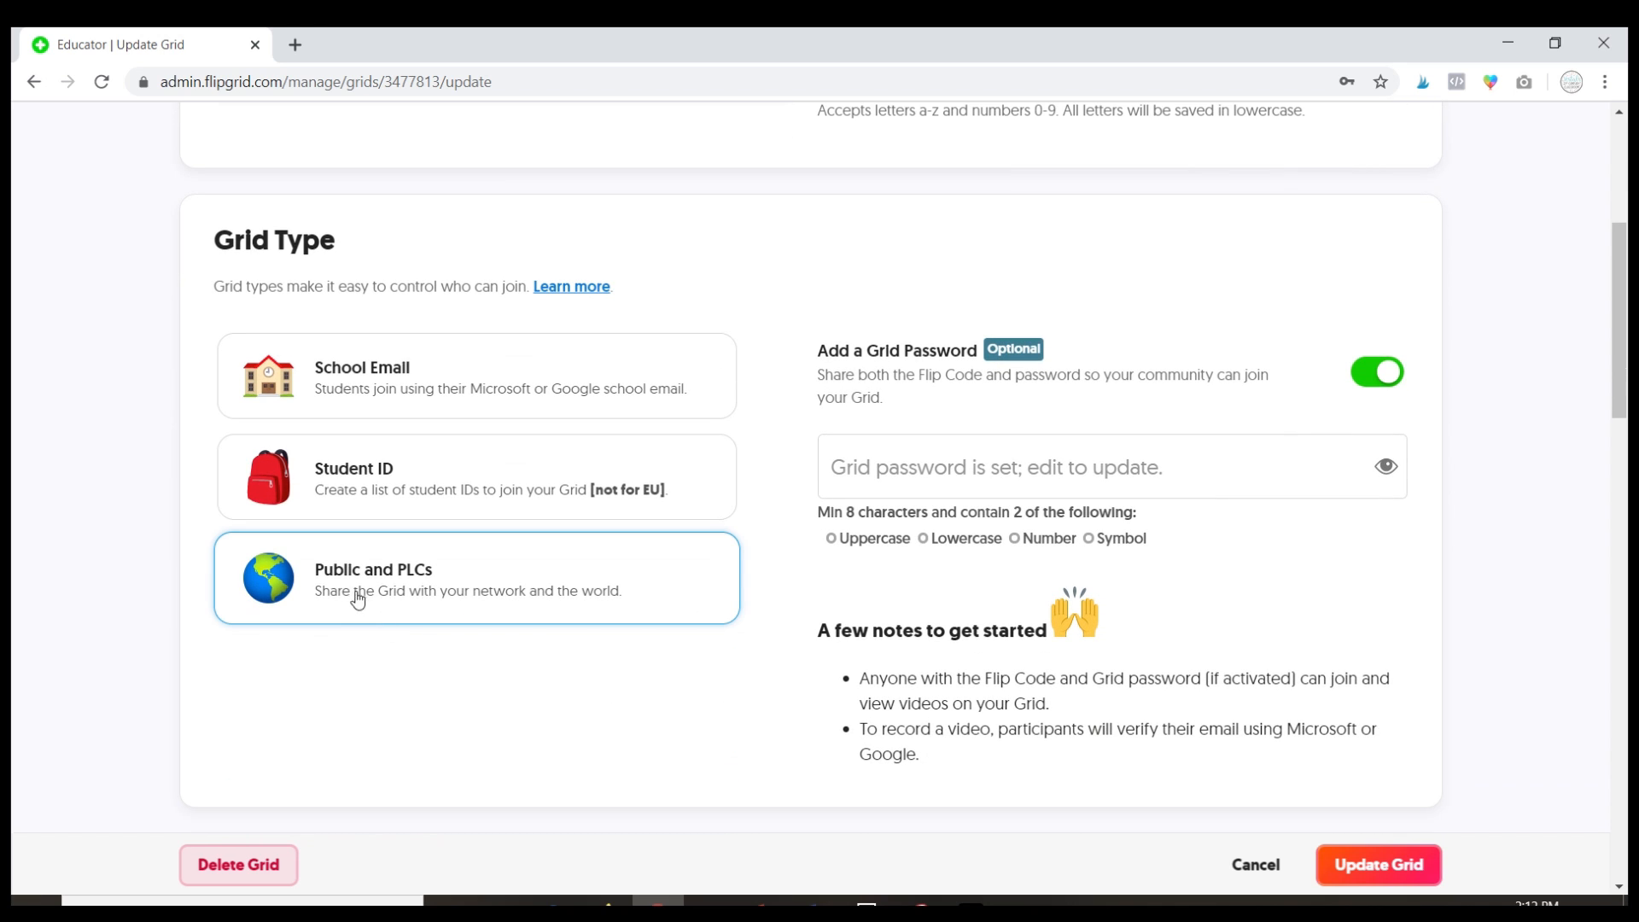
pyautogui.moveTo(567, 605)
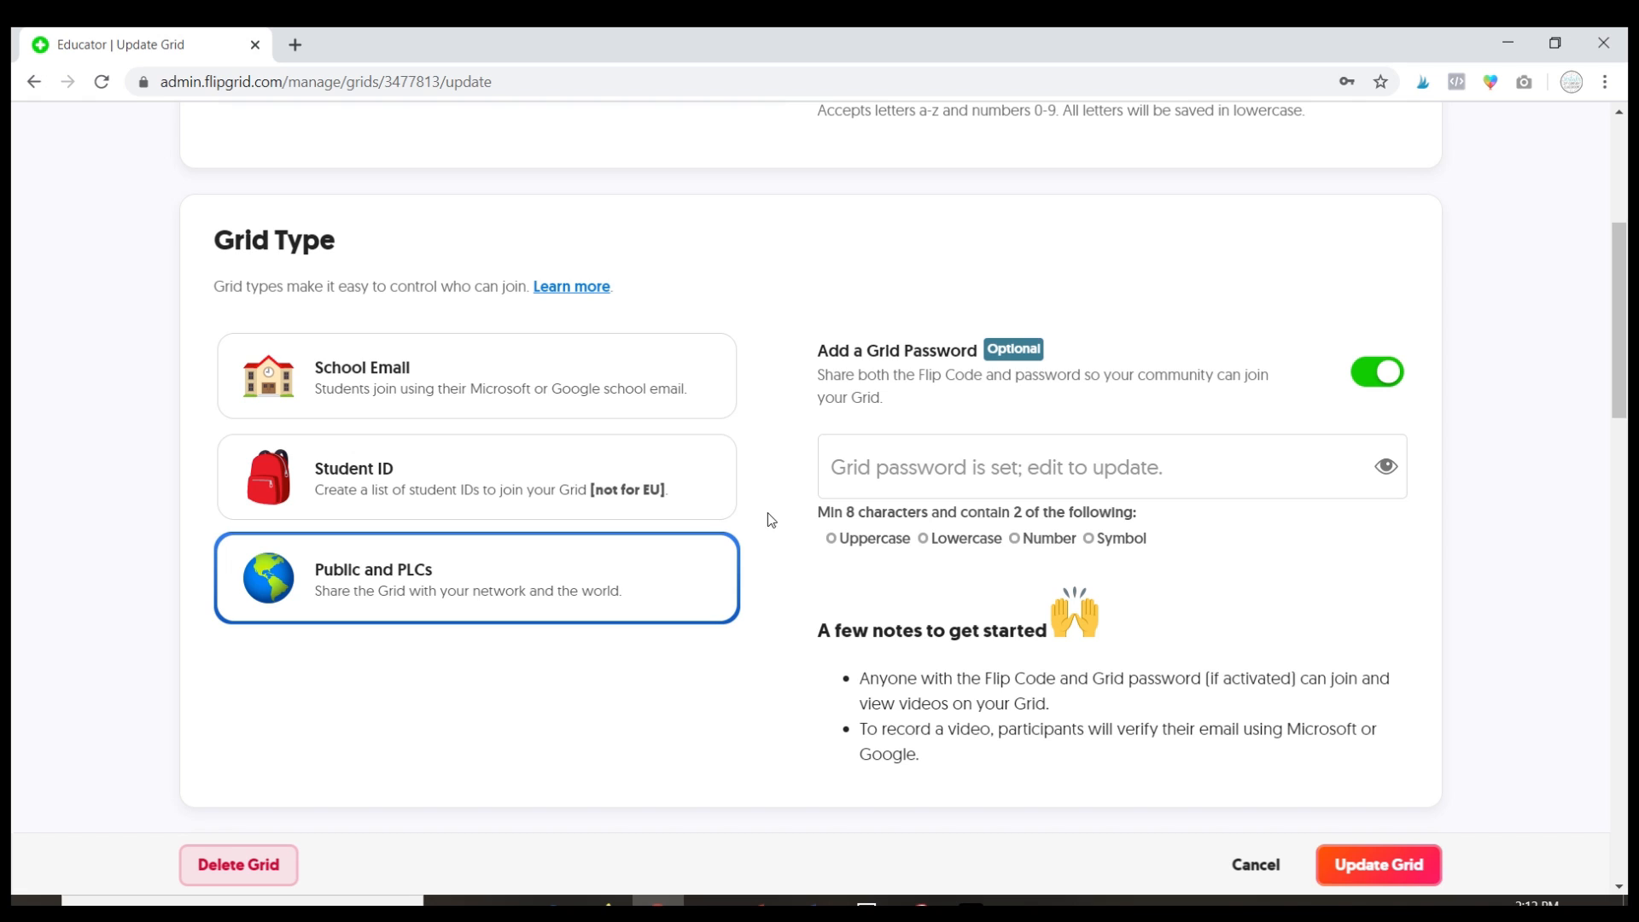
pyautogui.moveTo(659, 400)
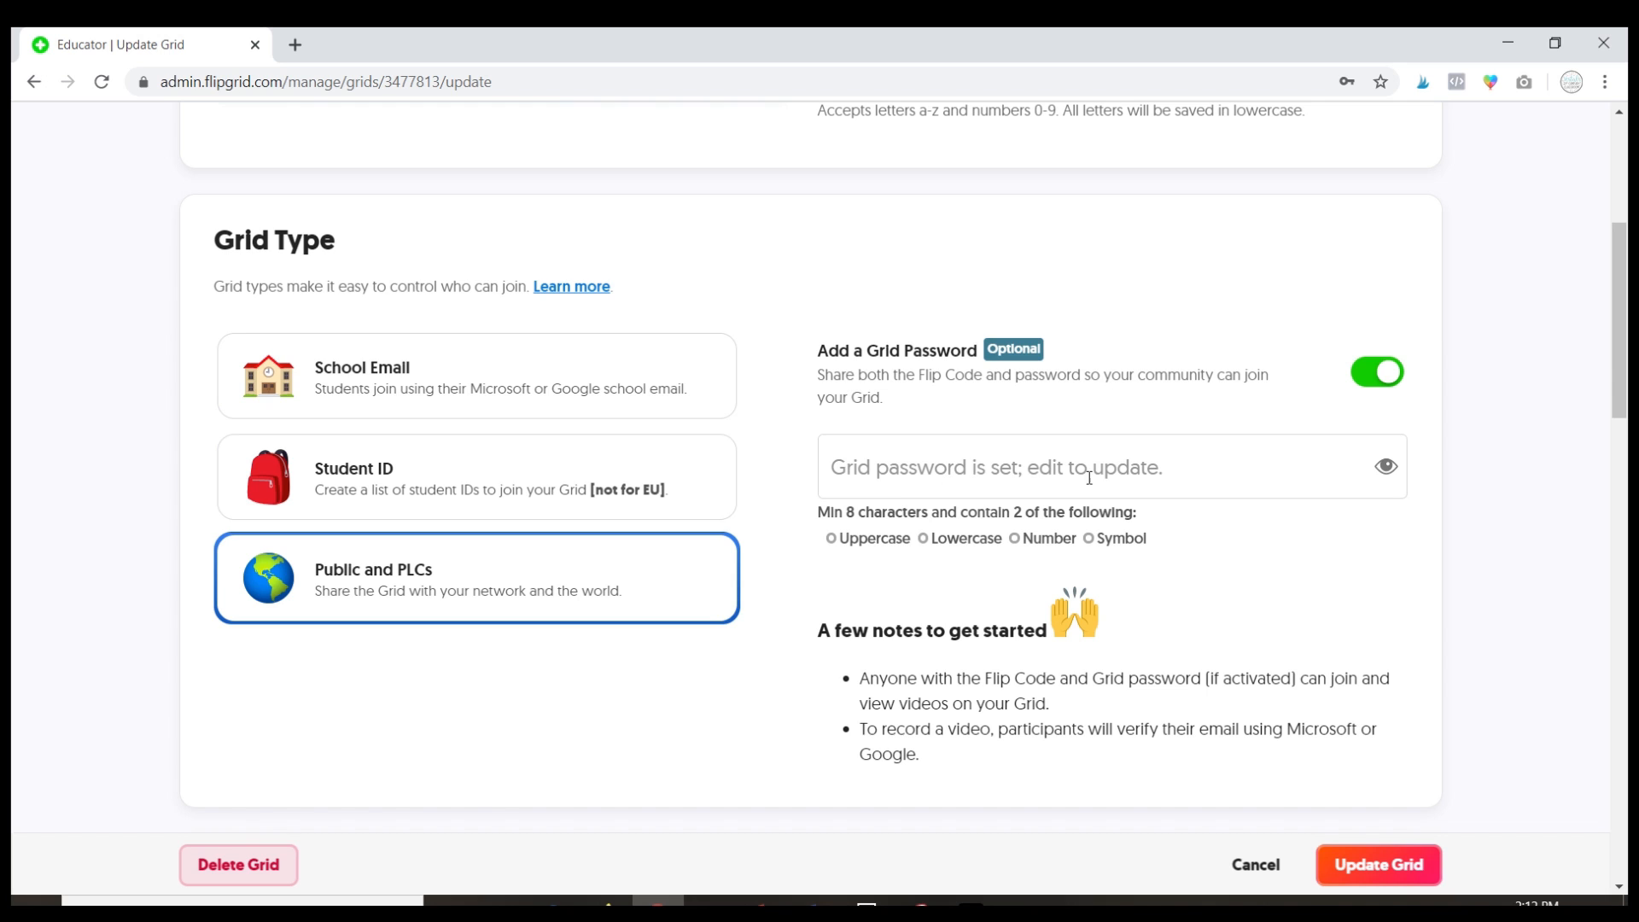
pyautogui.scroll(-3)
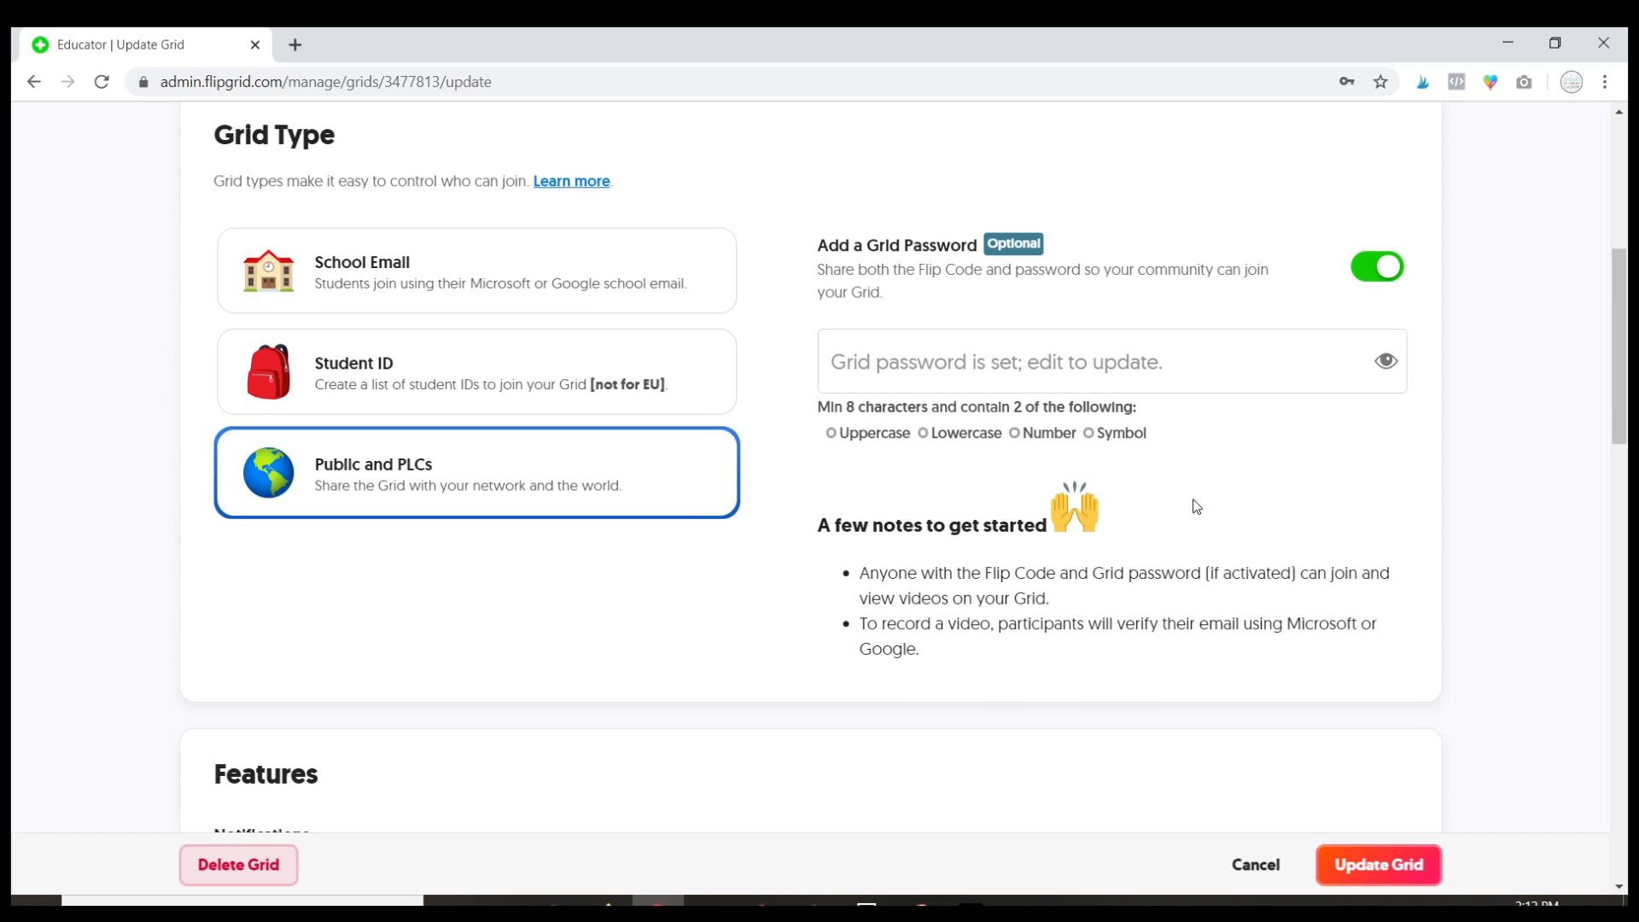
pyautogui.scroll(-3)
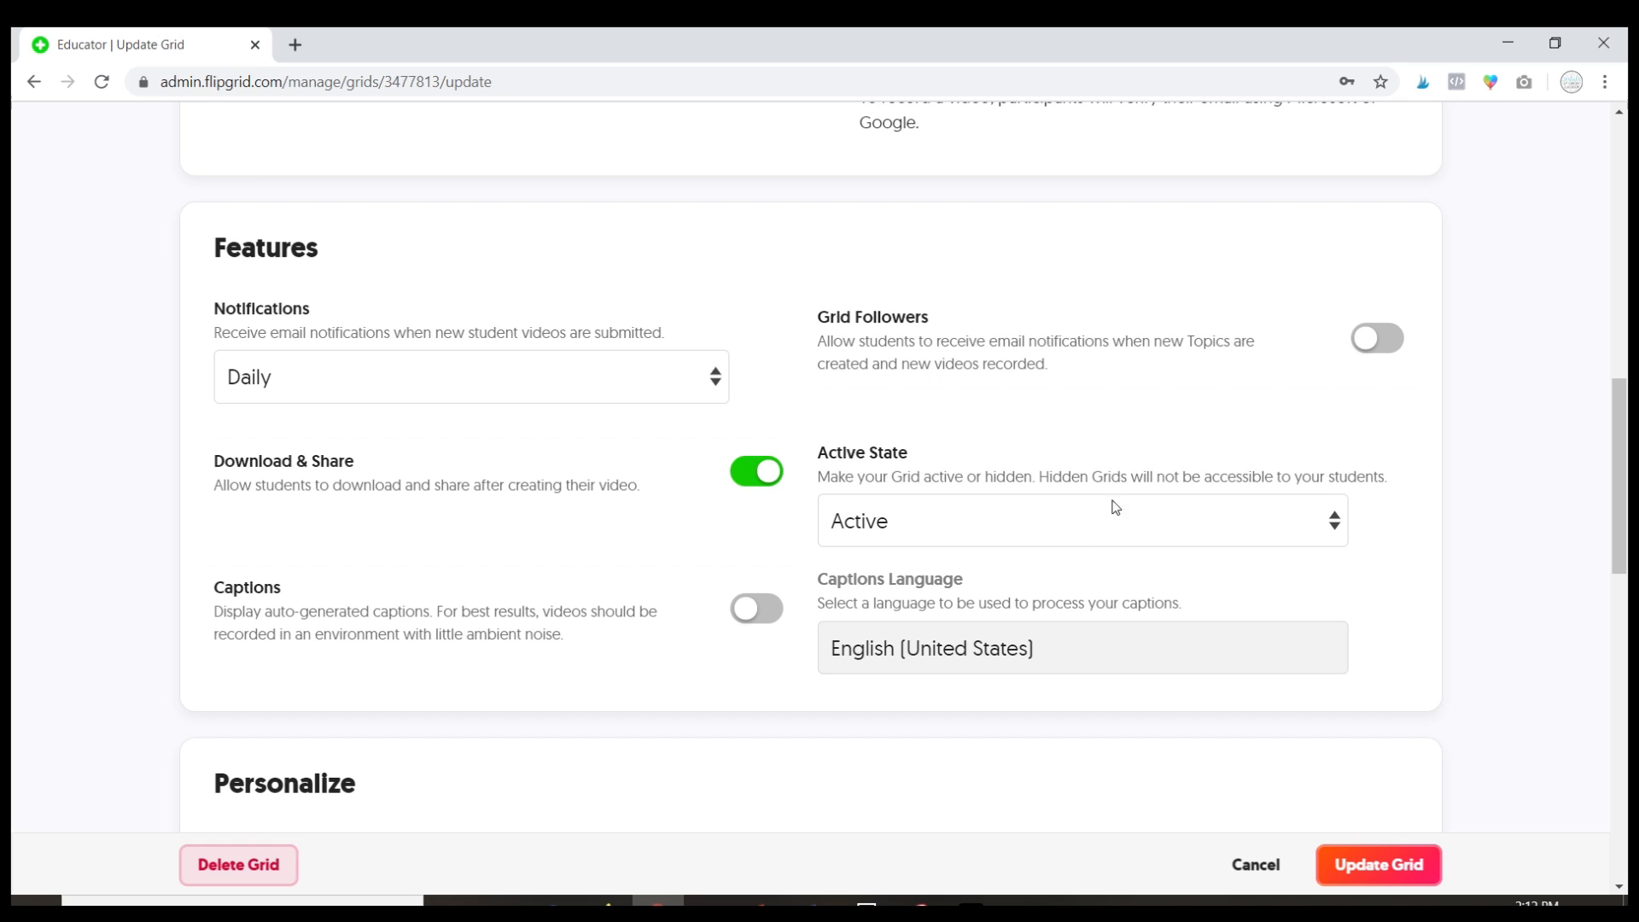
pyautogui.moveTo(911, 509)
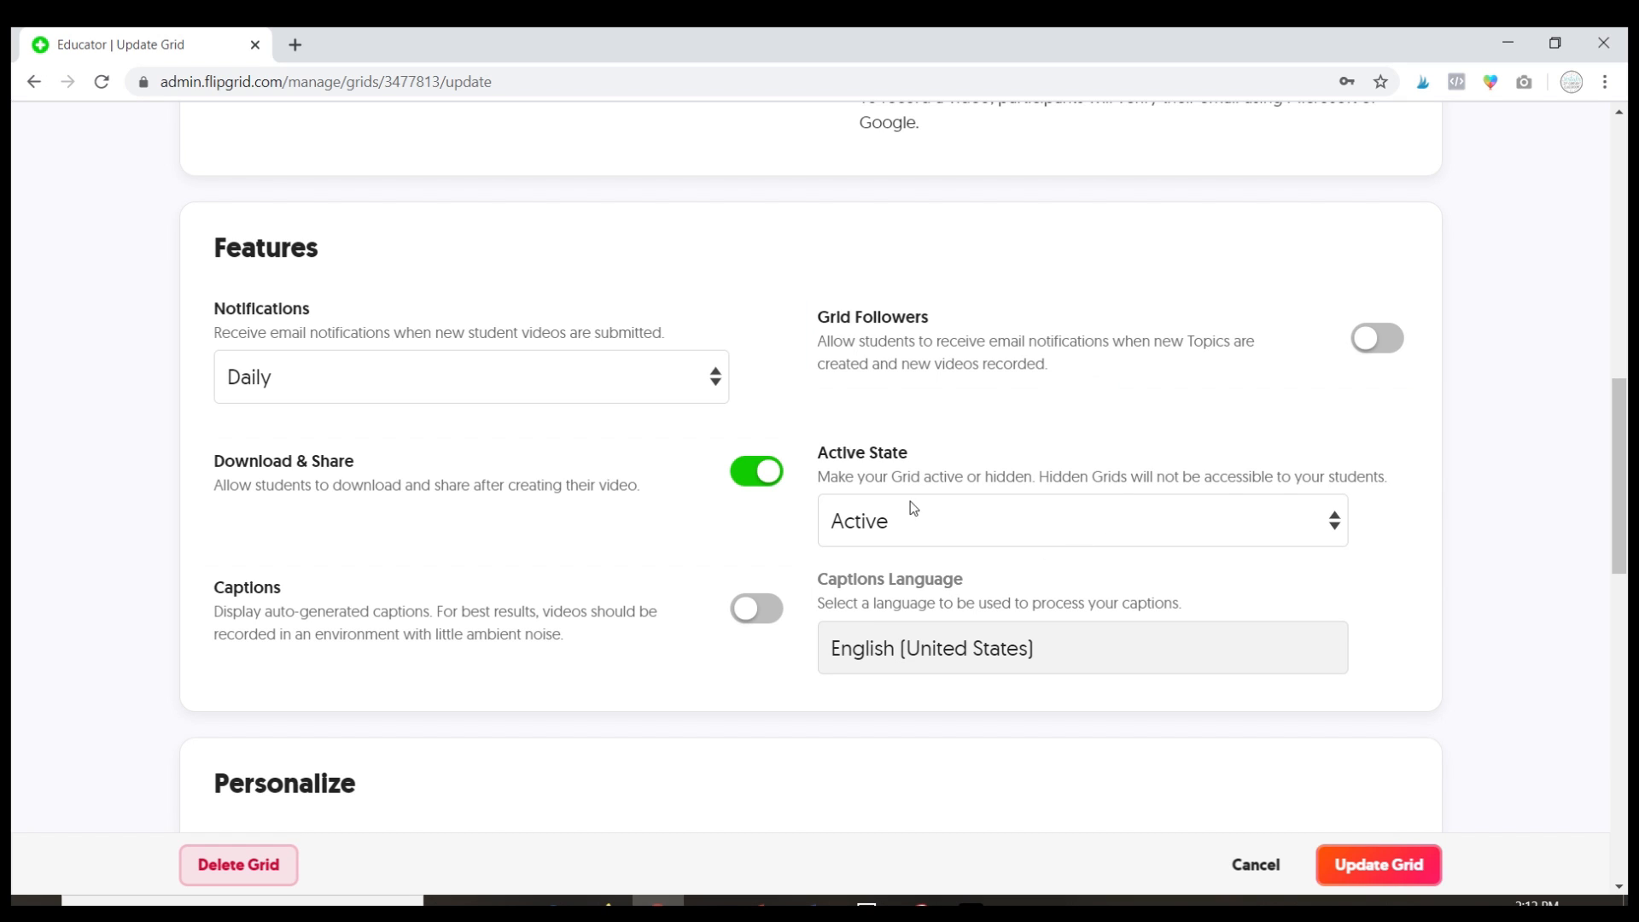
pyautogui.moveTo(710, 393)
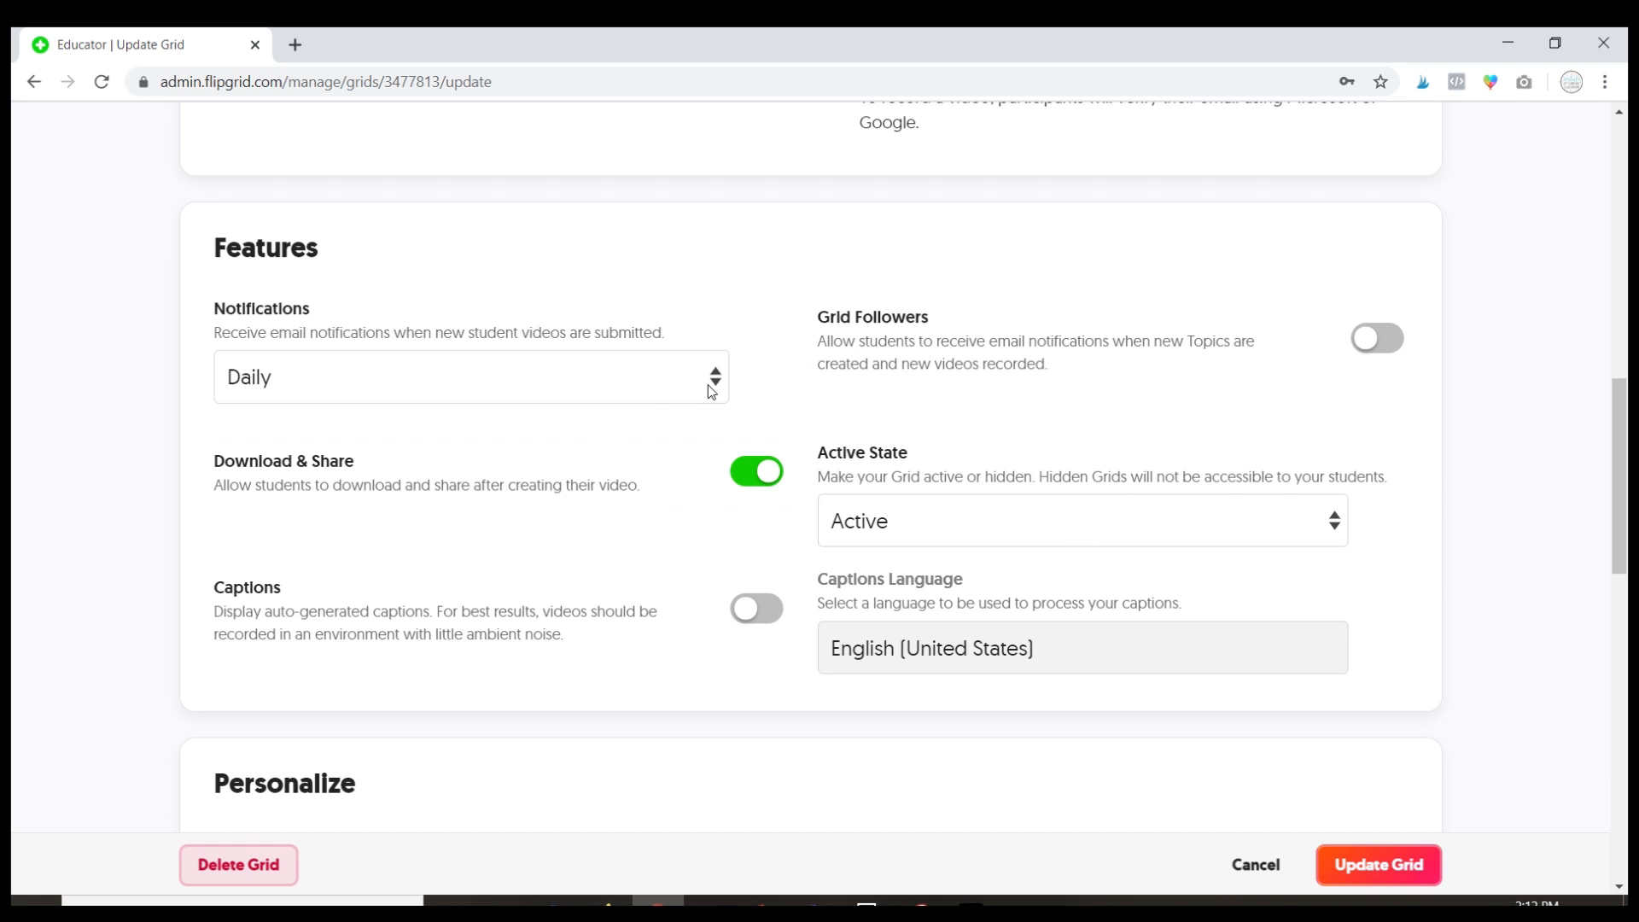
pyautogui.click(469, 377)
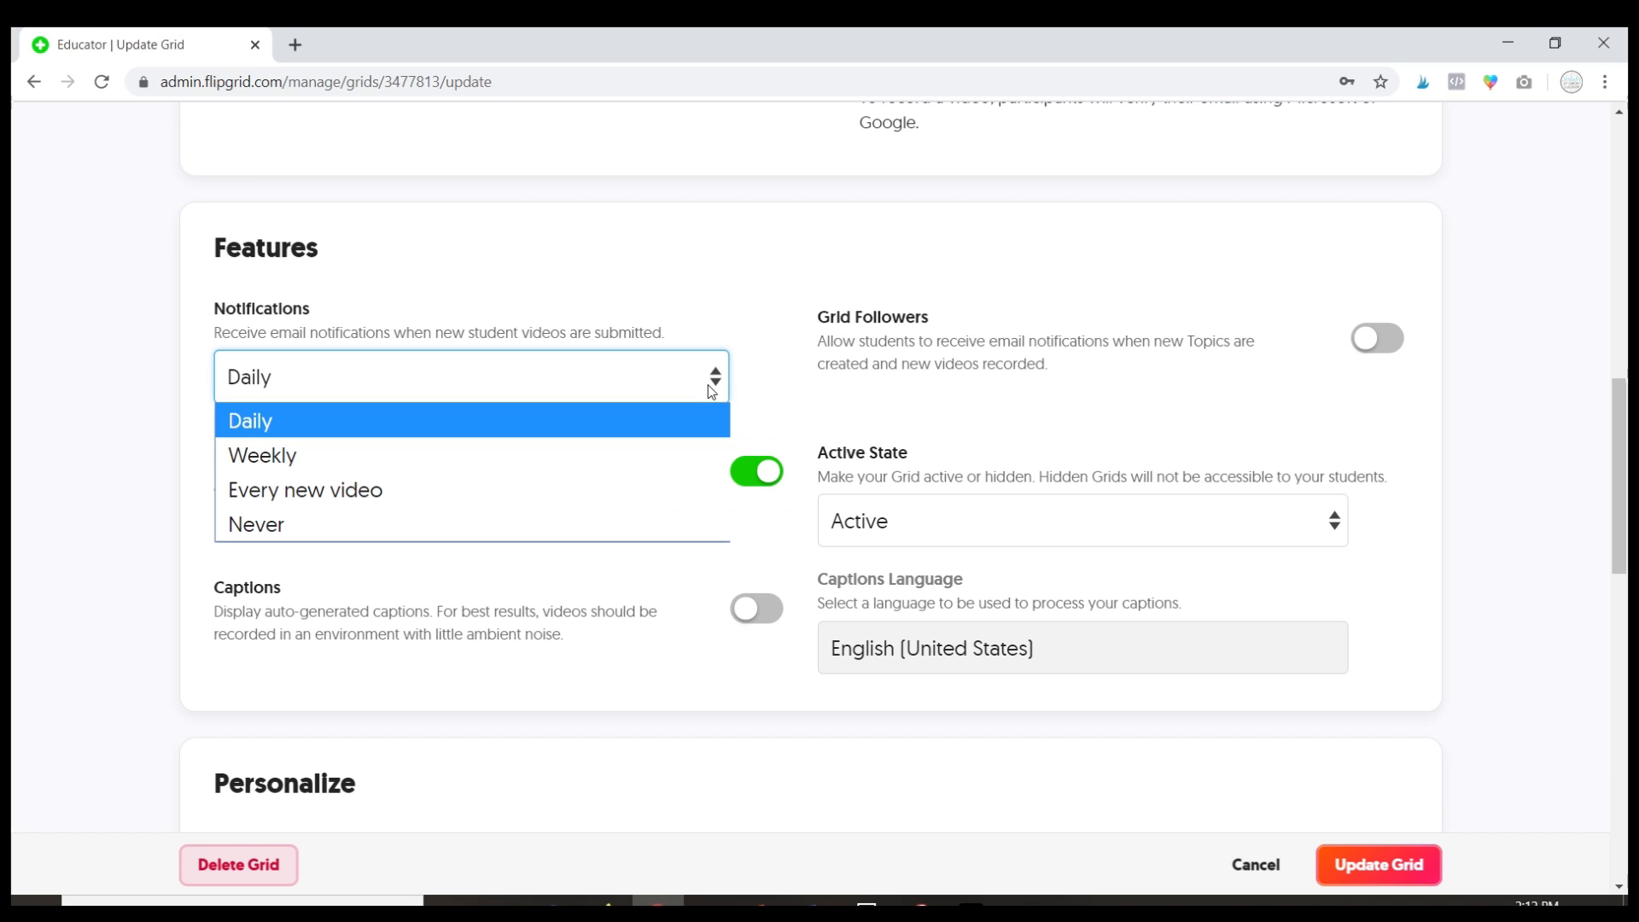
pyautogui.click(249, 420)
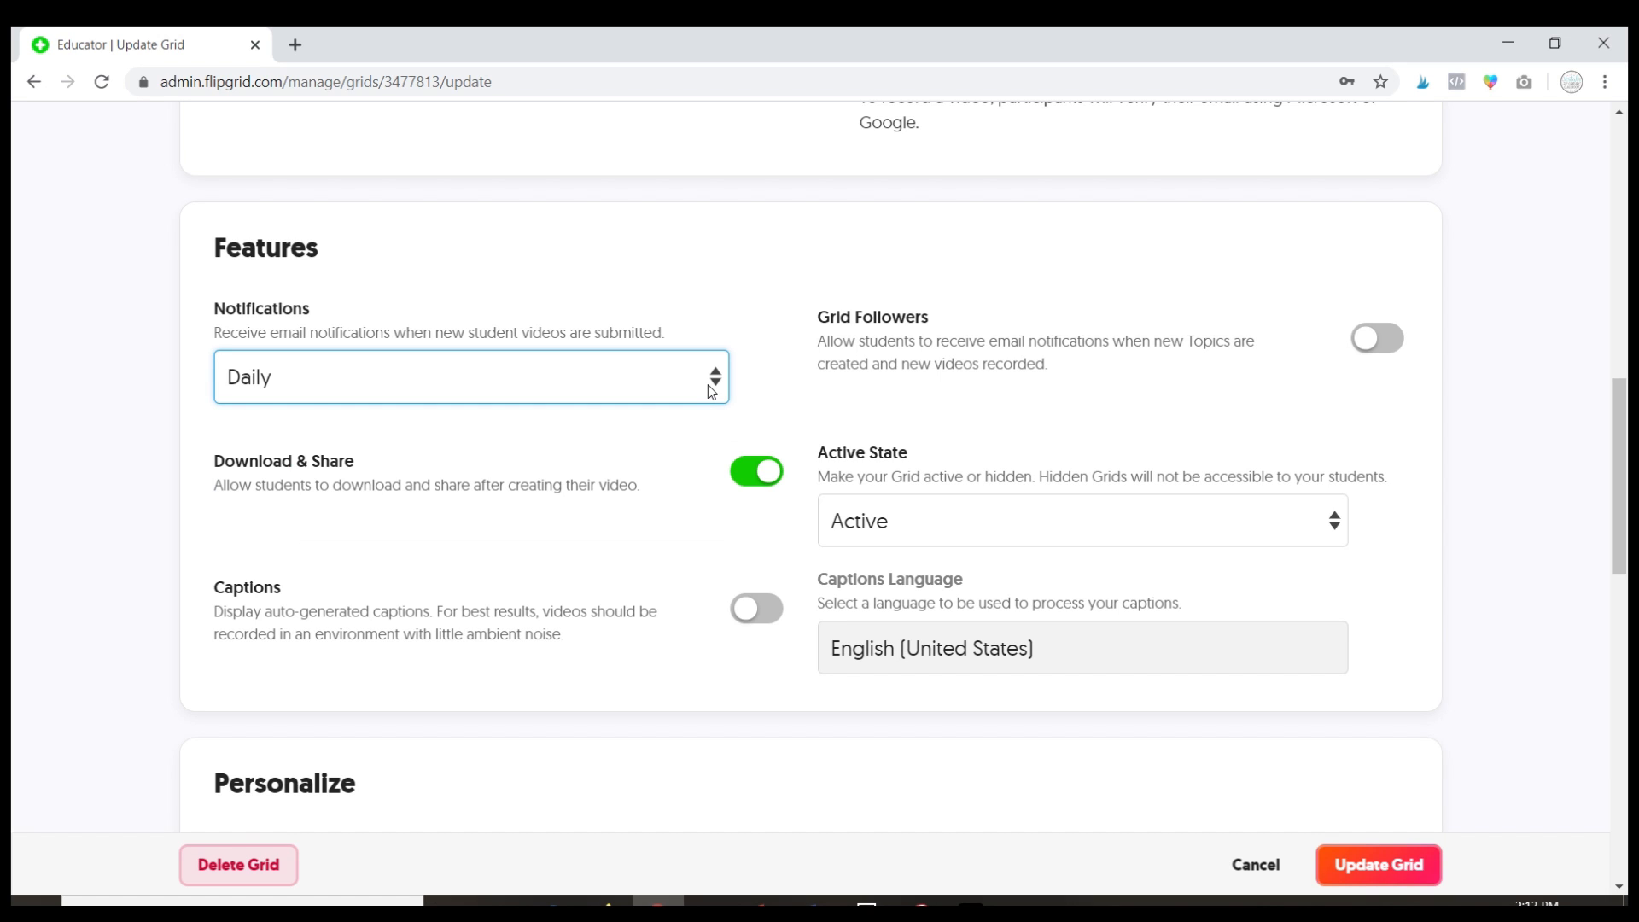
pyautogui.moveTo(348, 510)
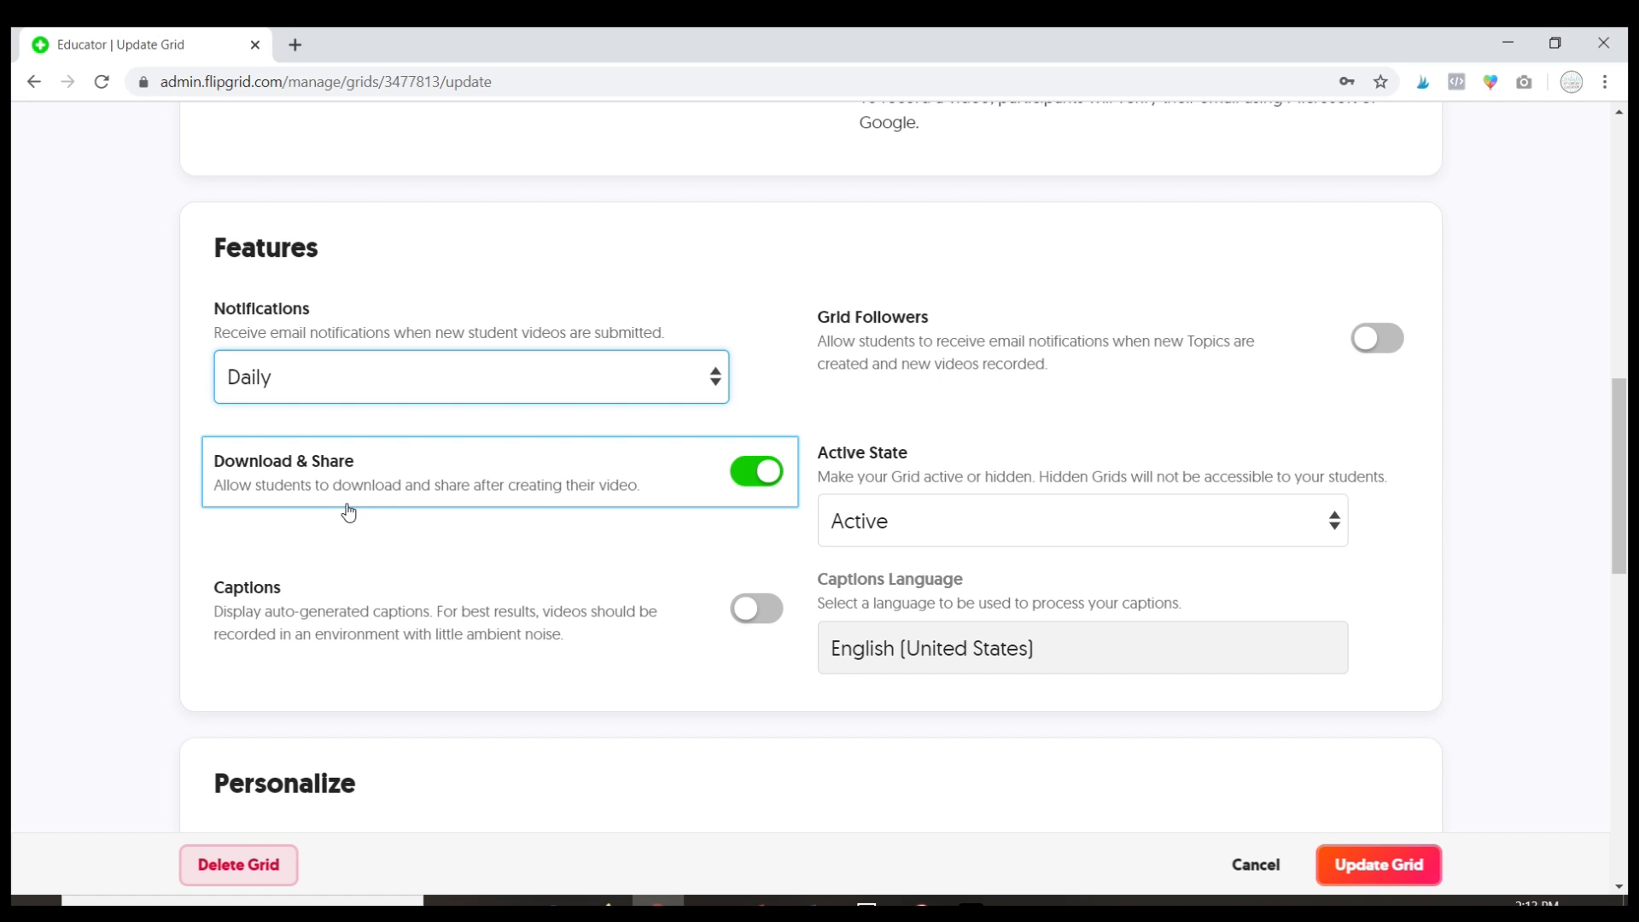
pyautogui.moveTo(531, 506)
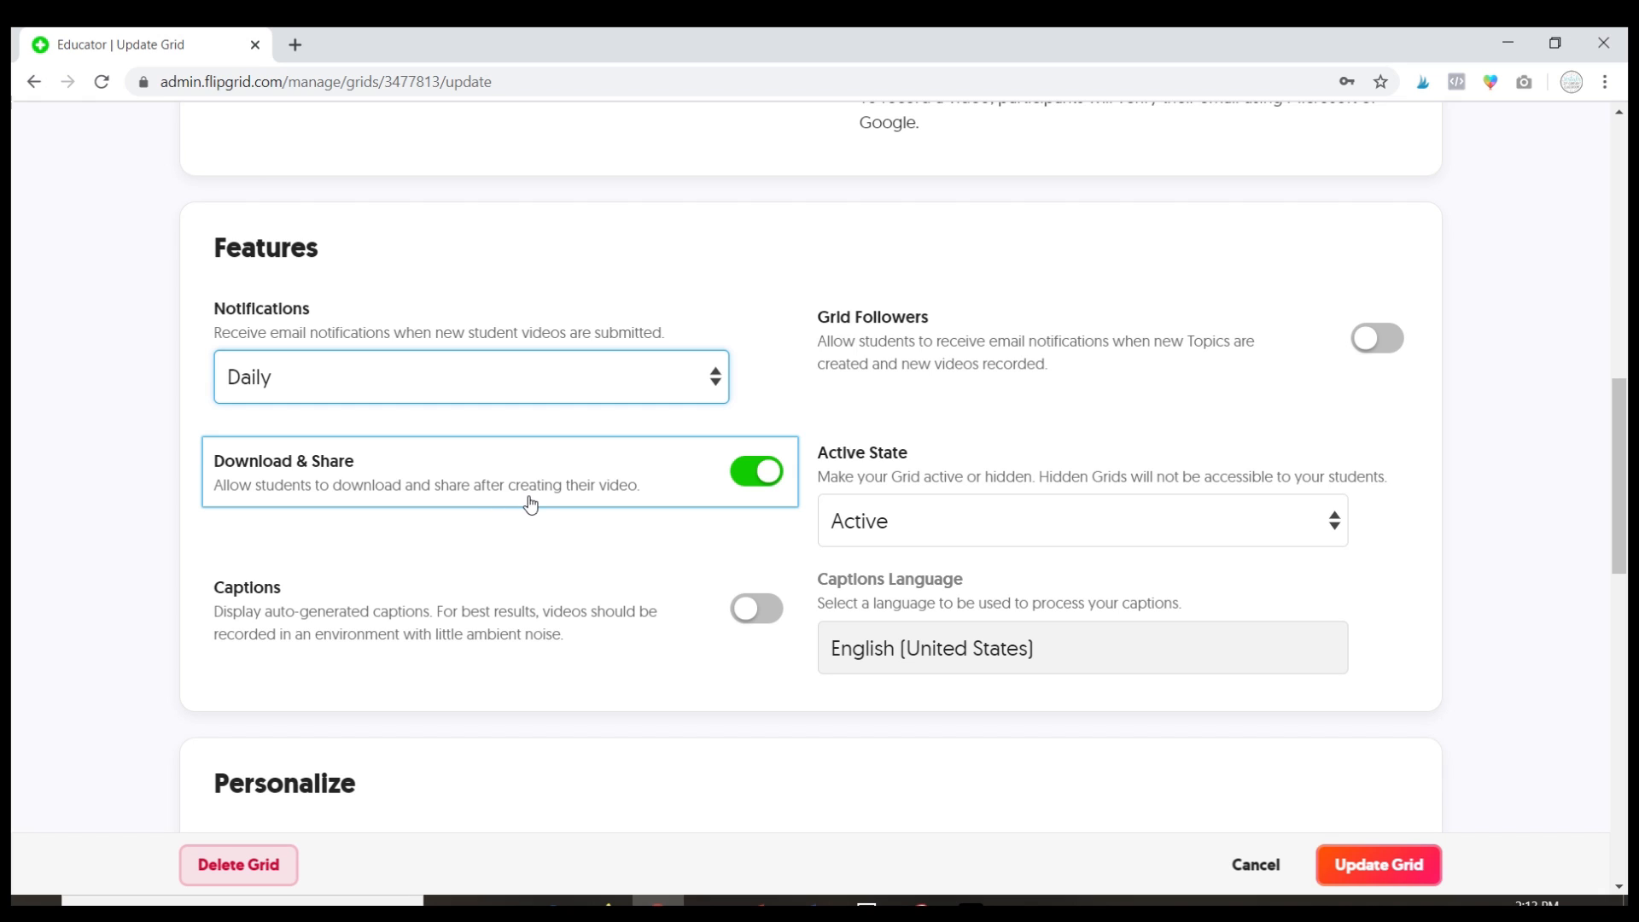
pyautogui.moveTo(765, 481)
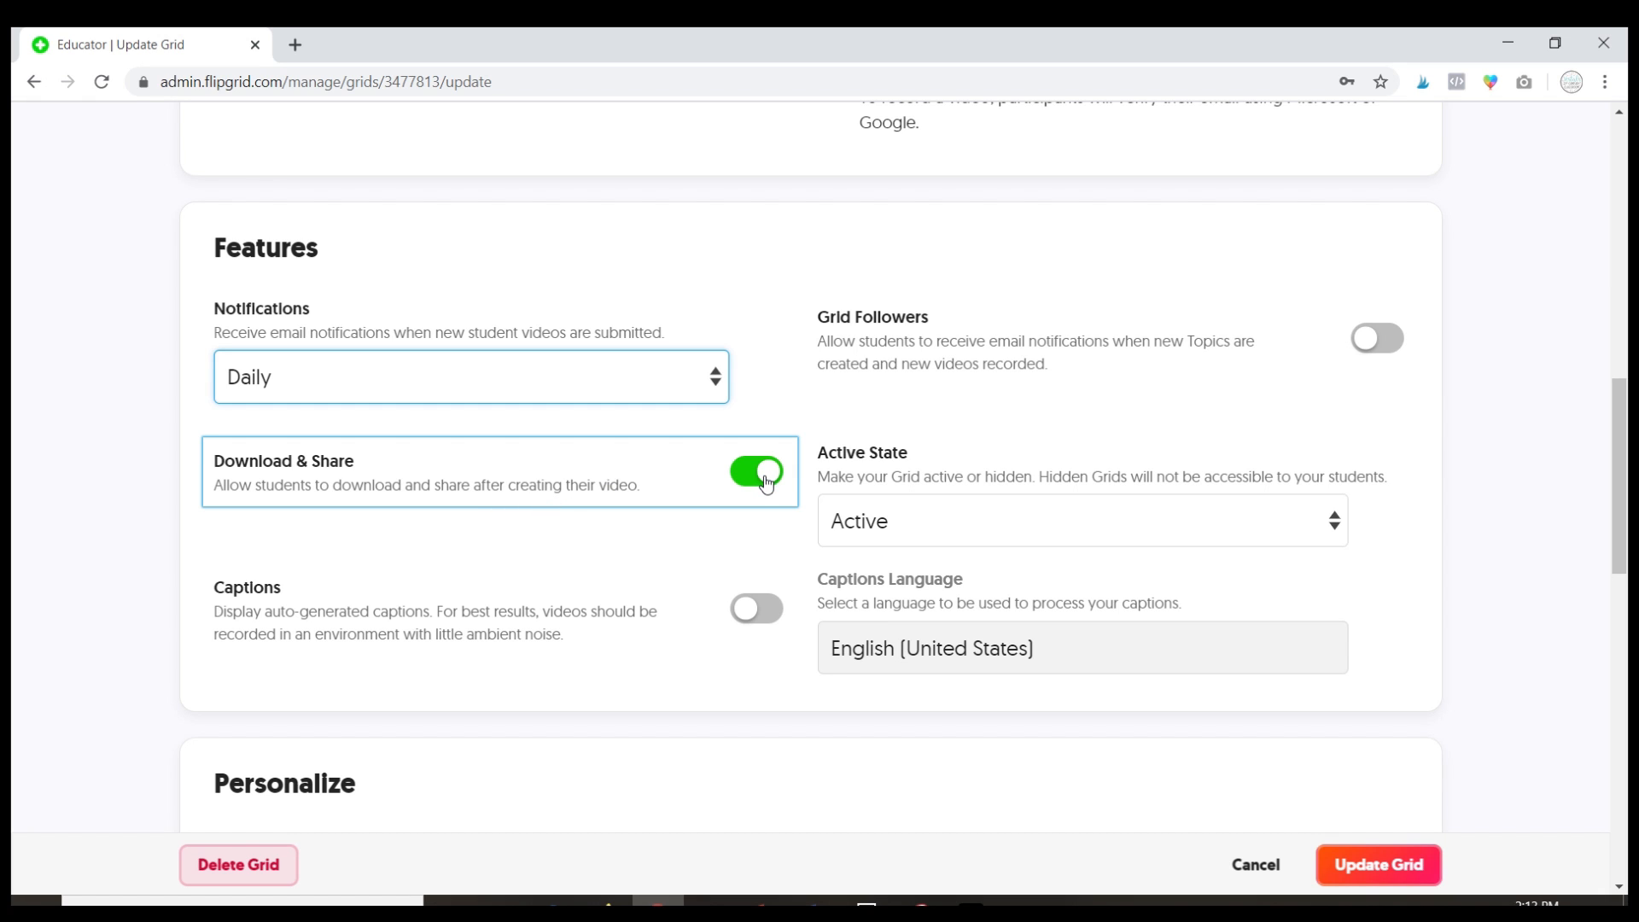
pyautogui.moveTo(638, 651)
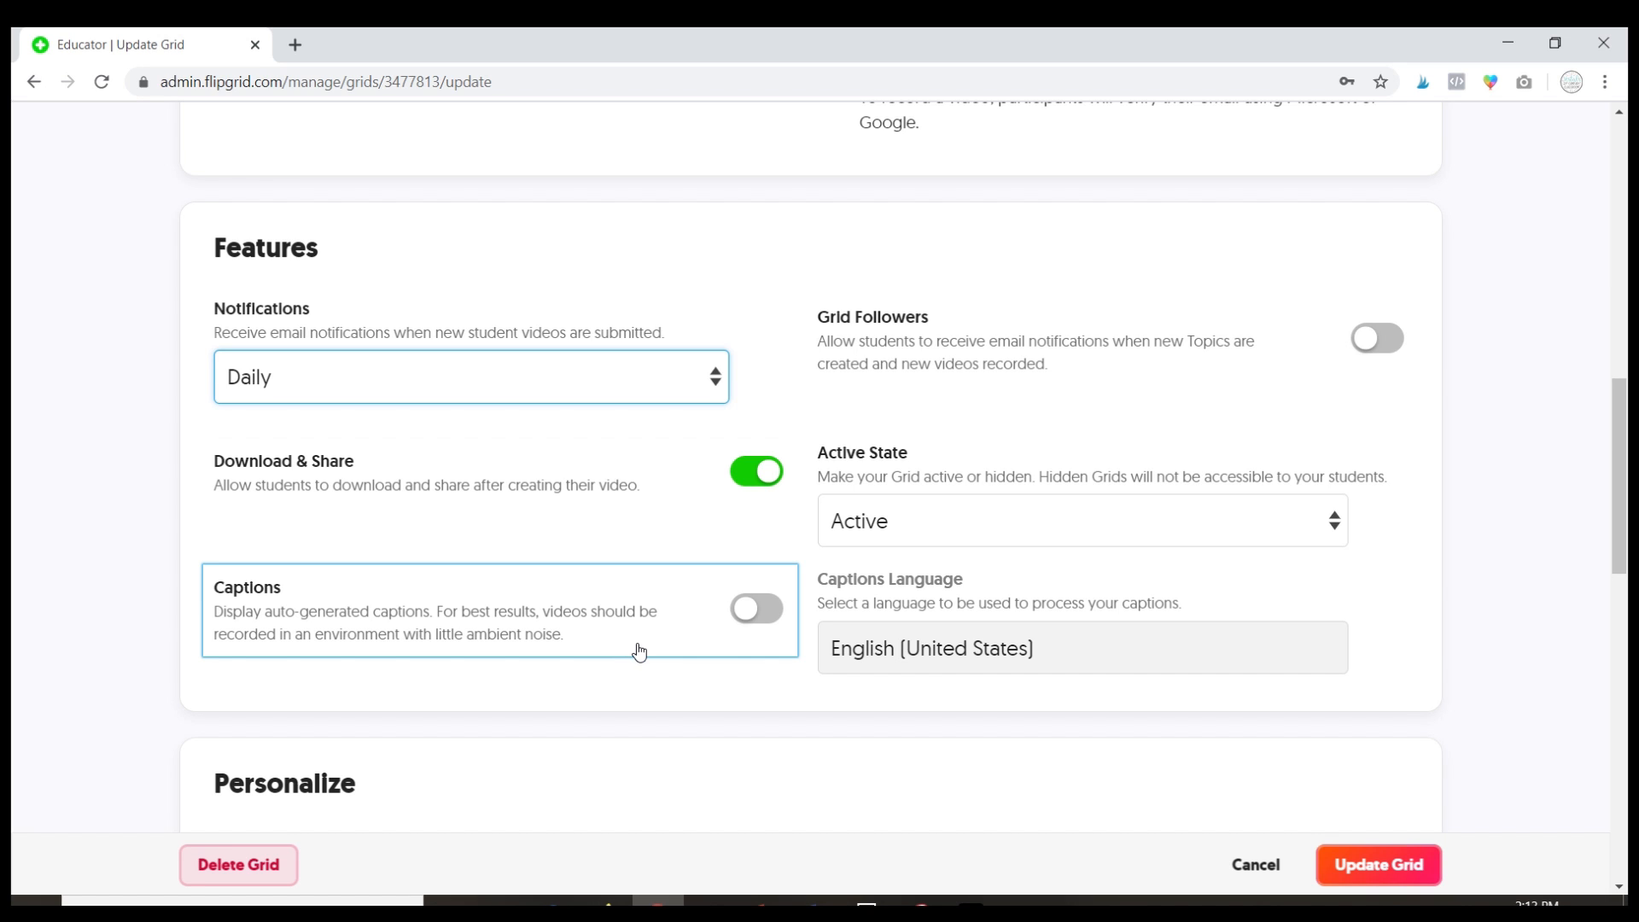
pyautogui.moveTo(654, 641)
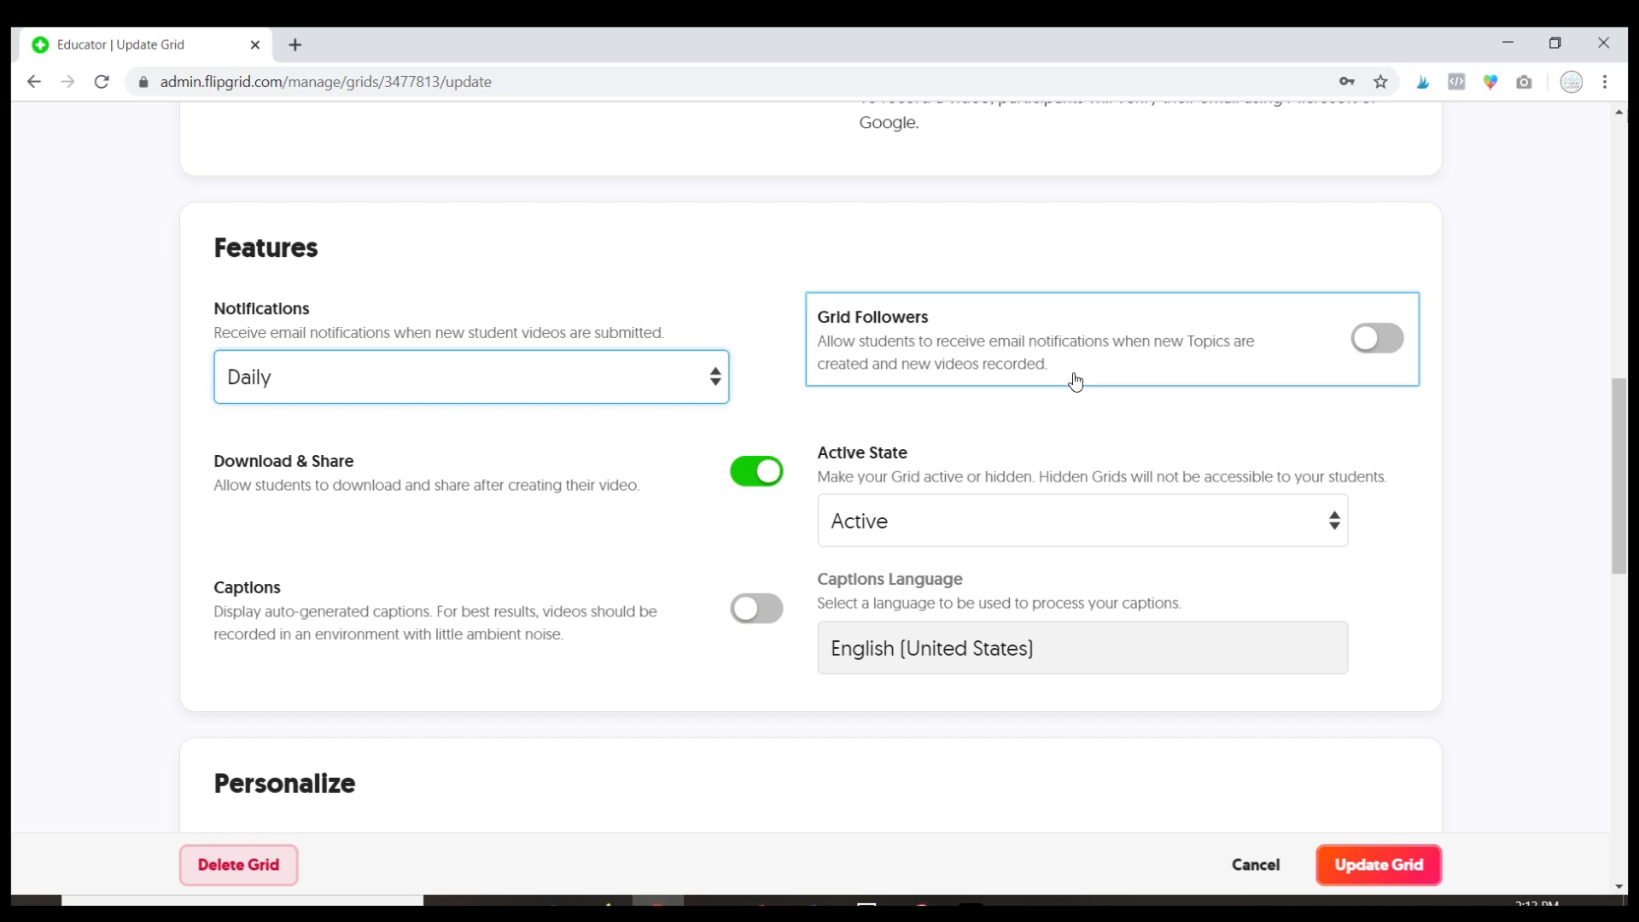
pyautogui.moveTo(1165, 376)
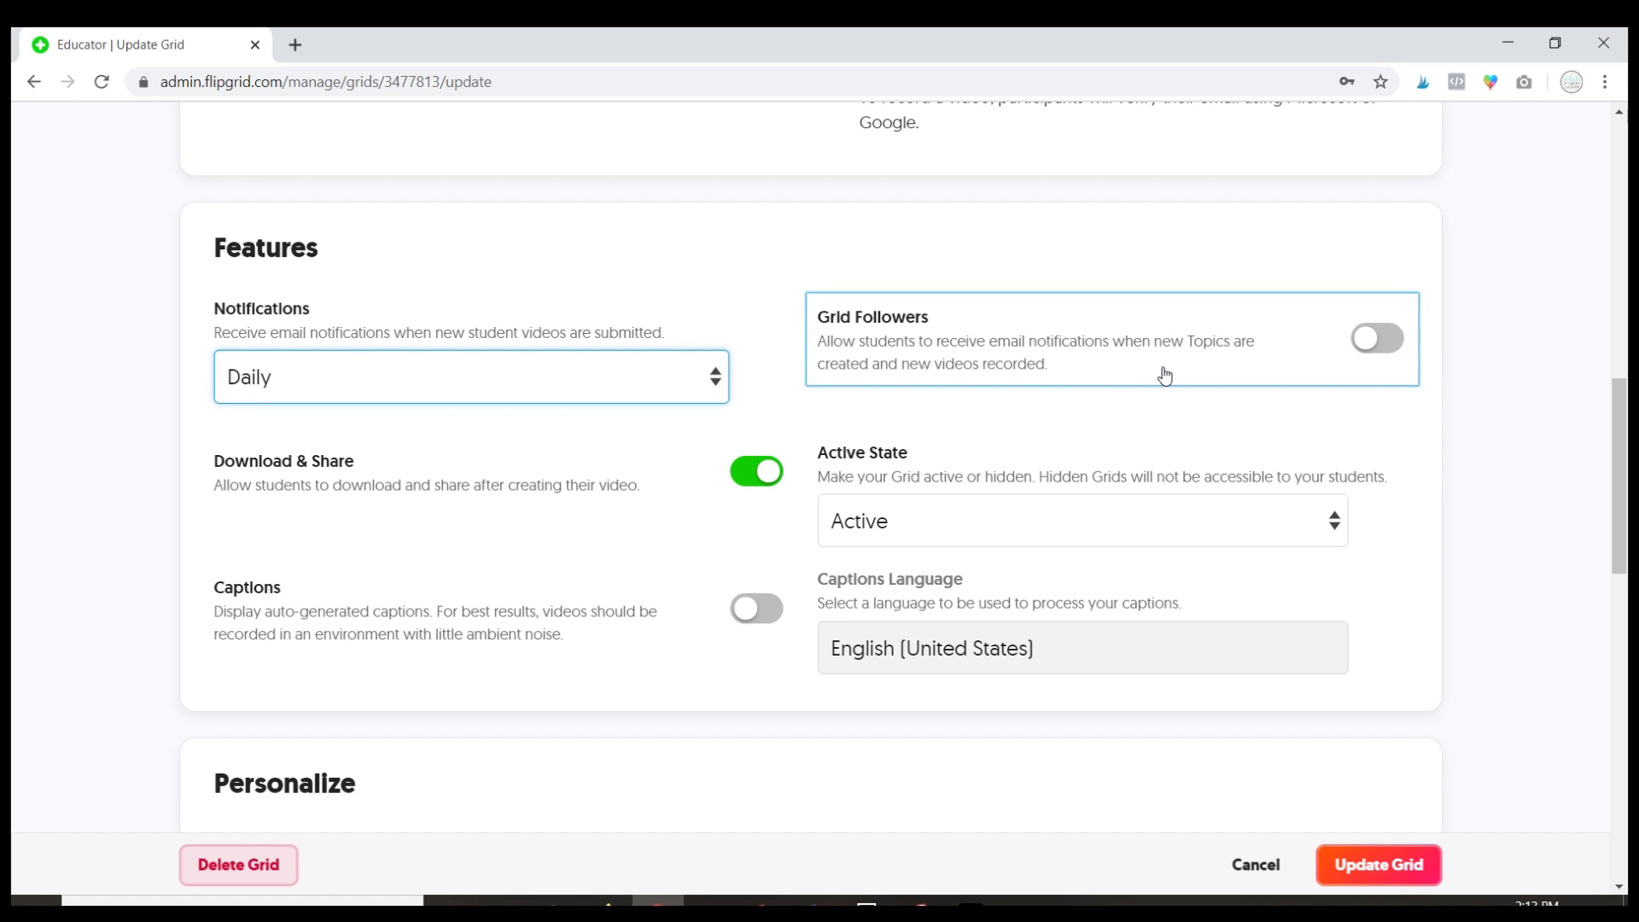
pyautogui.moveTo(1168, 375)
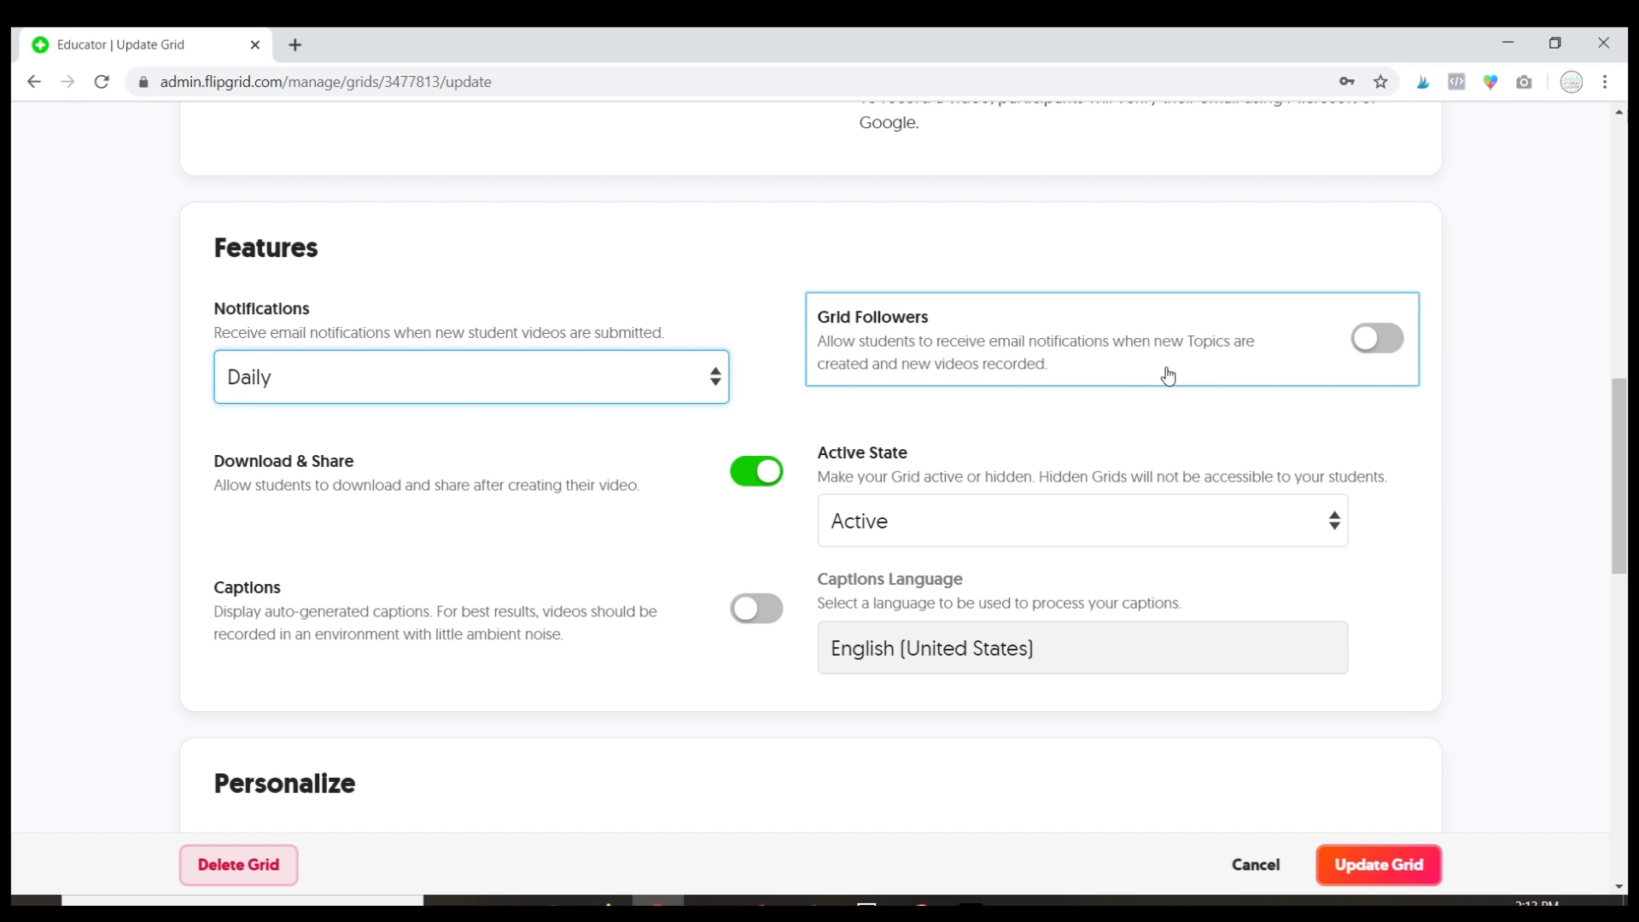
pyautogui.moveTo(1154, 367)
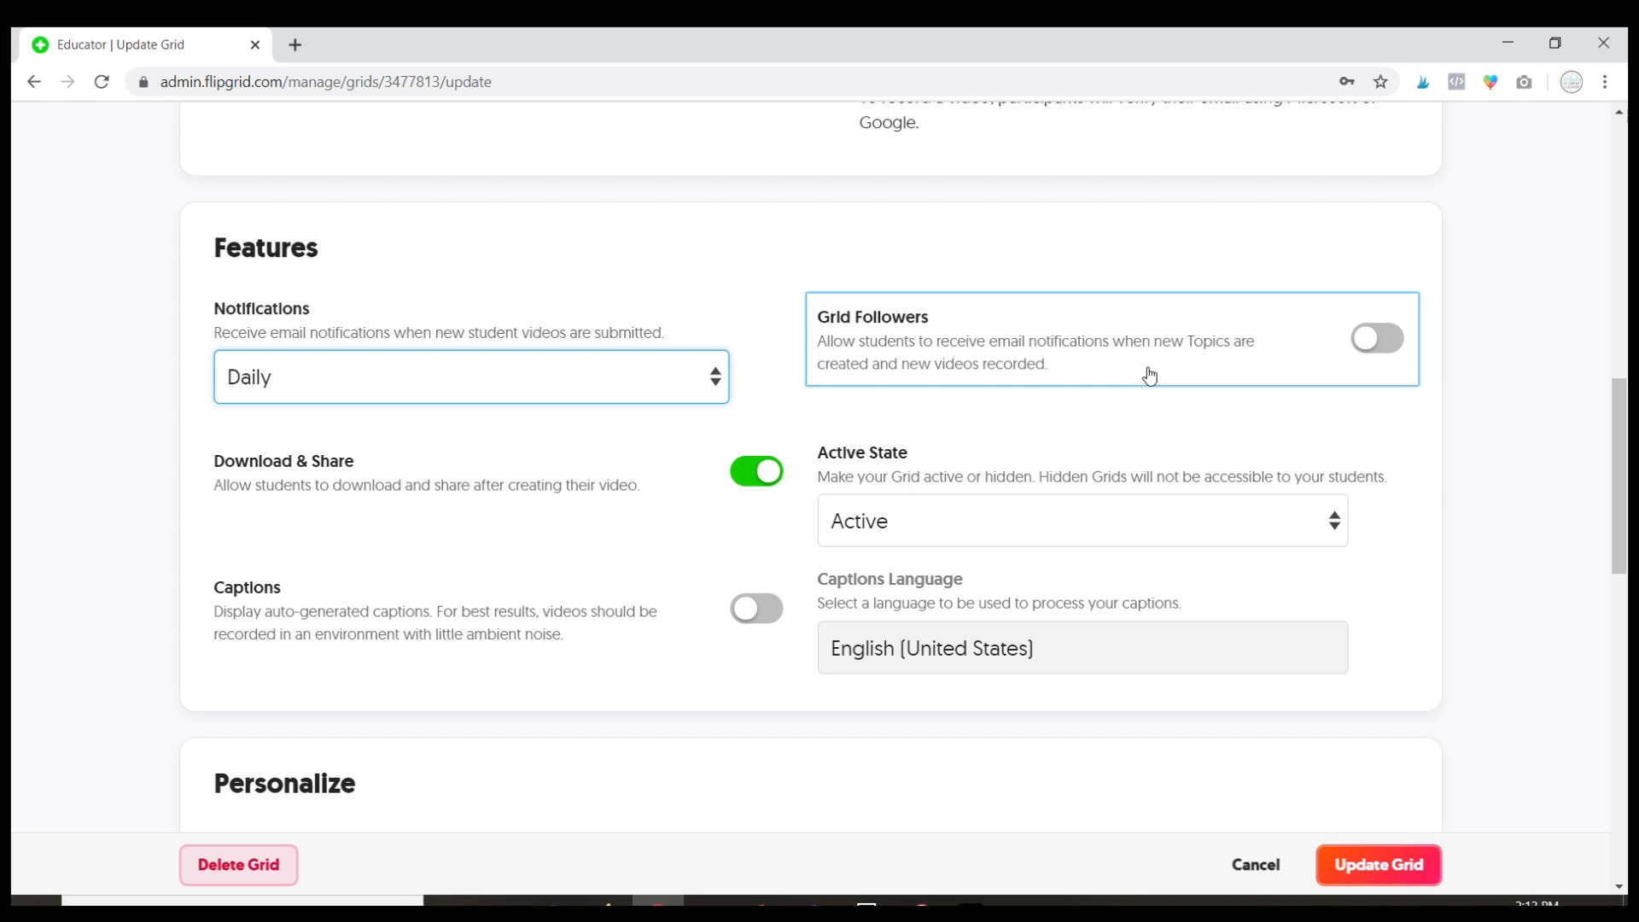
pyautogui.moveTo(1079, 469)
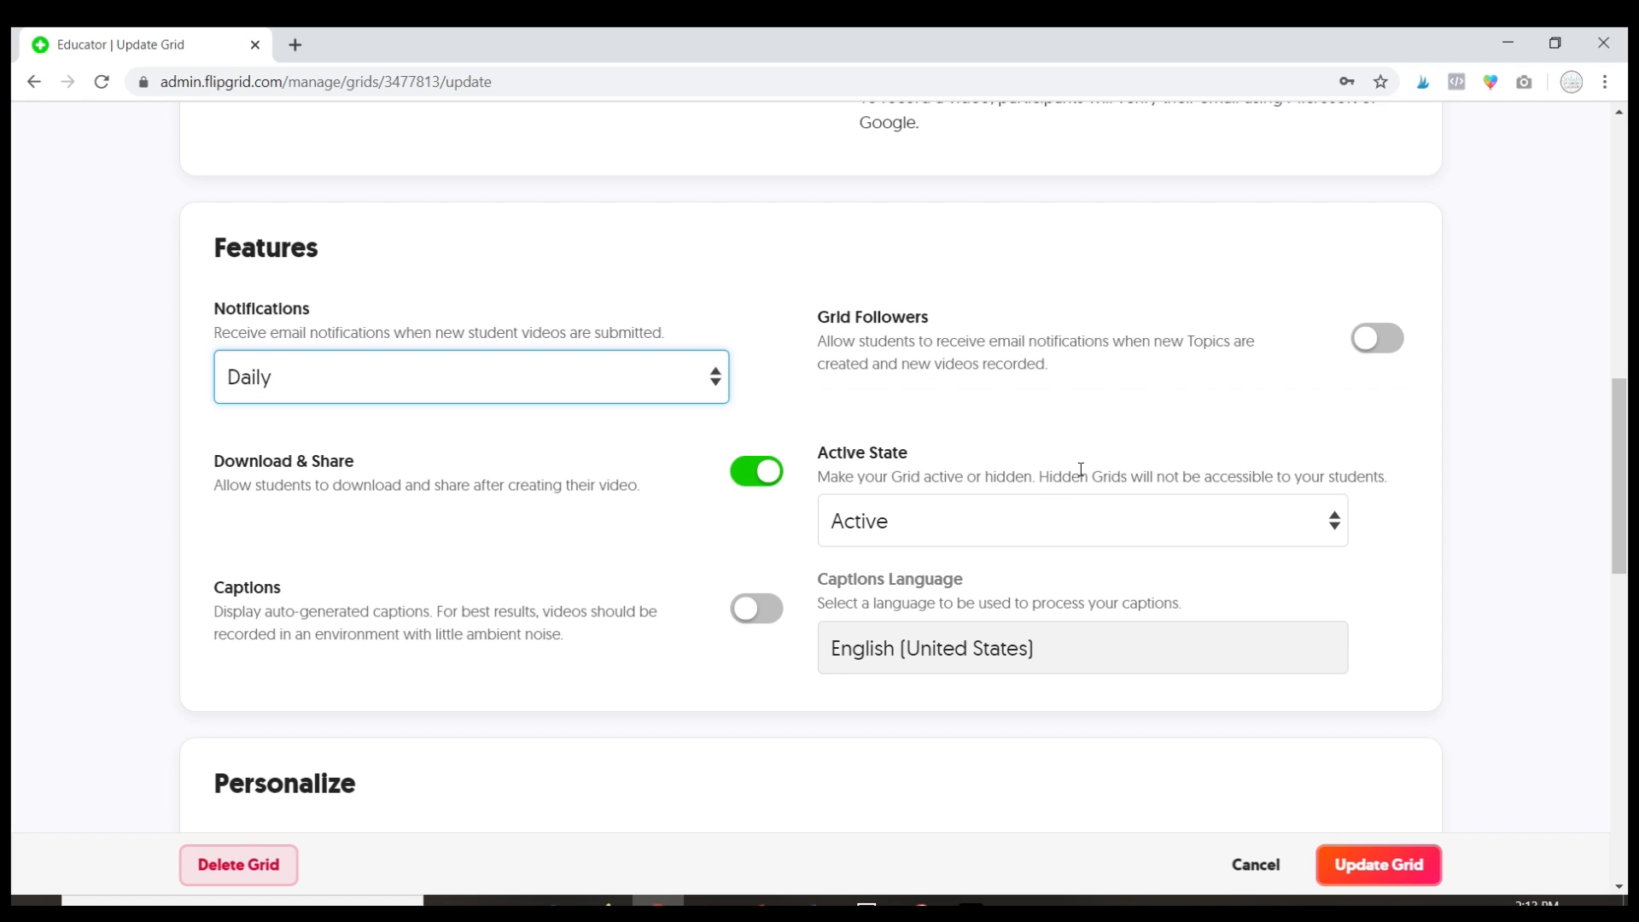
pyautogui.moveTo(1327, 546)
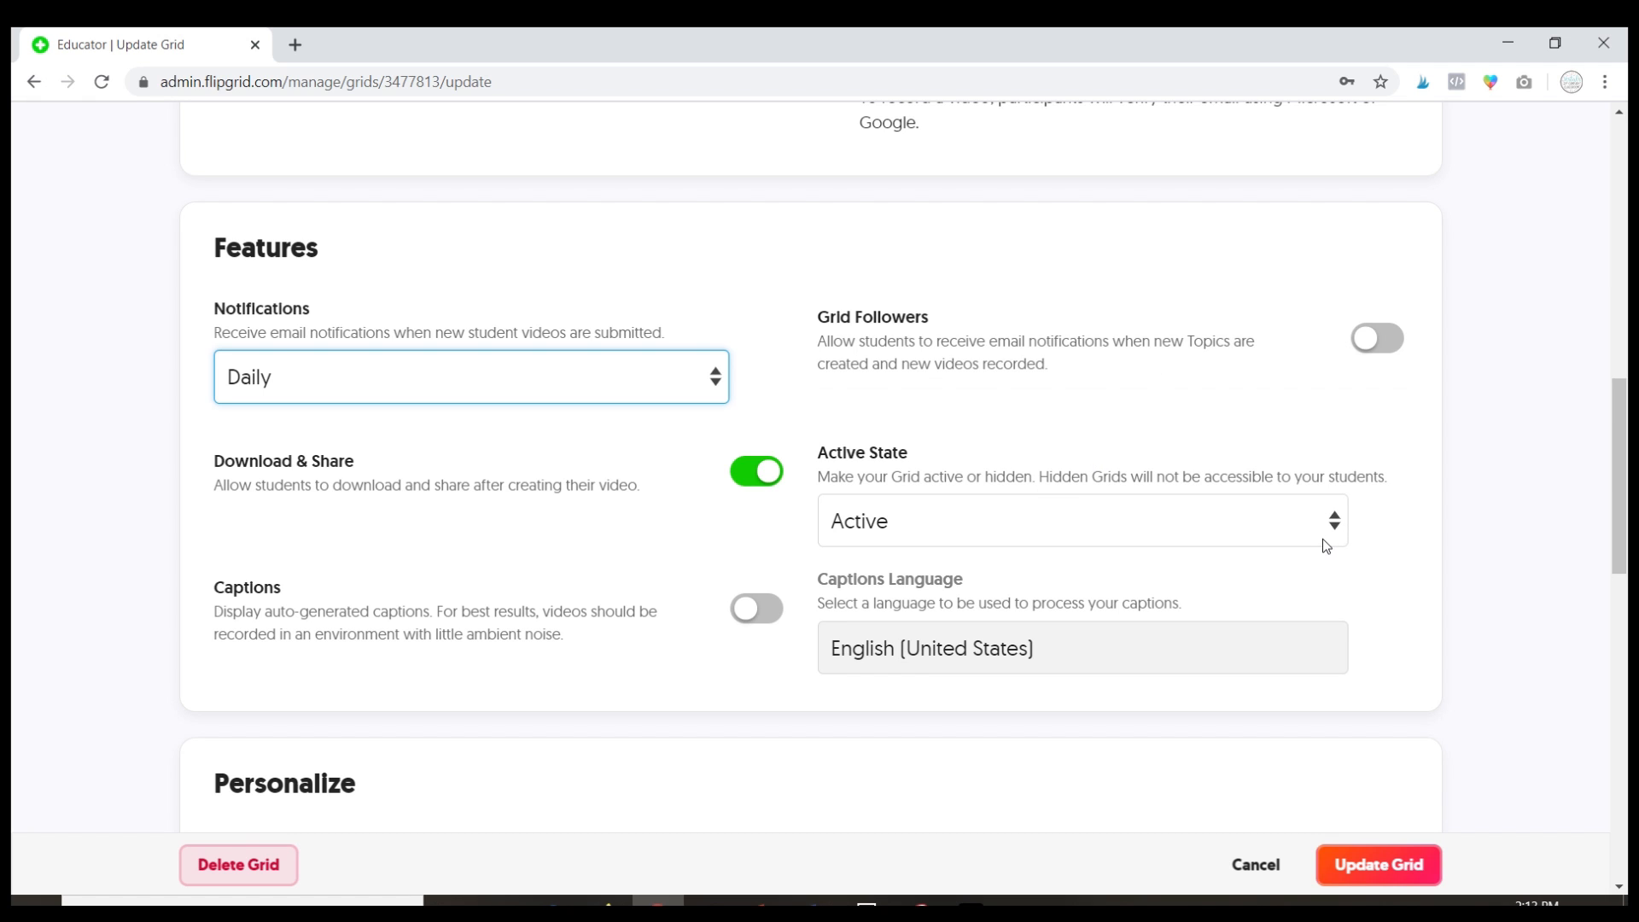
pyautogui.moveTo(1329, 540)
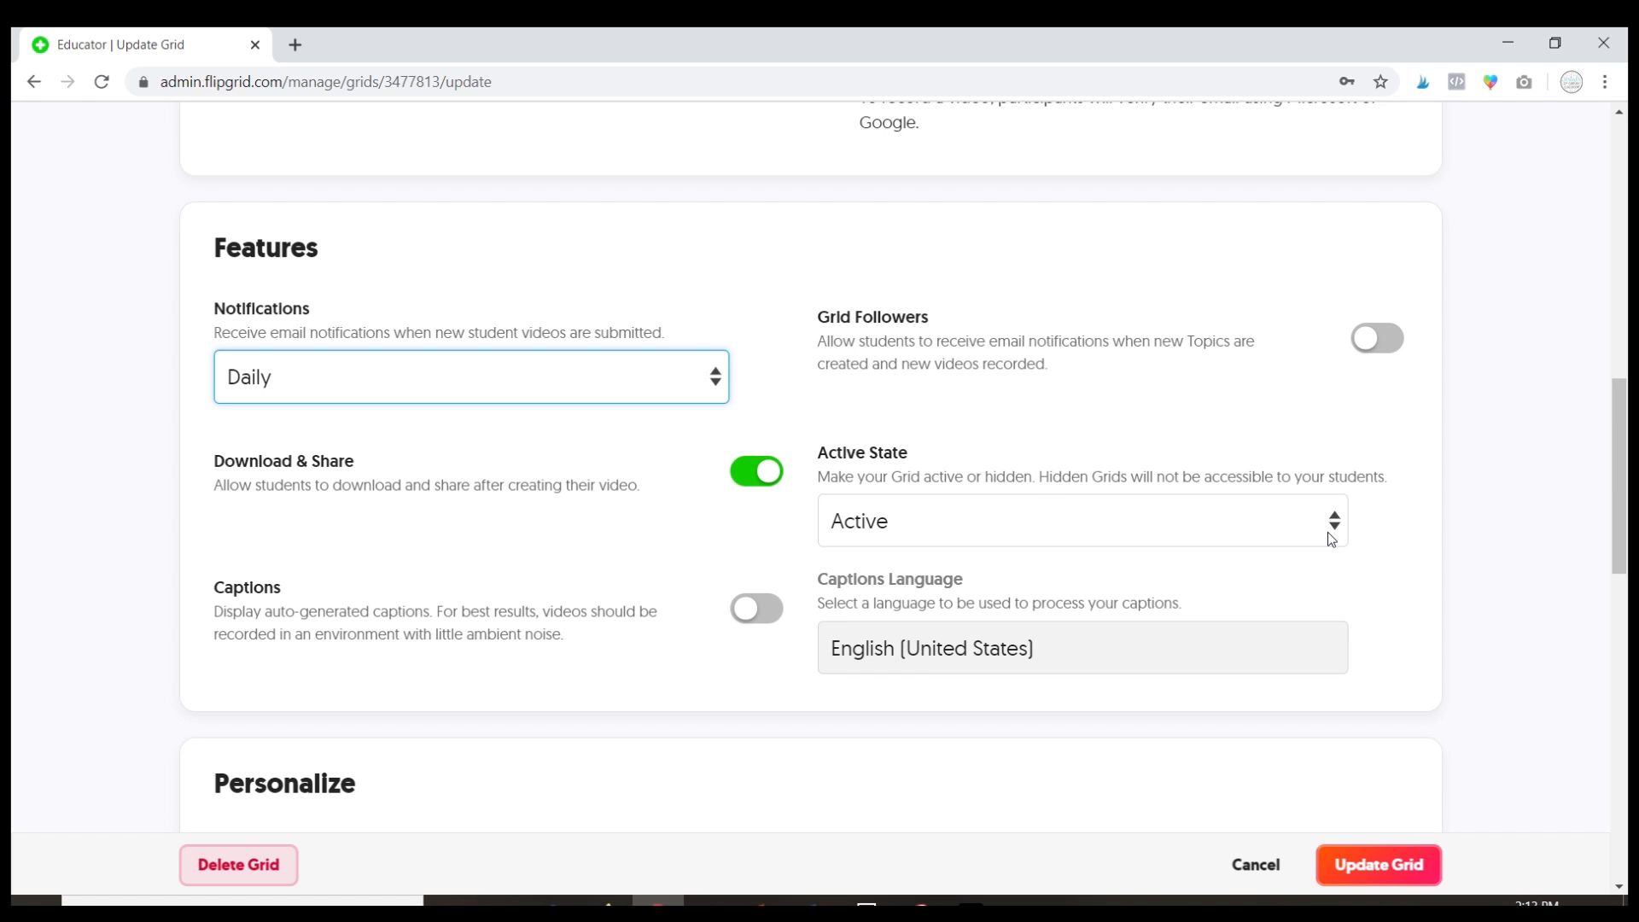
pyautogui.click(1081, 520)
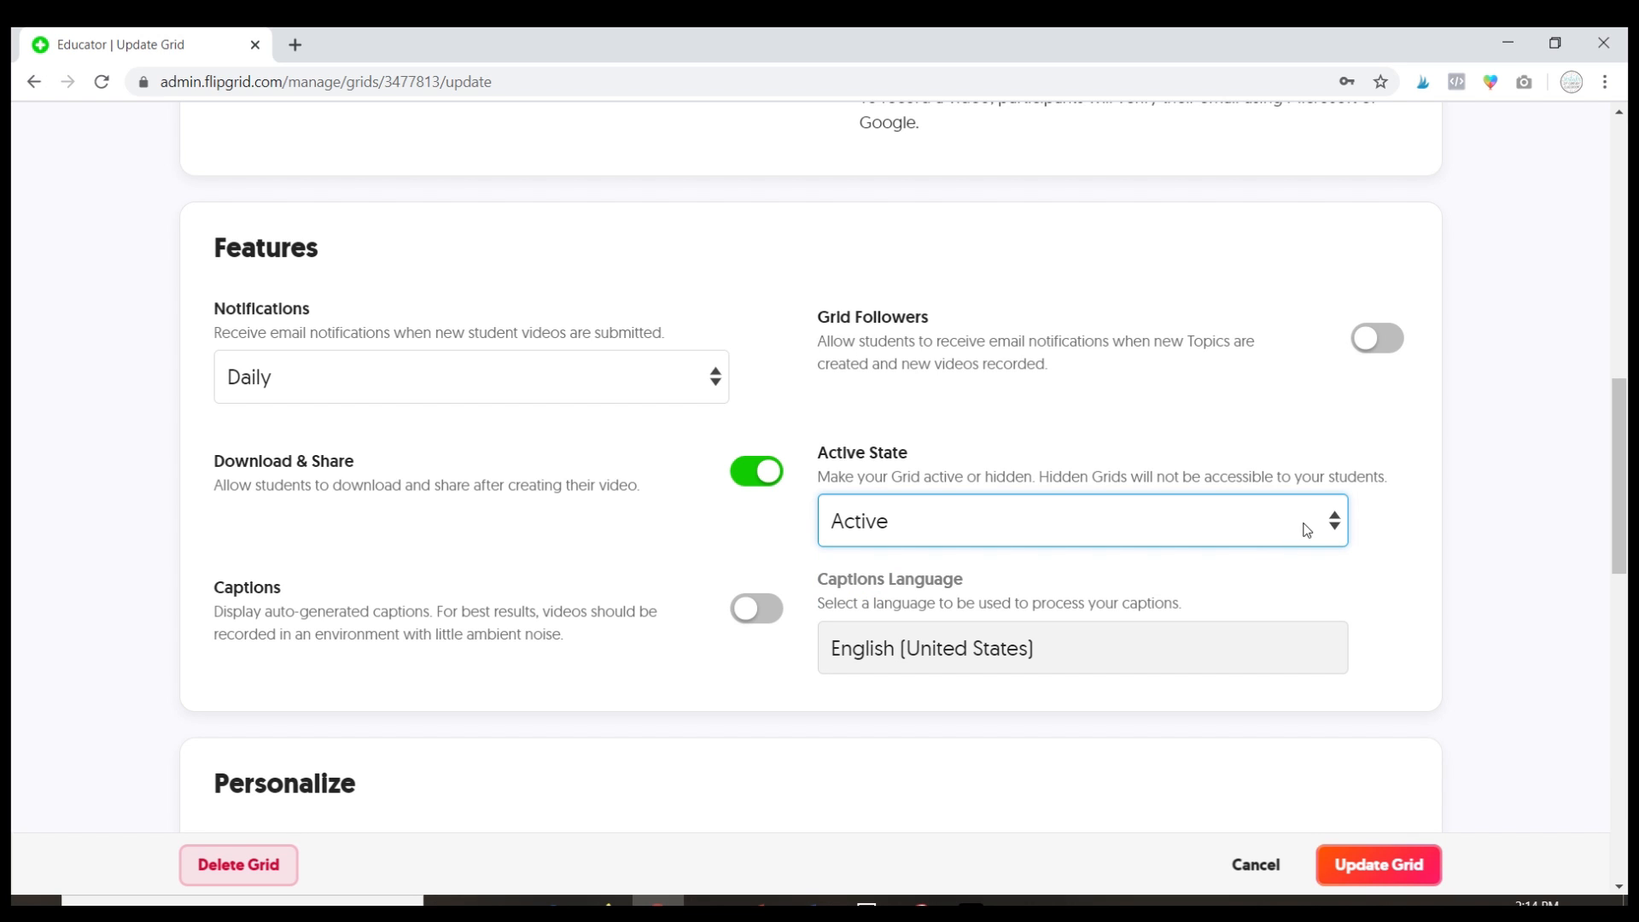
# - Pick the People crowd crosswalk cover image and update the grid
pyautogui.scroll(-3)
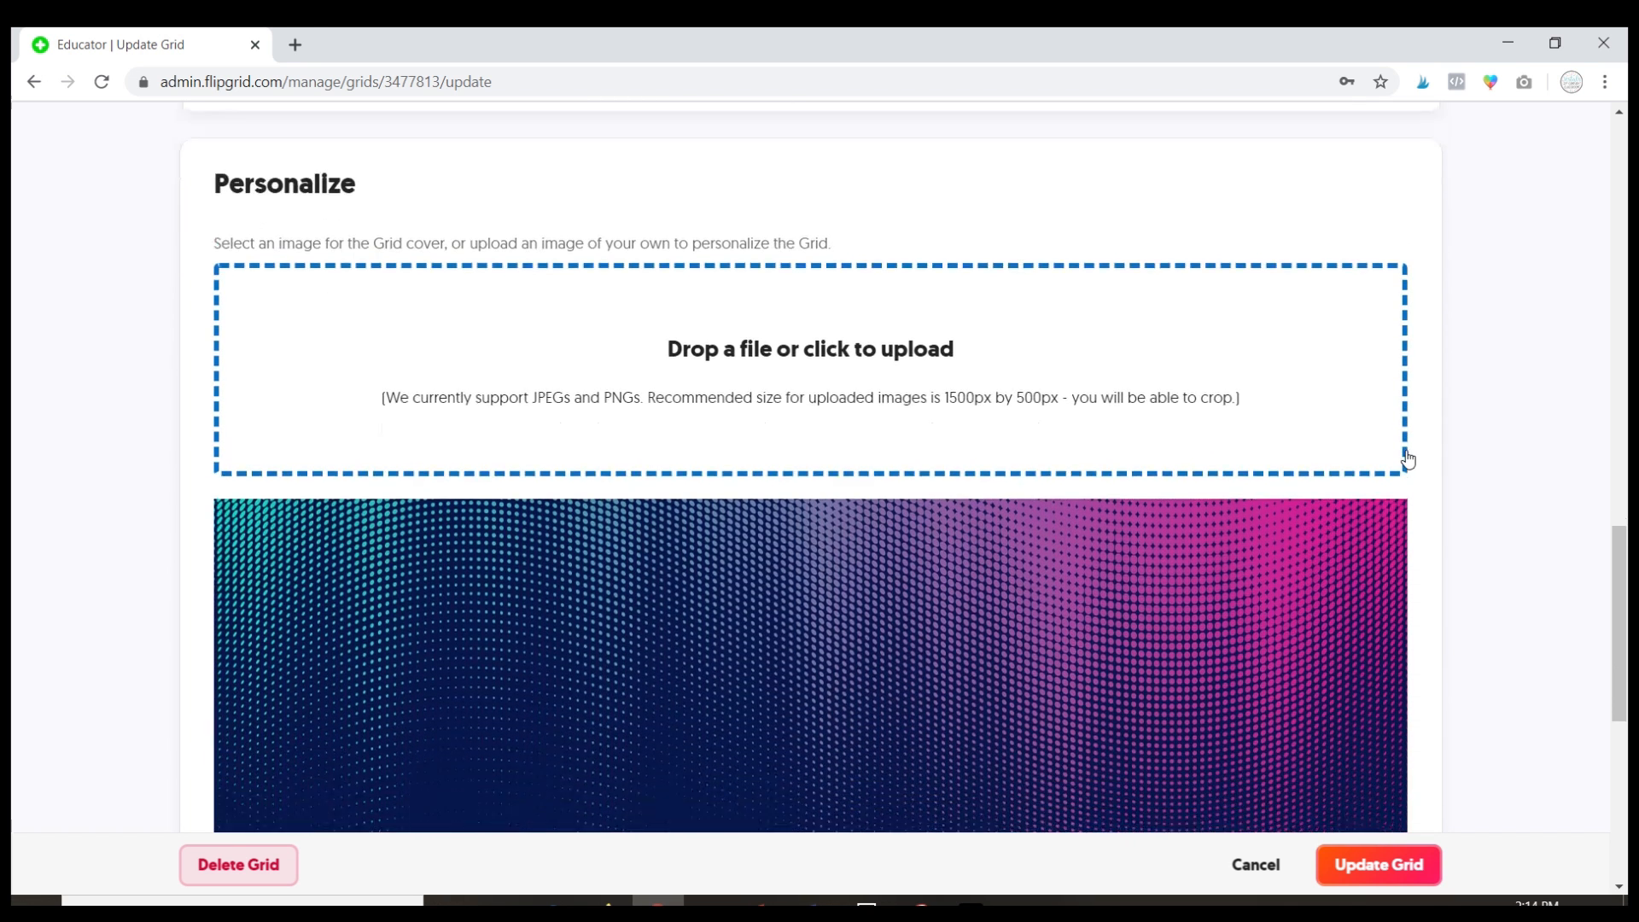
pyautogui.scroll(-3)
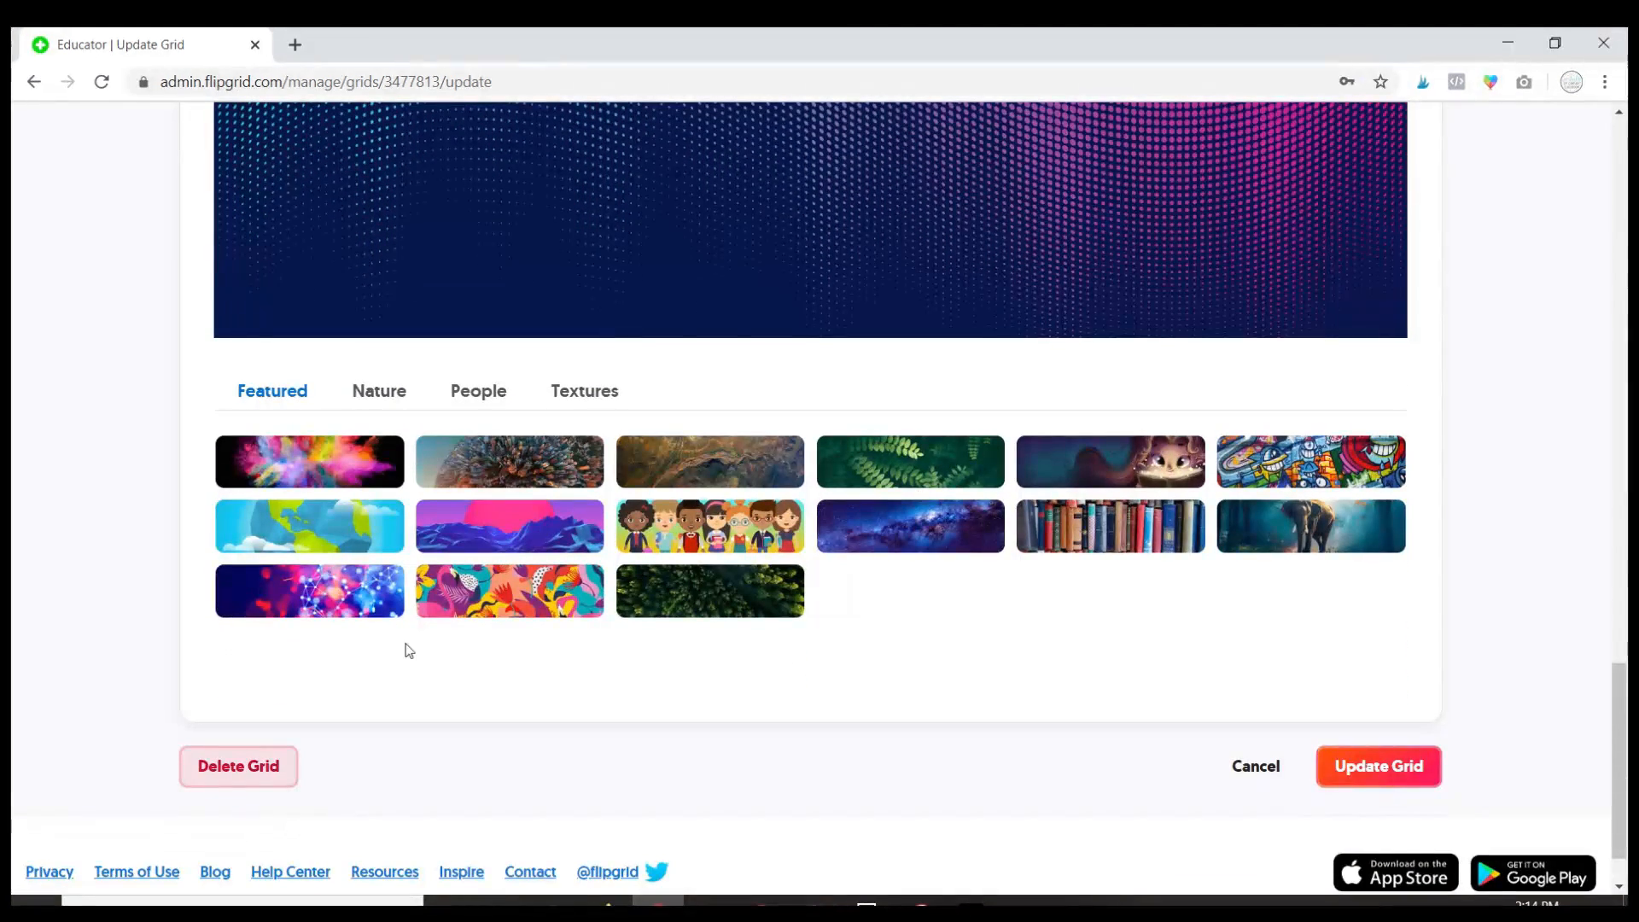
pyautogui.click(379, 391)
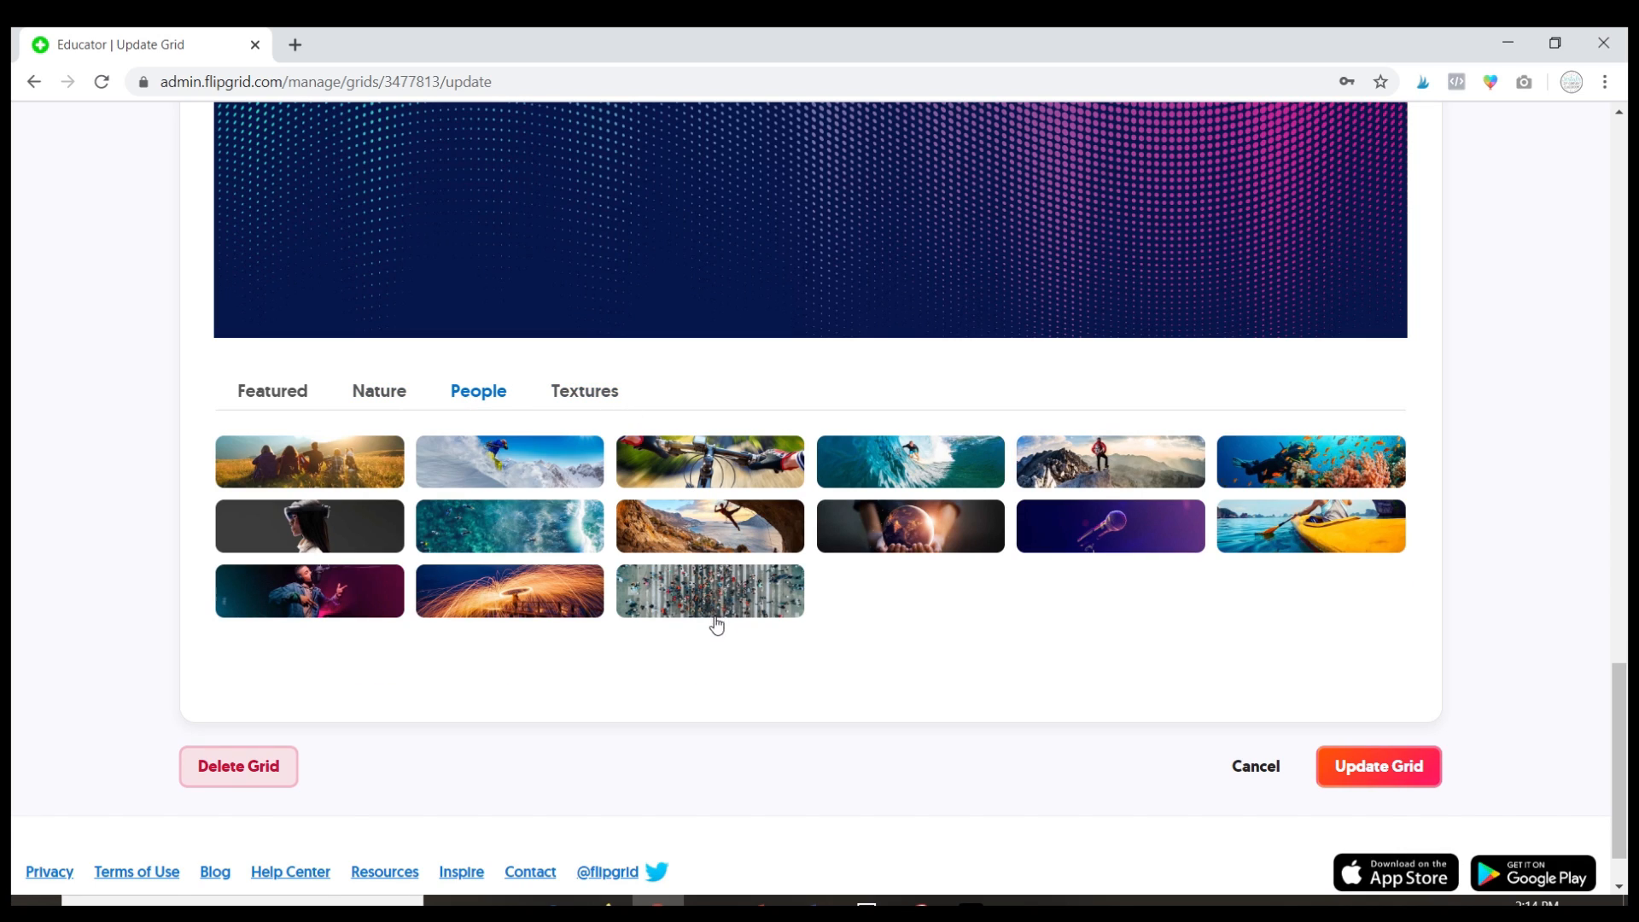
pyautogui.moveTo(710, 625)
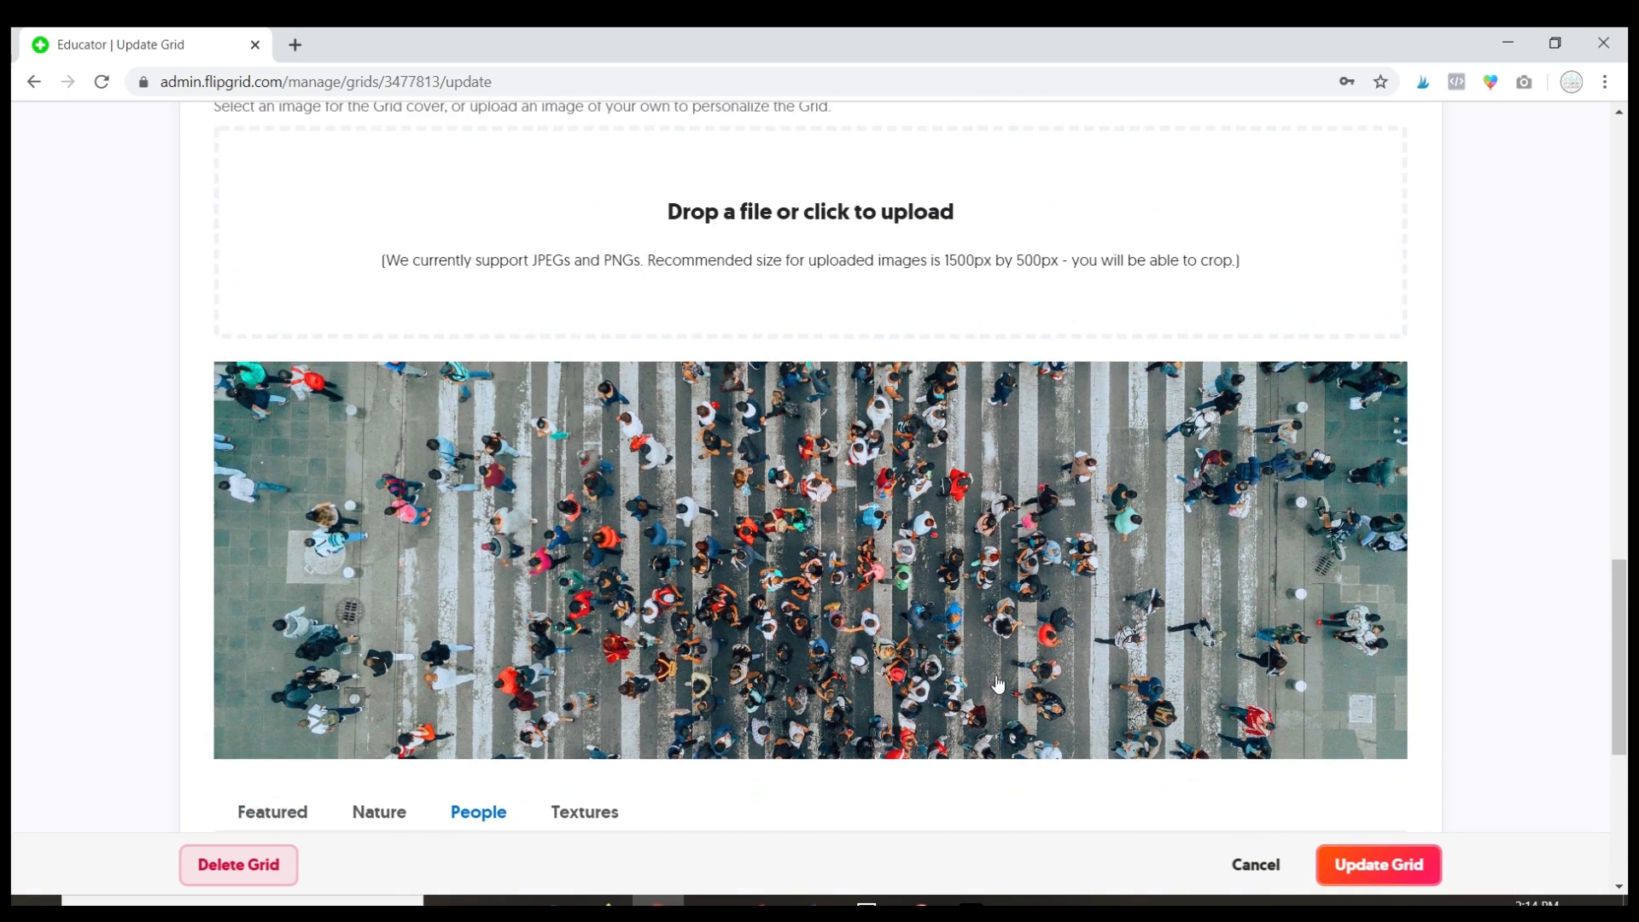
pyautogui.scroll(-3)
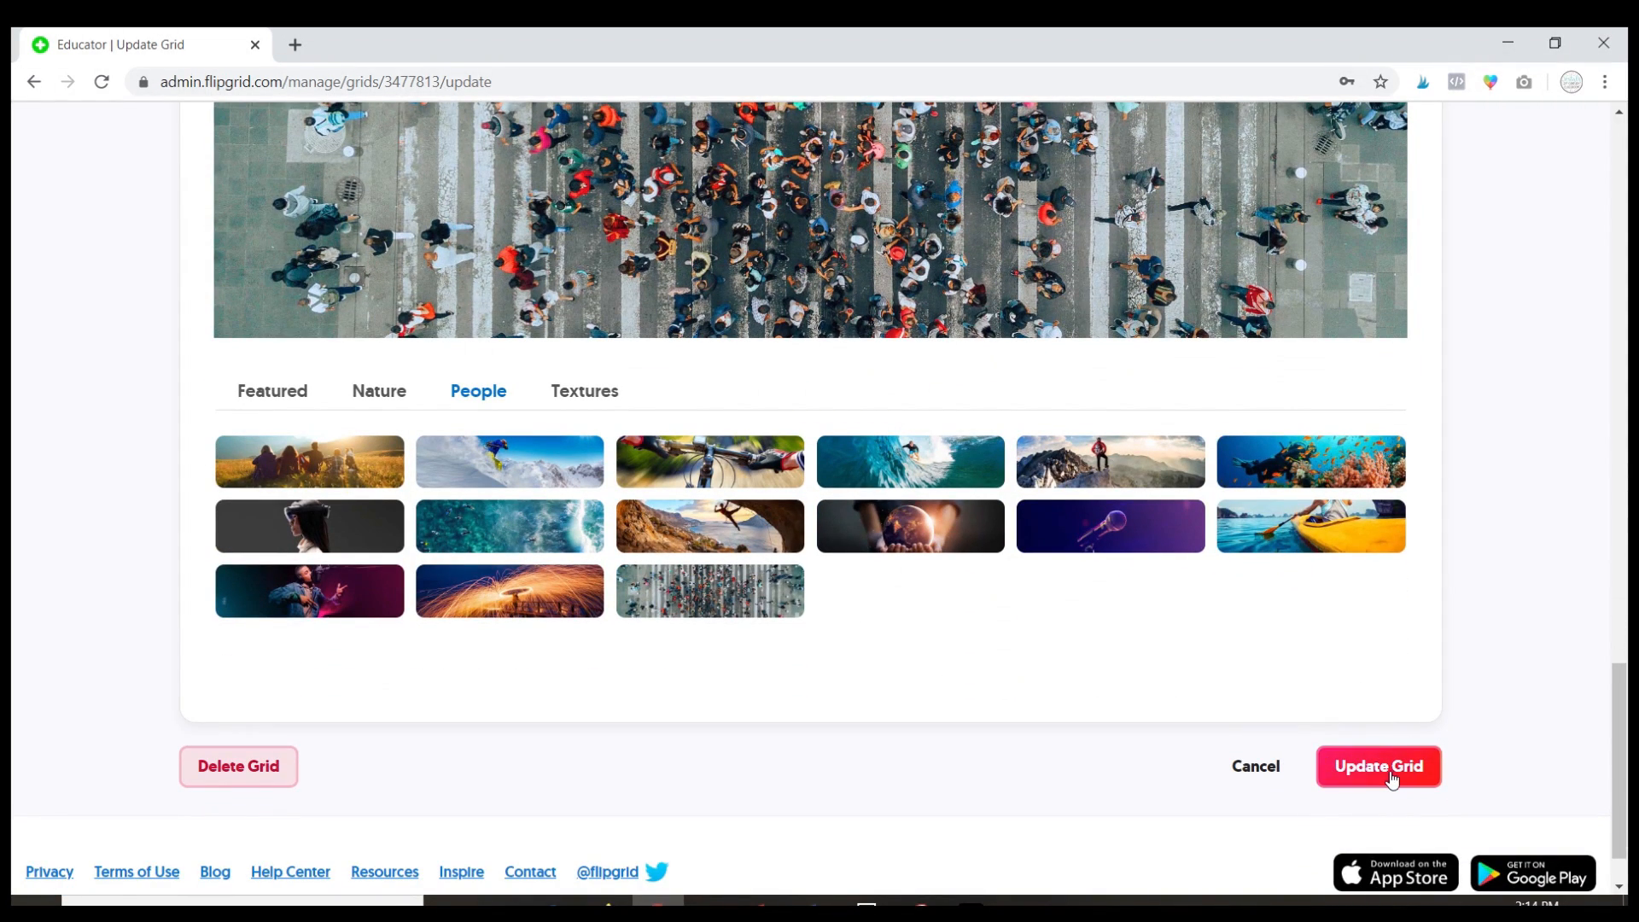
pyautogui.click(1379, 767)
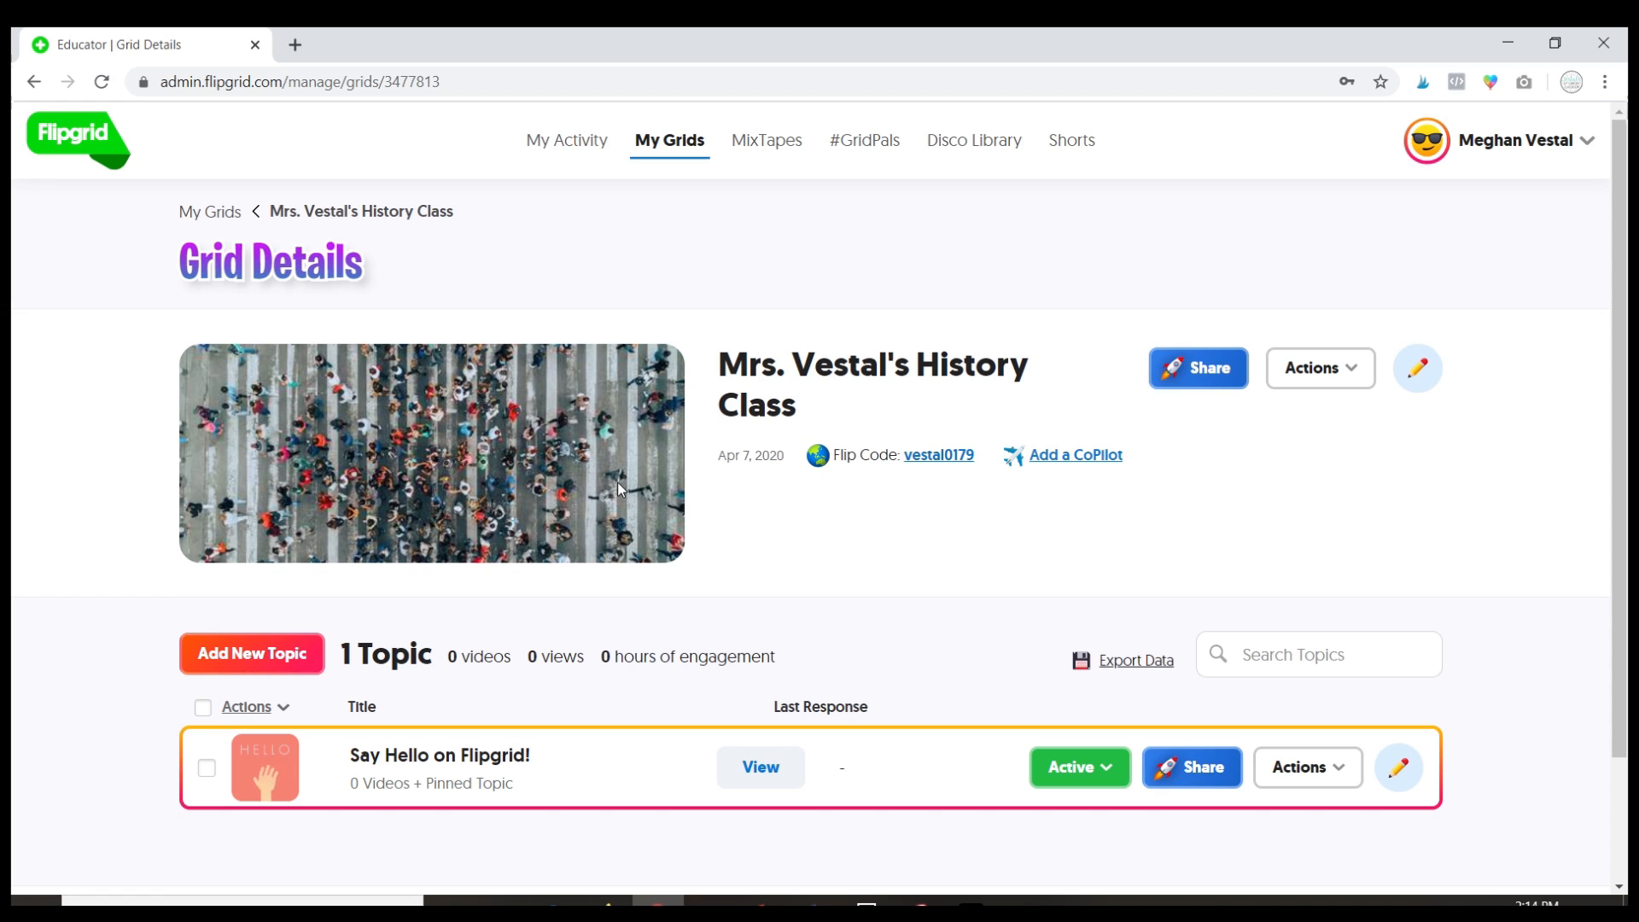
pyautogui.moveTo(966, 502)
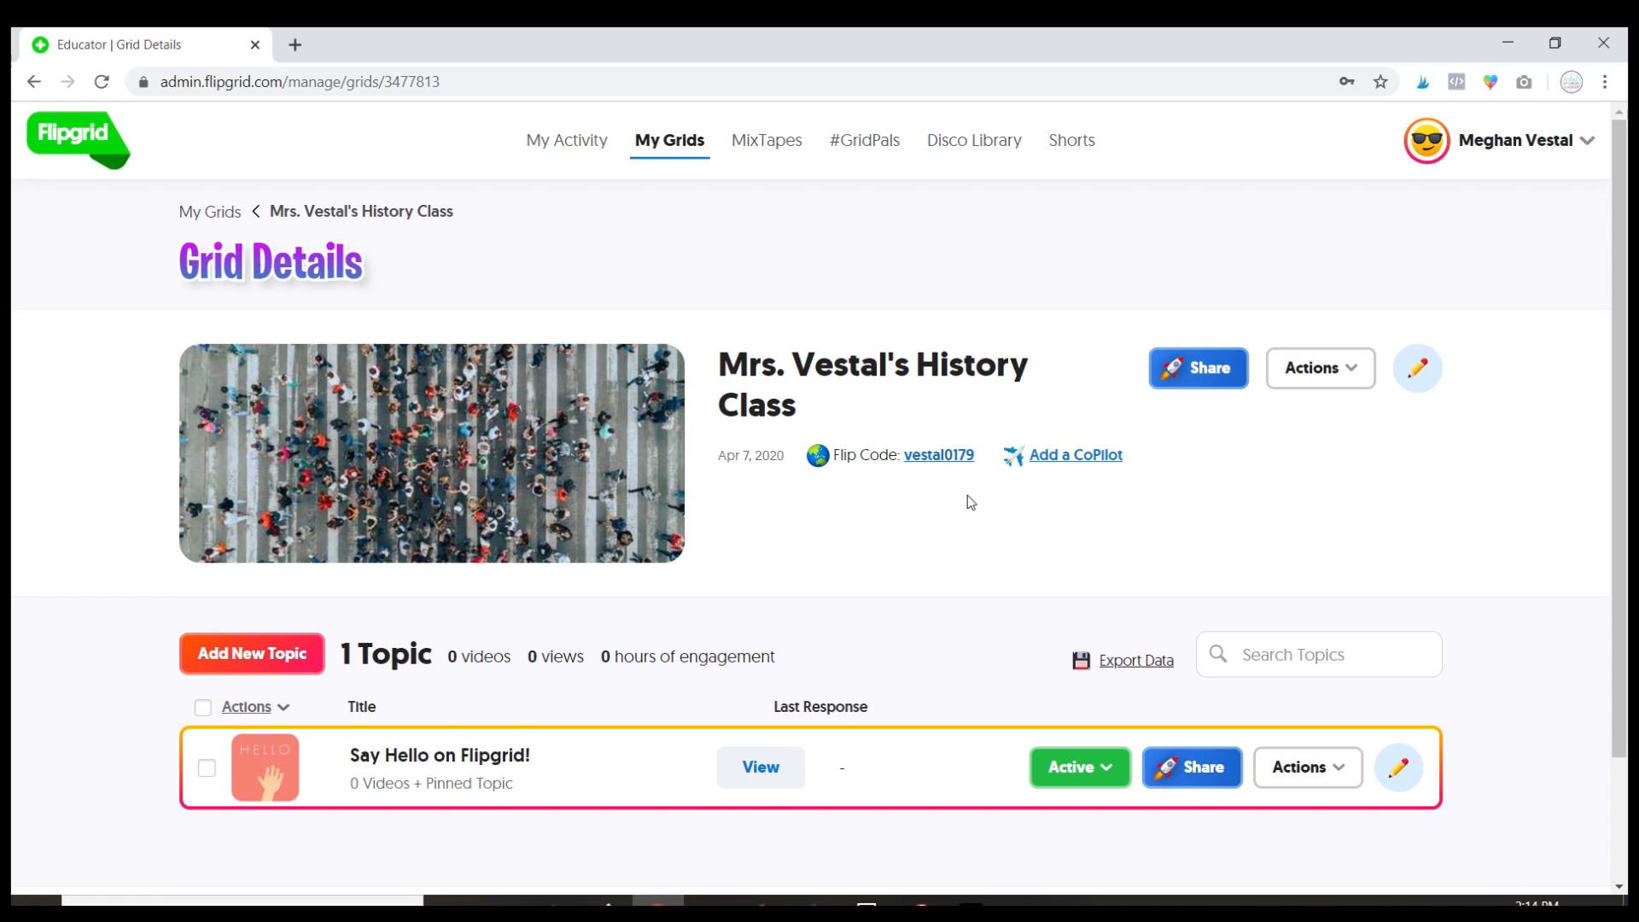
# - Show the Actions dropdown with edit, co-pilot, duplicate and delete options
pyautogui.click(1320, 369)
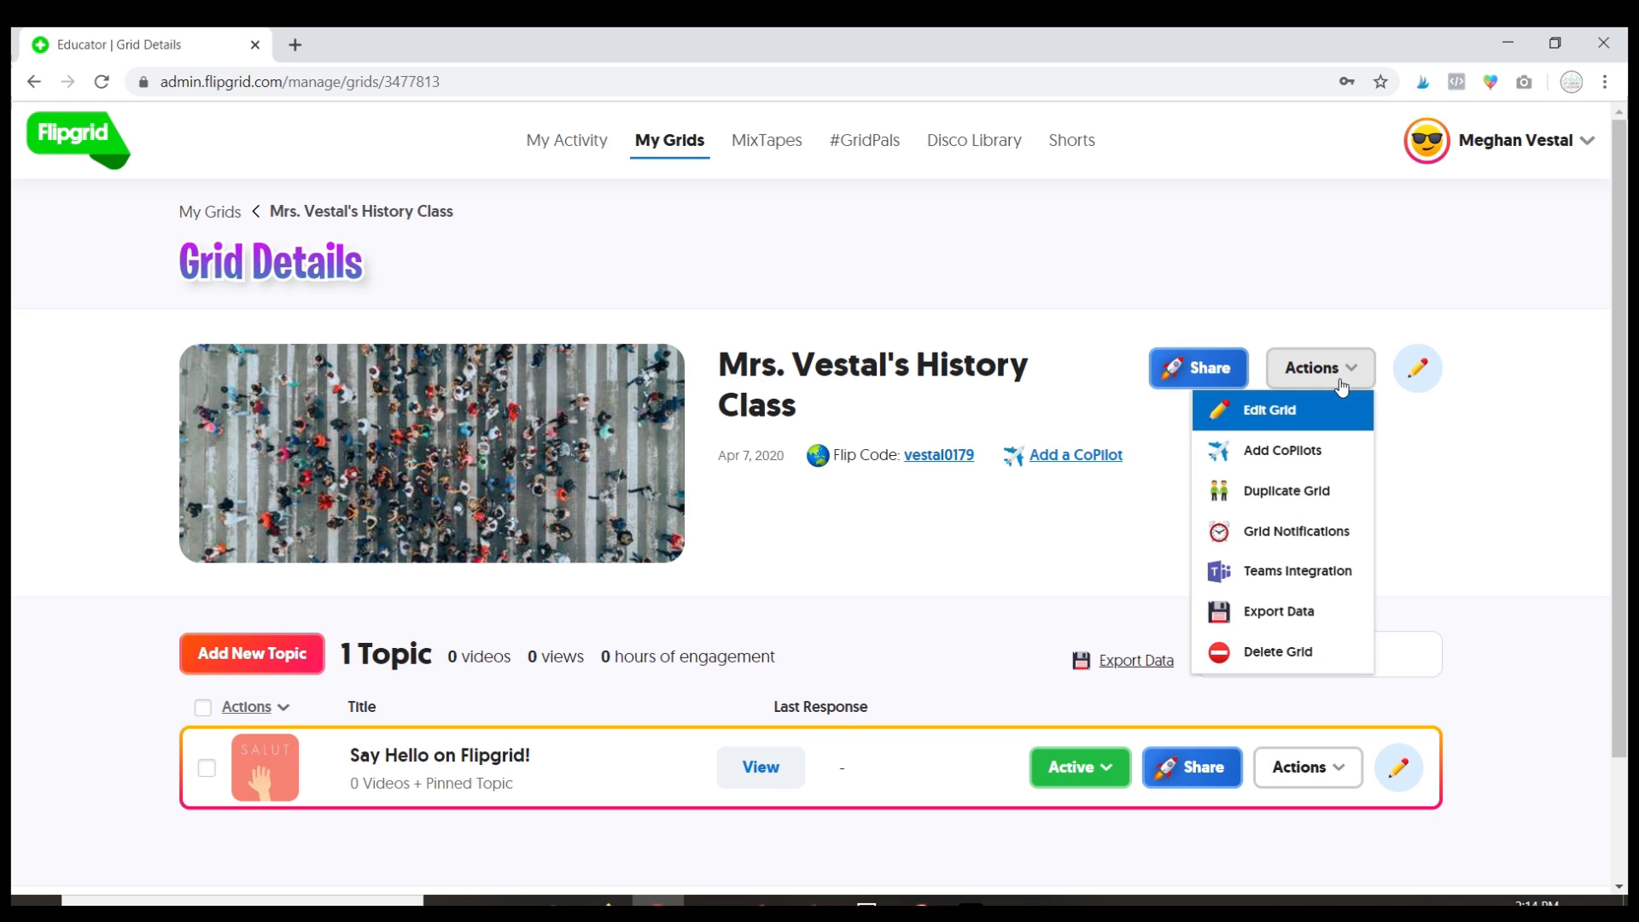
pyautogui.moveTo(1282, 449)
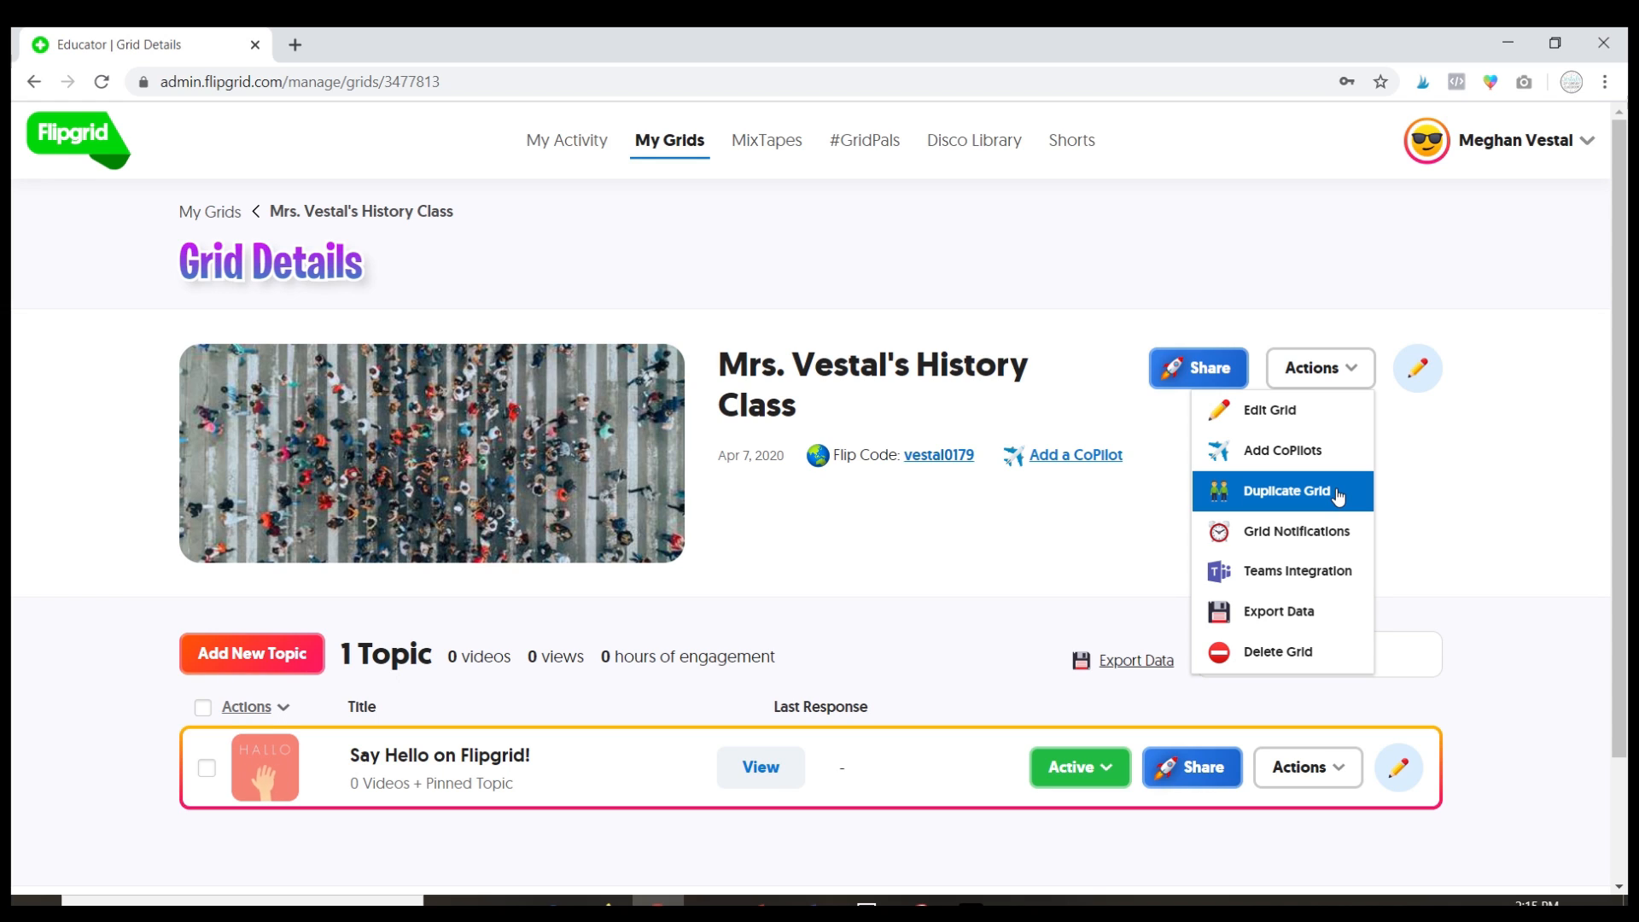
pyautogui.moveTo(1292, 531)
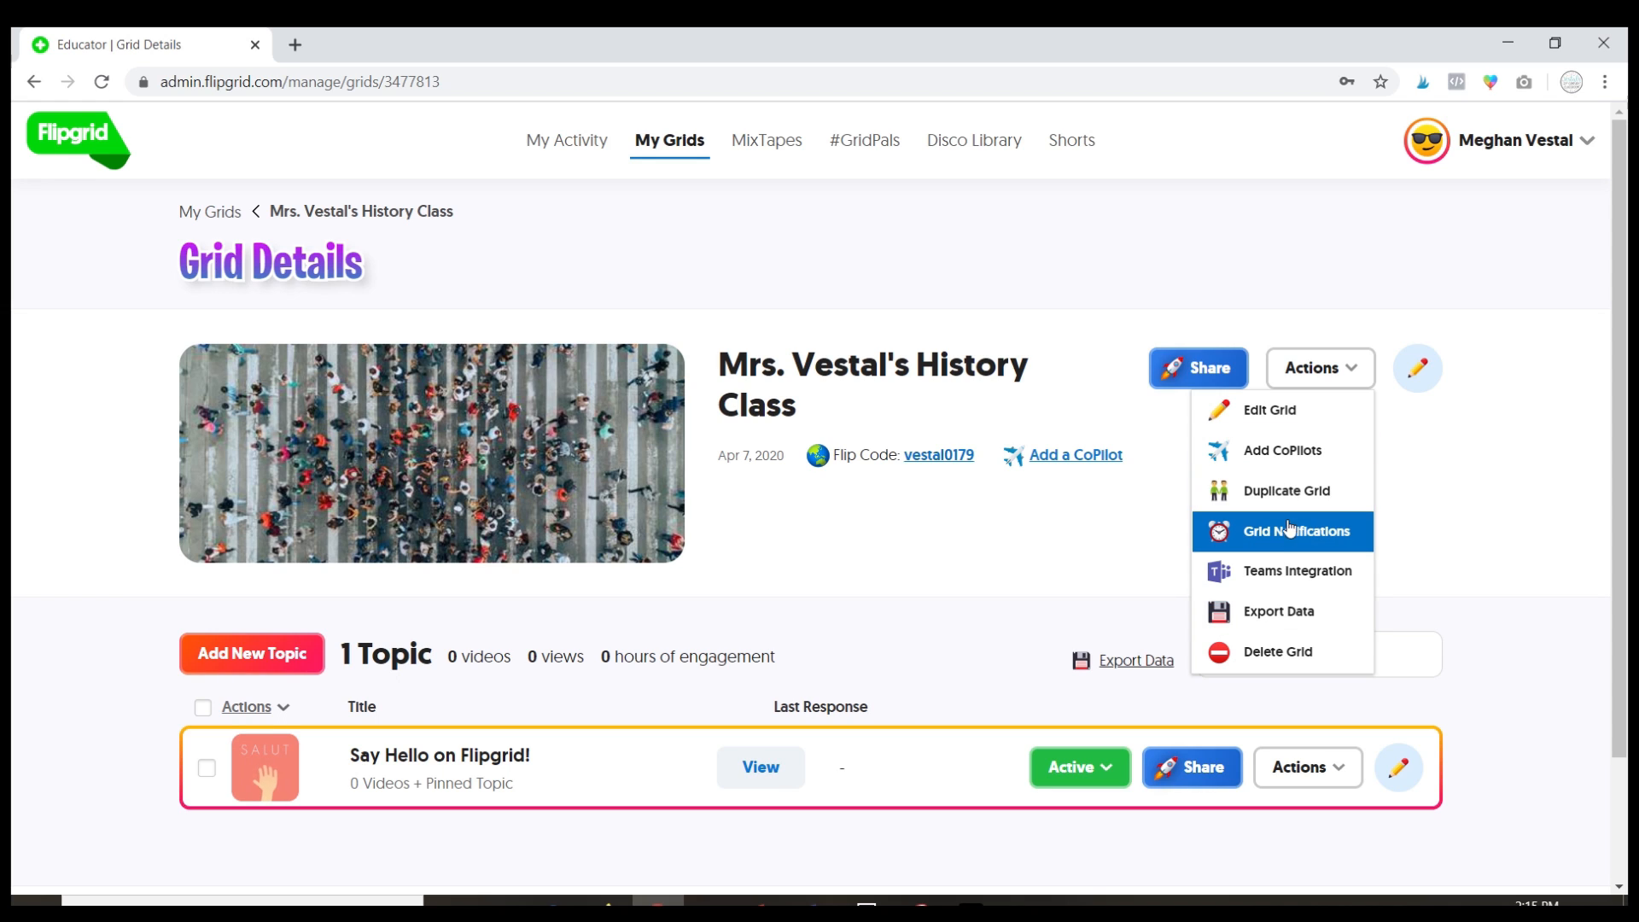